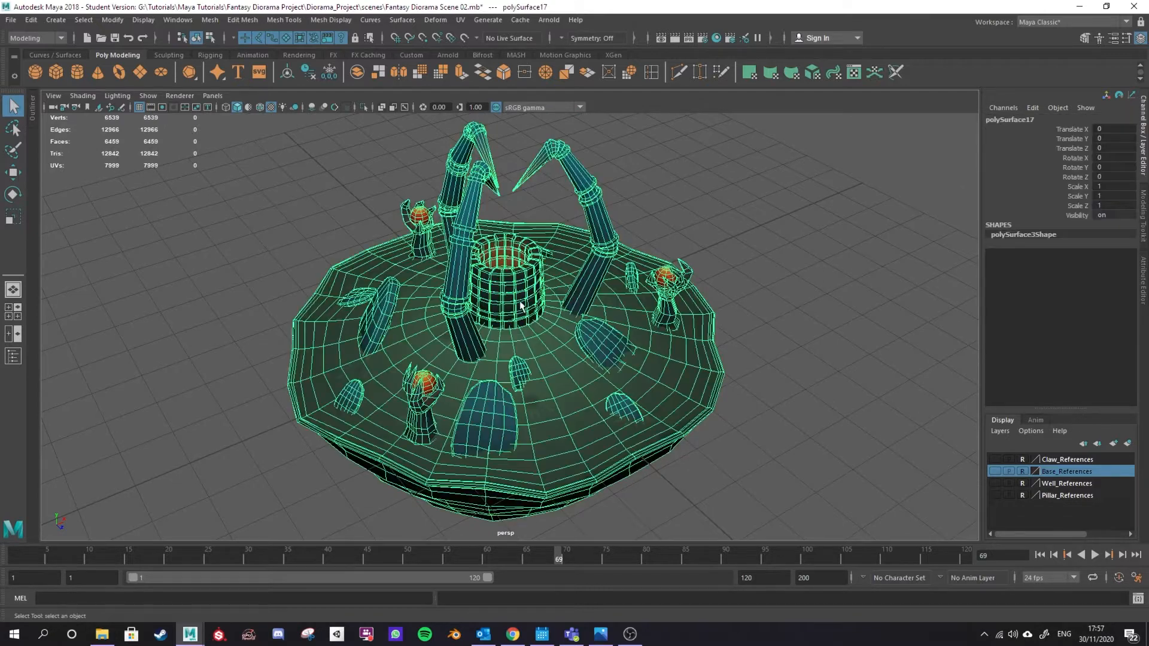
mouse_move(357, 74)
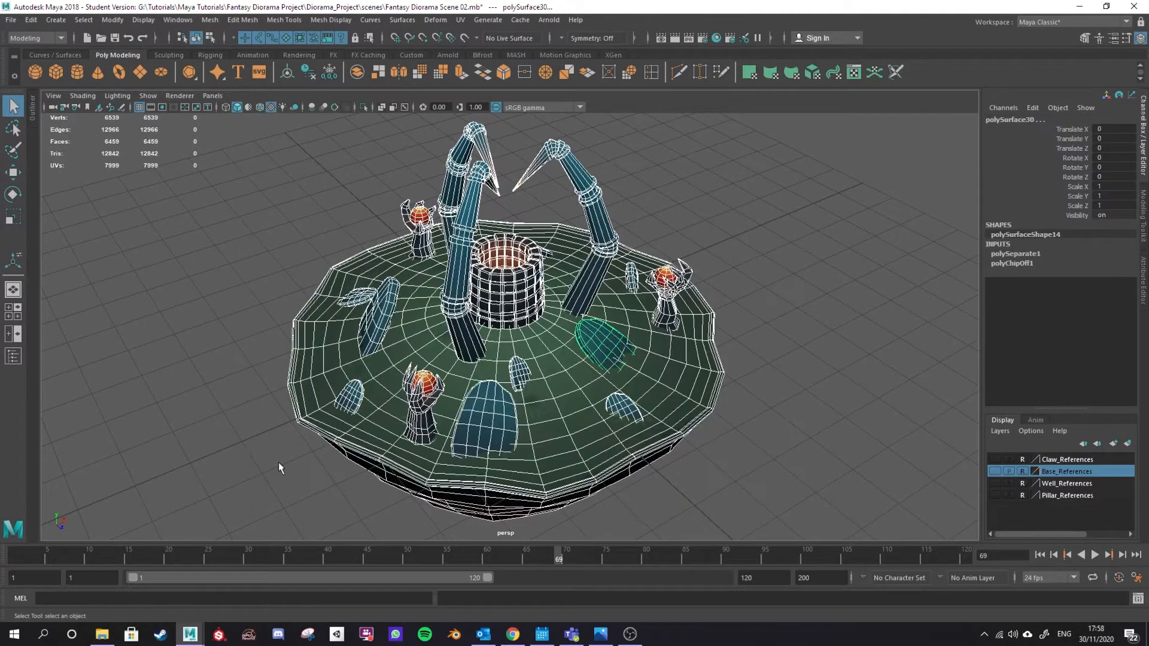
mouse_move(357, 72)
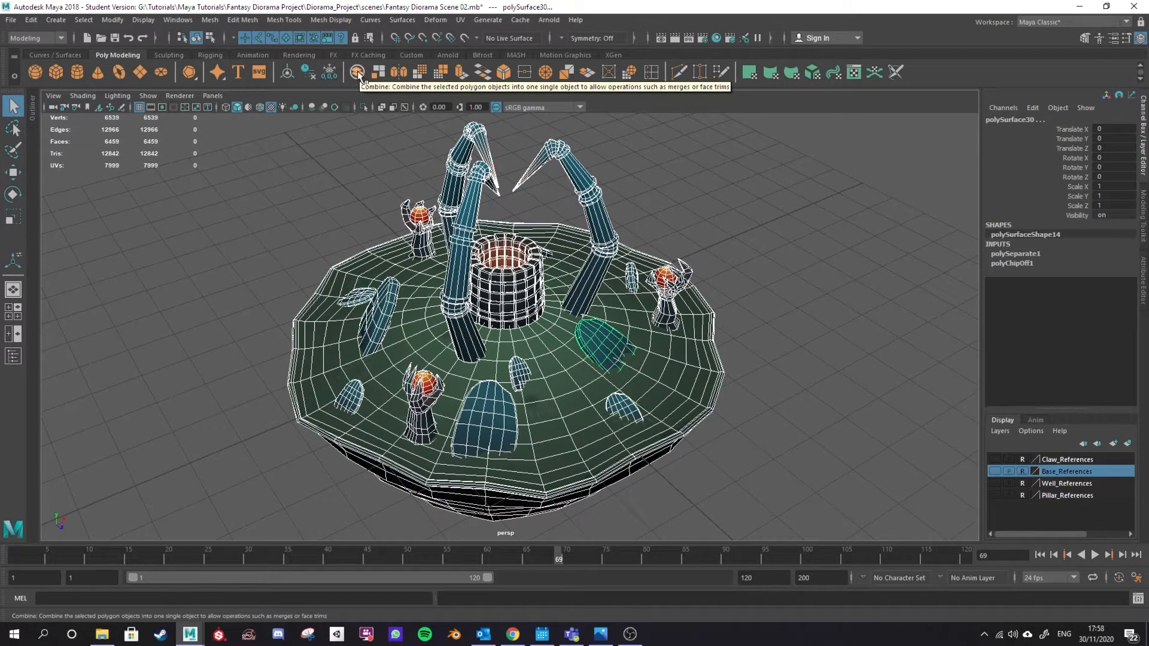
Combine the base, rocks, pillars and claws into one single mesh object.
left_click(358, 71)
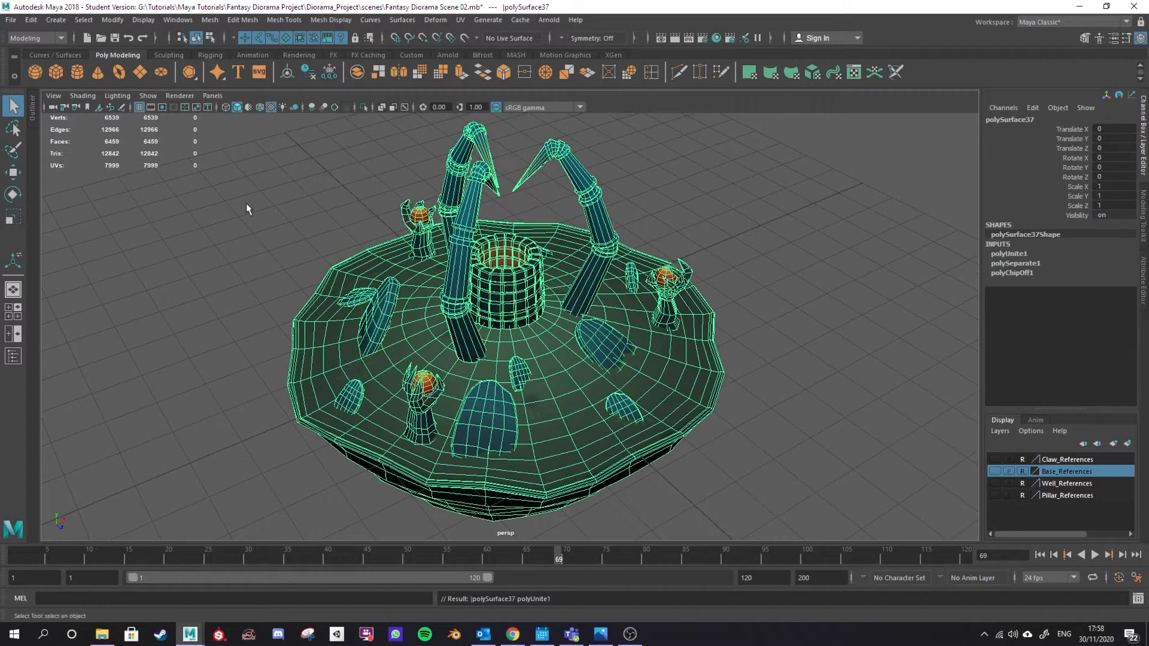
left_click(211, 20)
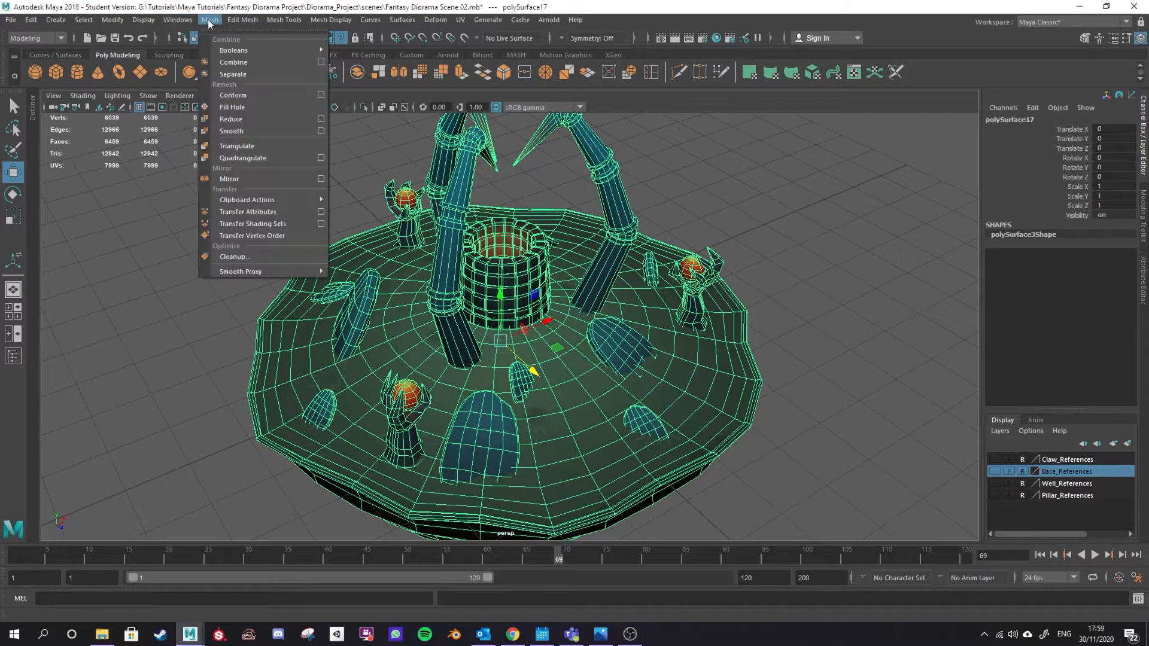
mouse_move(232, 74)
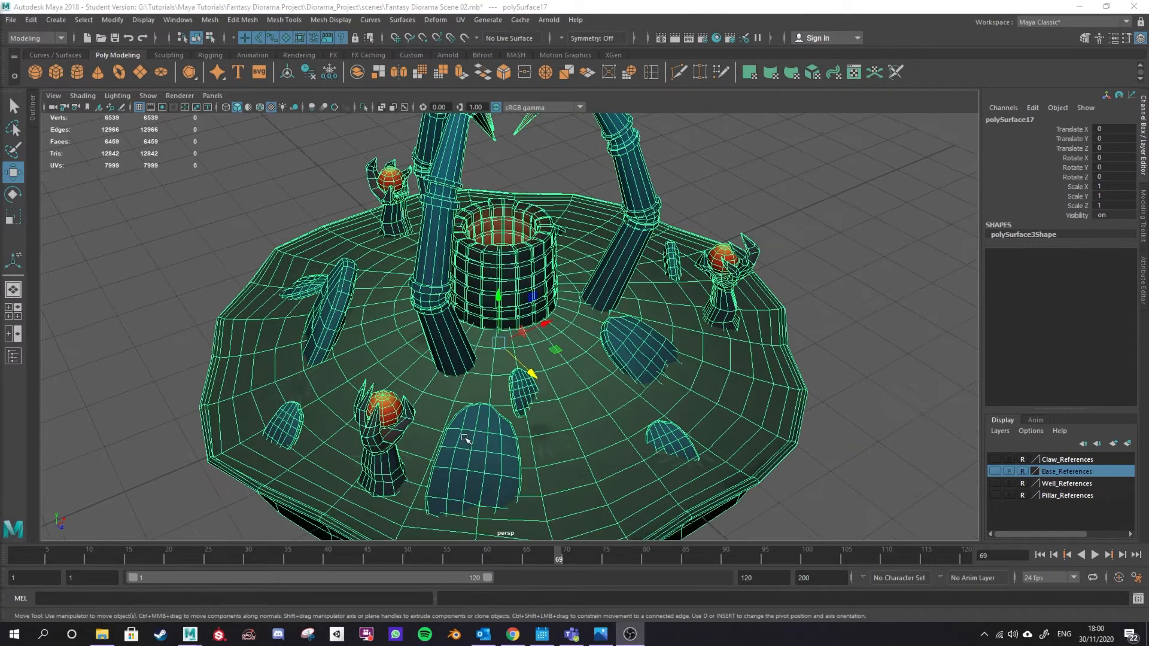
Orbit around the combined diorama to inspect it from the front, underside and above.
left_click_drag(465, 439, 551, 442)
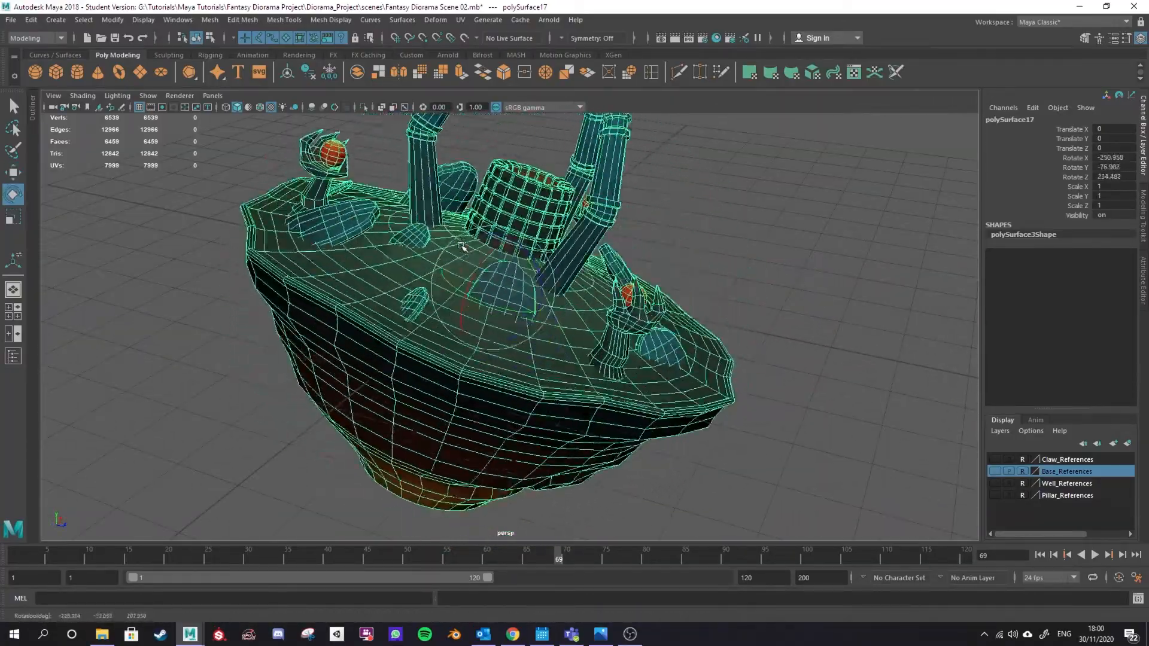
left_click_drag(462, 246, 564, 415)
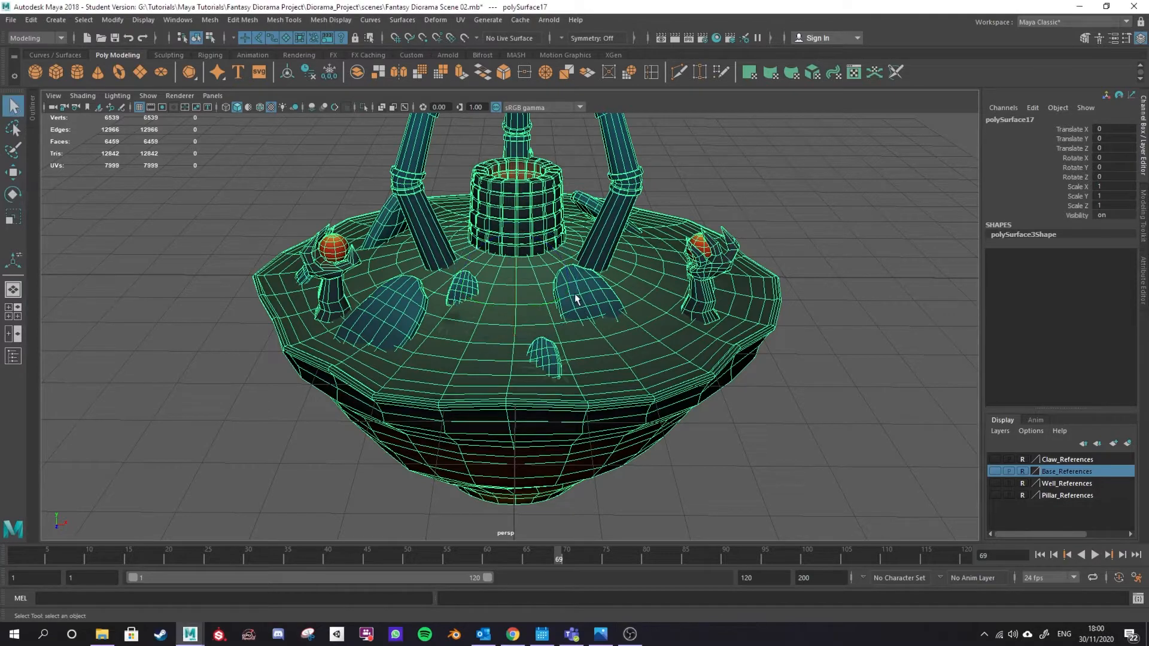
left_click_drag(575, 300, 542, 331)
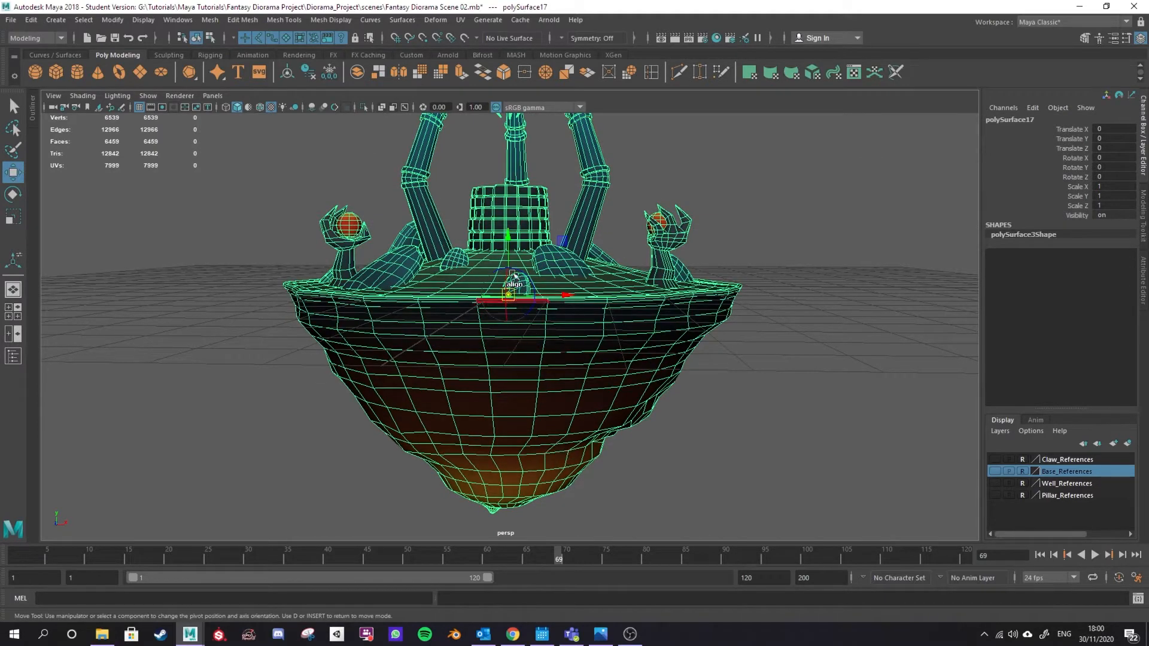
left_click_drag(507, 293, 508, 432)
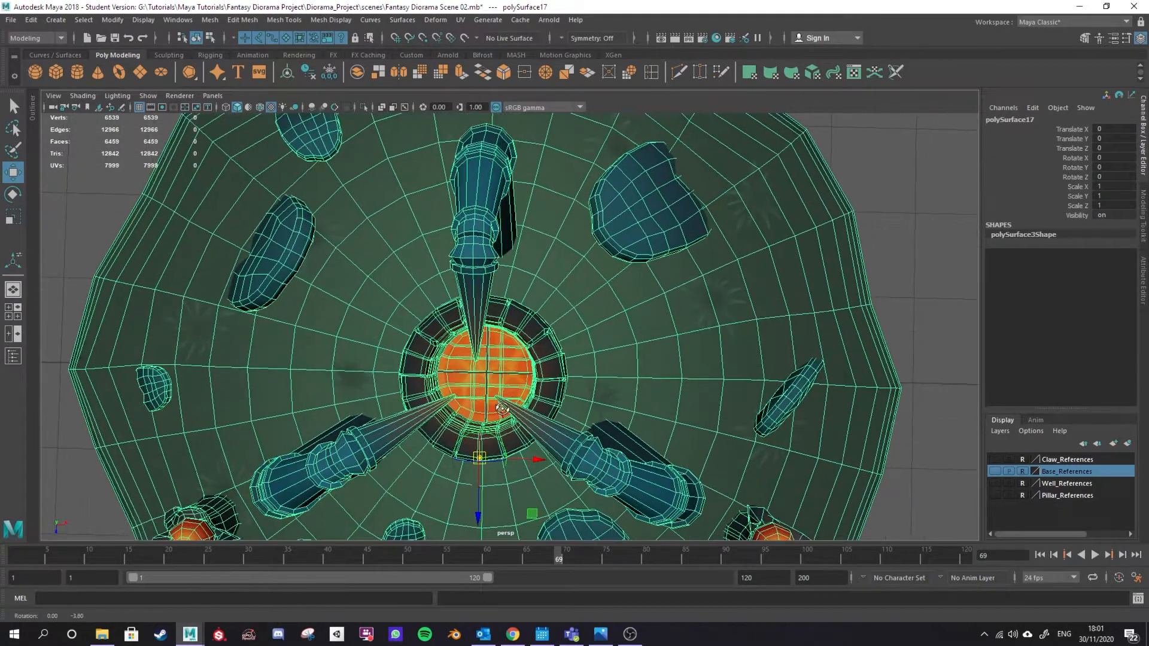
left_click_drag(497, 407, 469, 436)
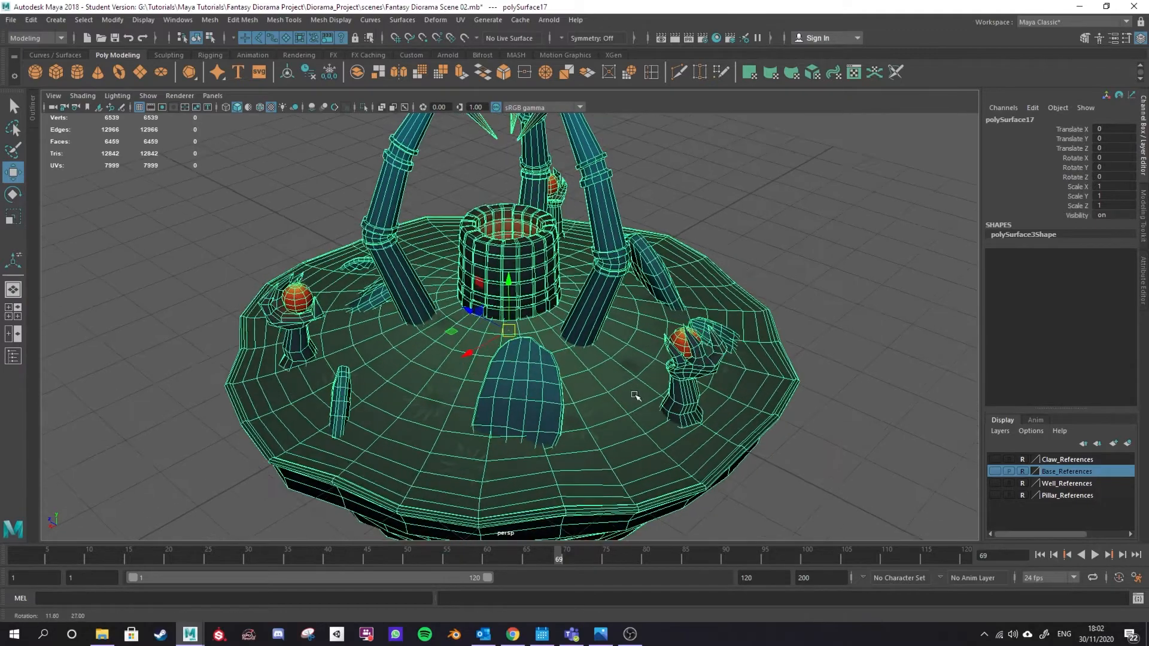
left_click_drag(634, 397, 550, 447)
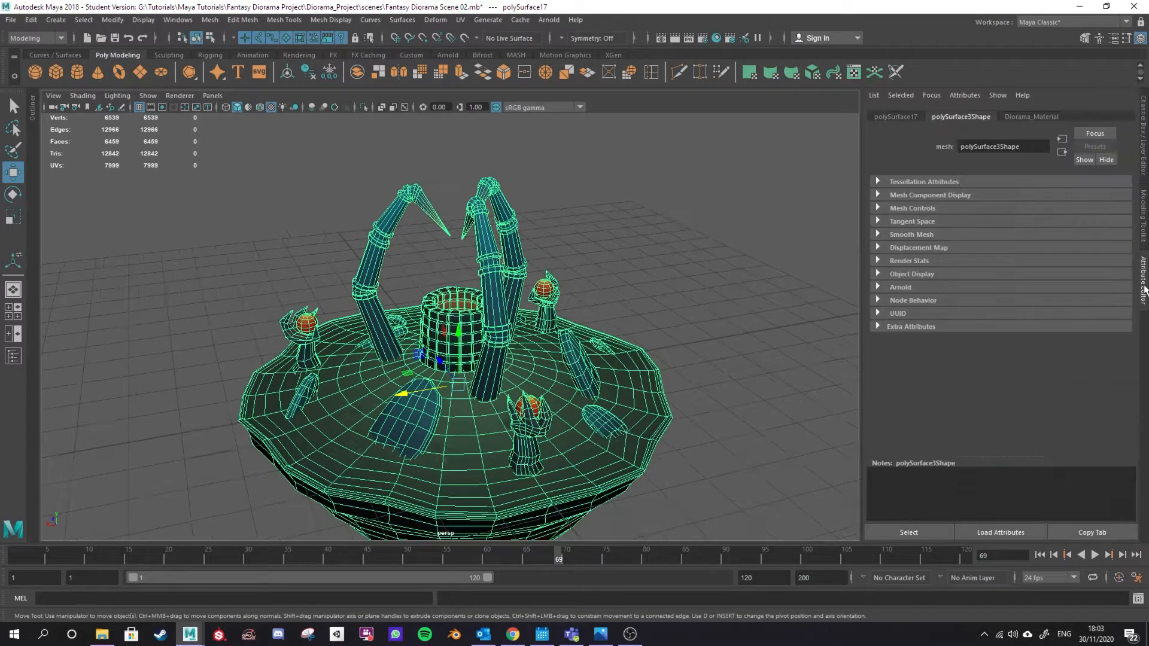
Freeze the diorama's transformations via Modify > Freeze Transformations, resetting translate, rotate and scale.
left_click(895, 117)
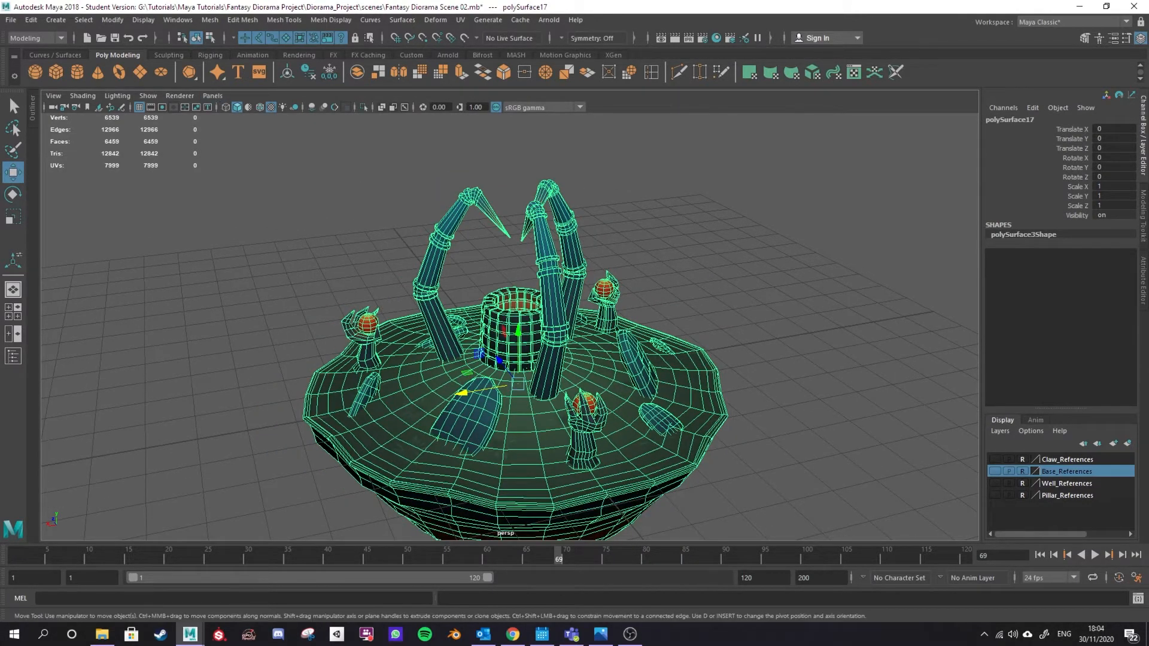
left_click(112, 19)
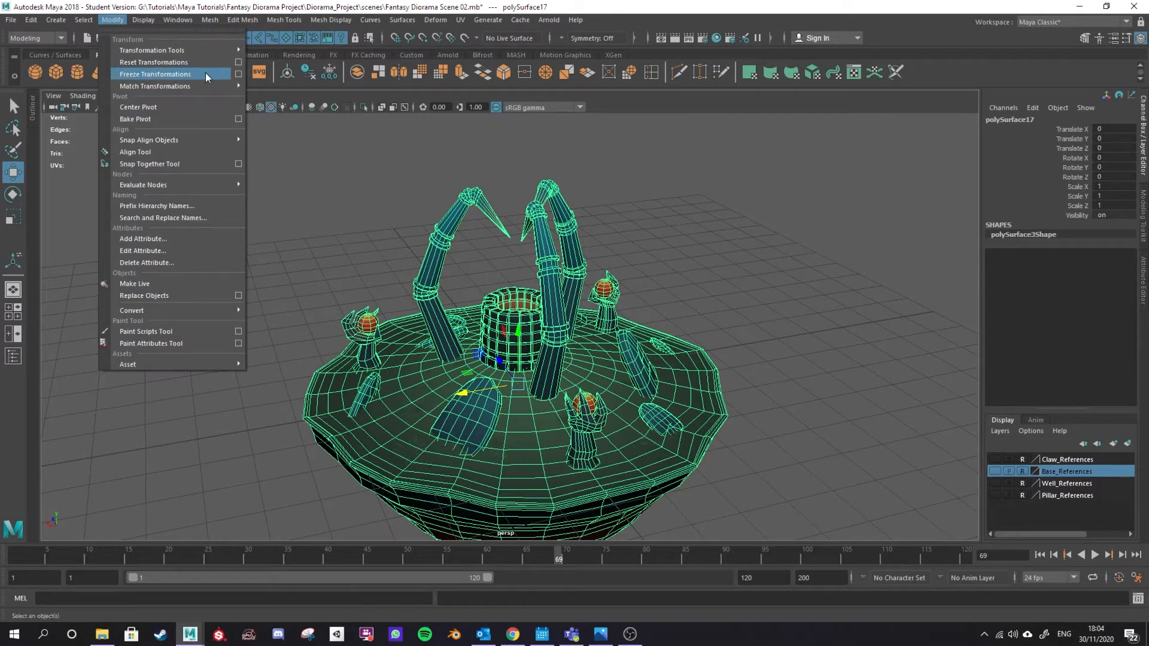
left_click(154, 74)
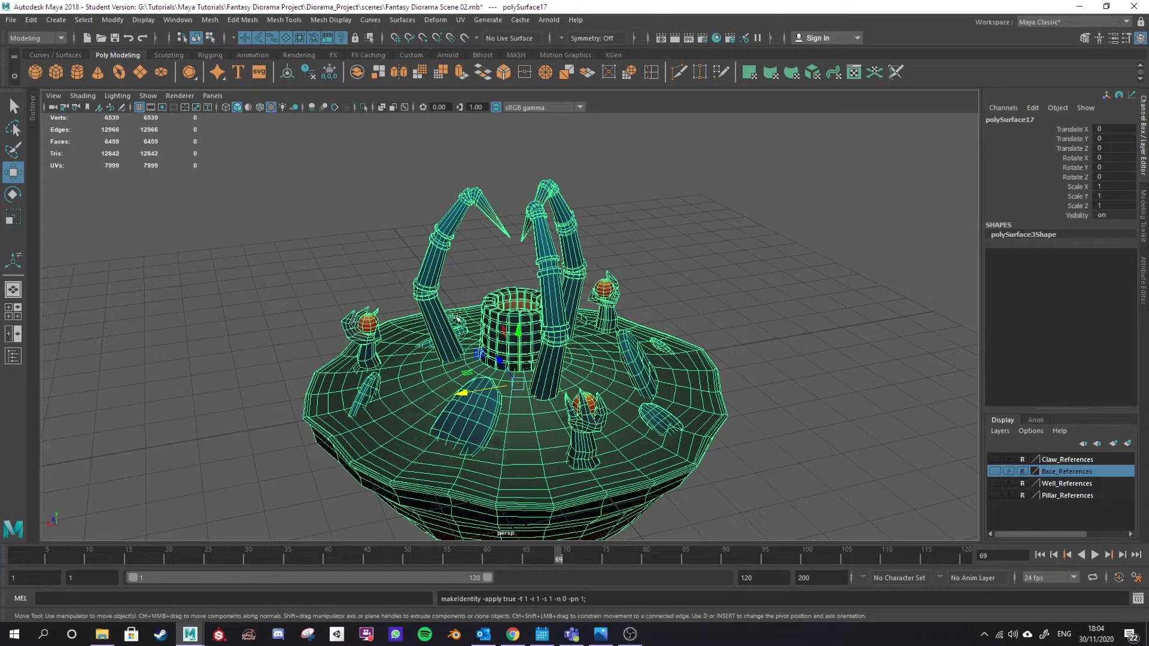
Delete all construction history via Edit > Delete All by Type > History and check the model.
left_click(28, 19)
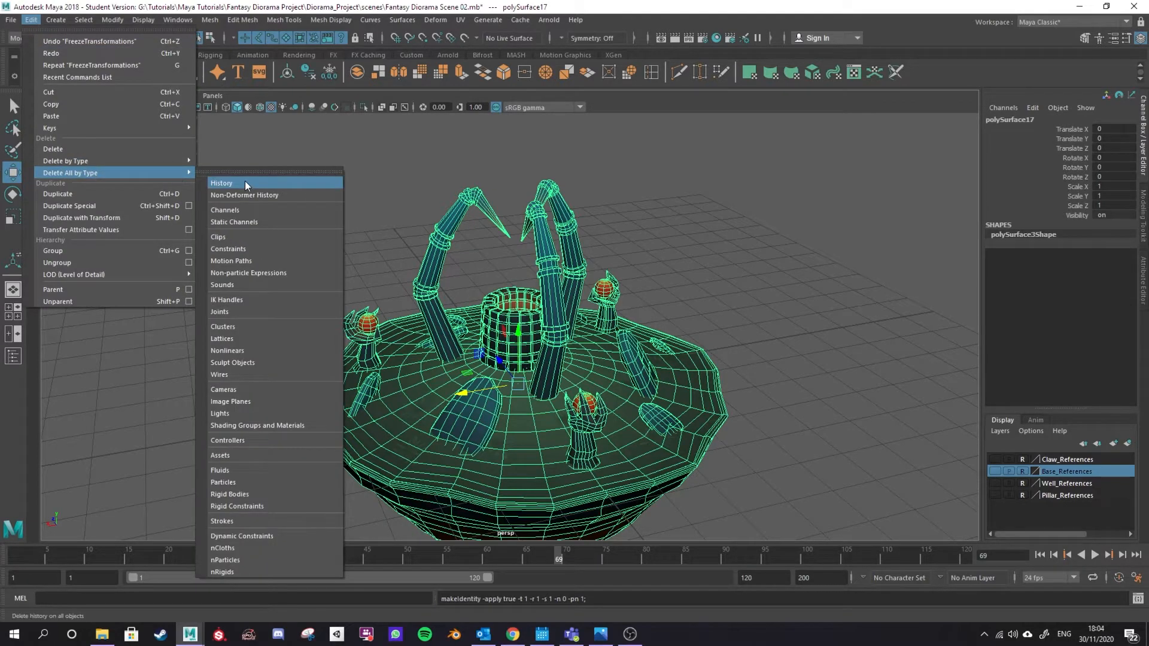
left_click(221, 182)
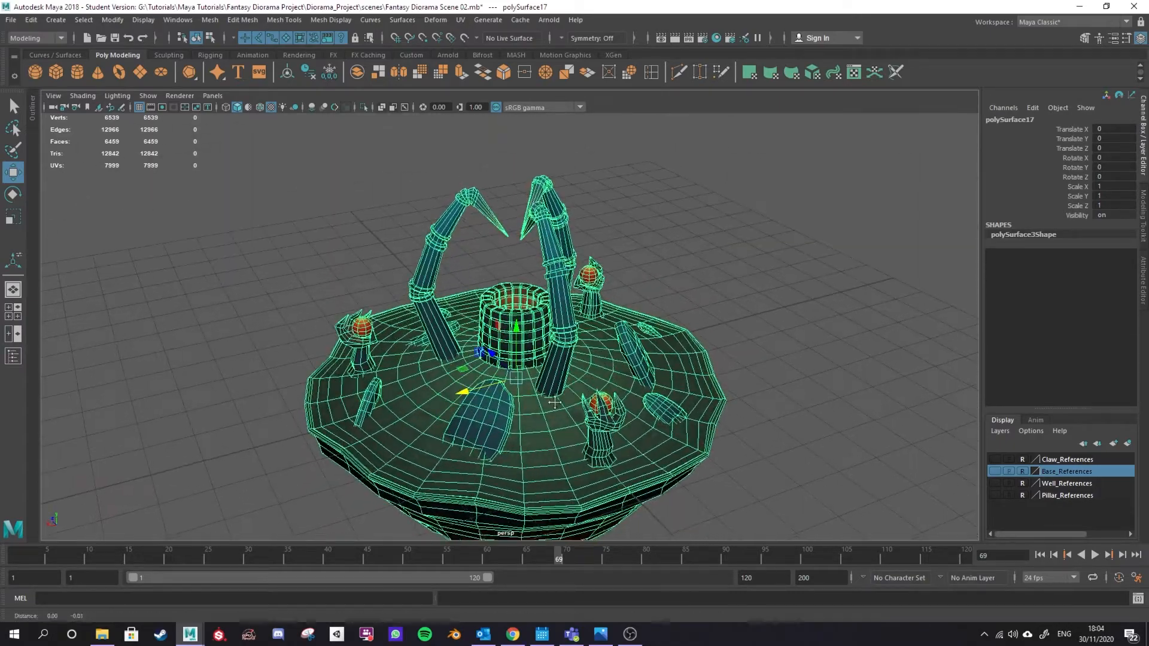
left_click_drag(552, 402, 556, 436)
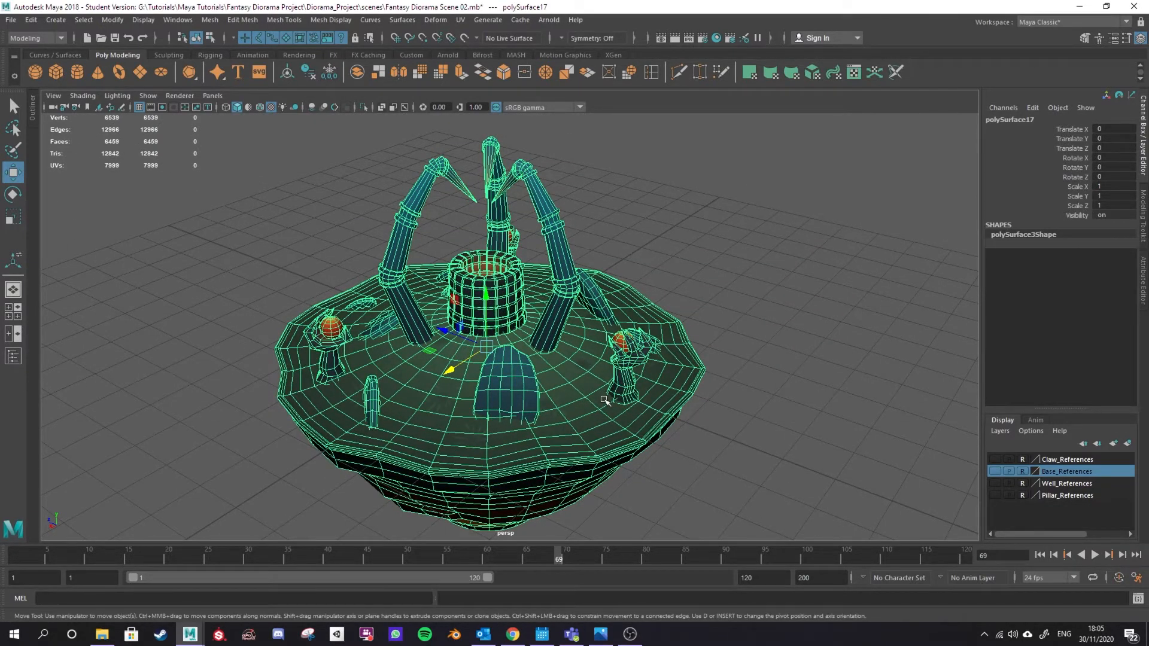
mouse_move(548, 409)
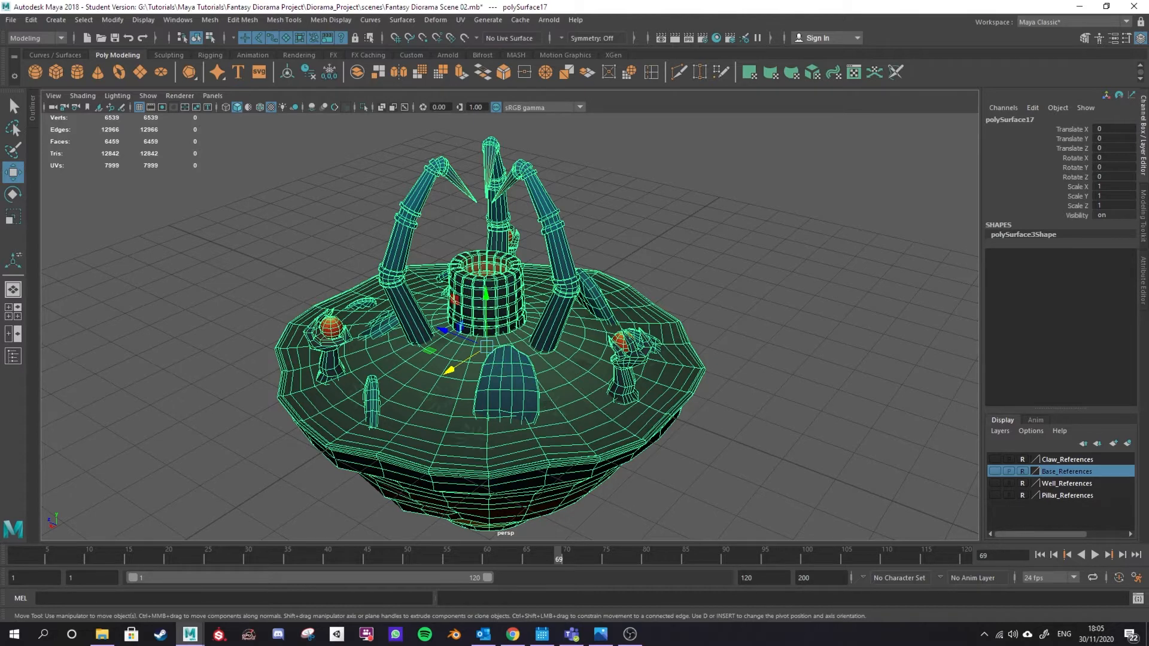
mouse_move(531, 122)
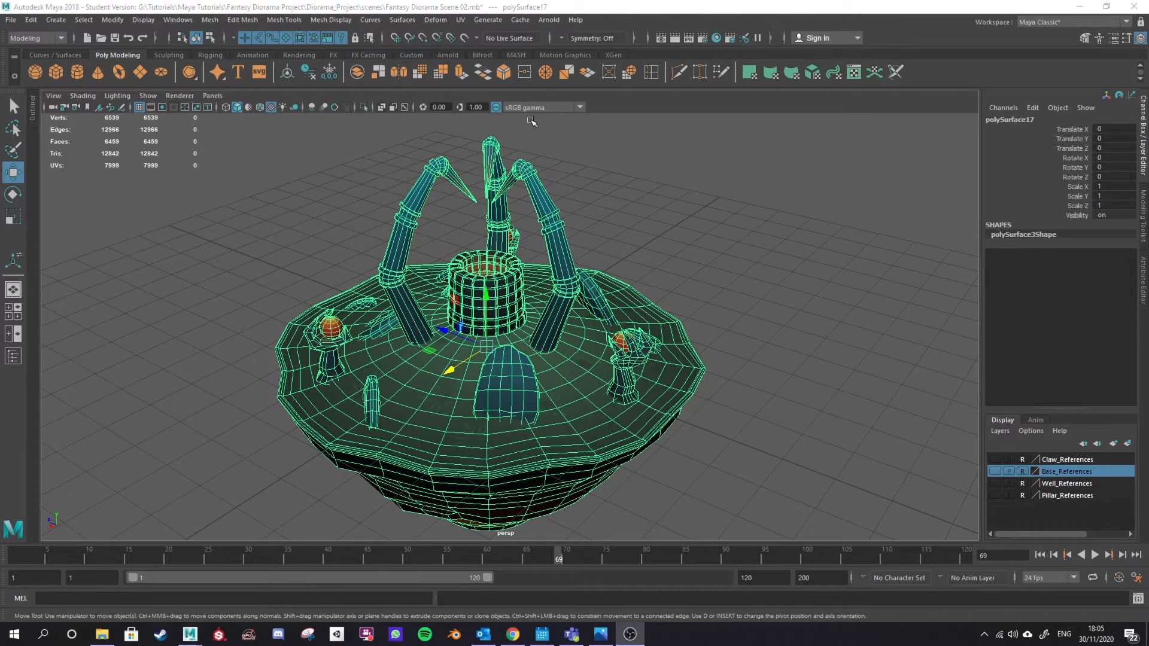
left_click(24, 19)
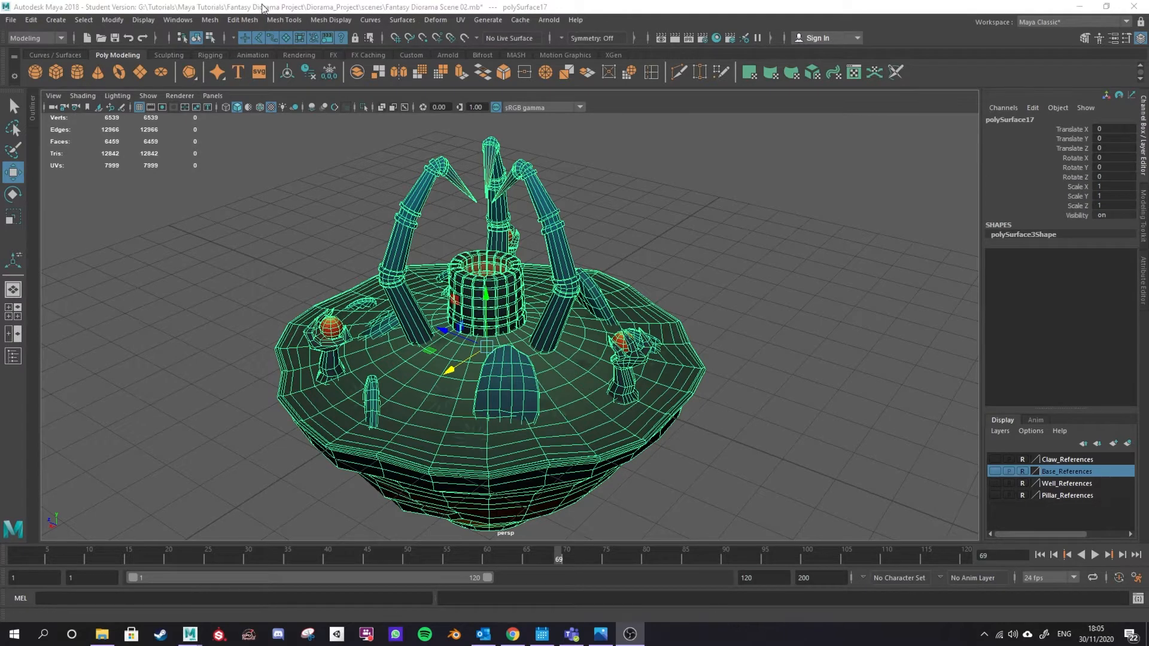
Start Export Selection with FBX export kept as the file type, reaching the file browser.
left_click(7, 19)
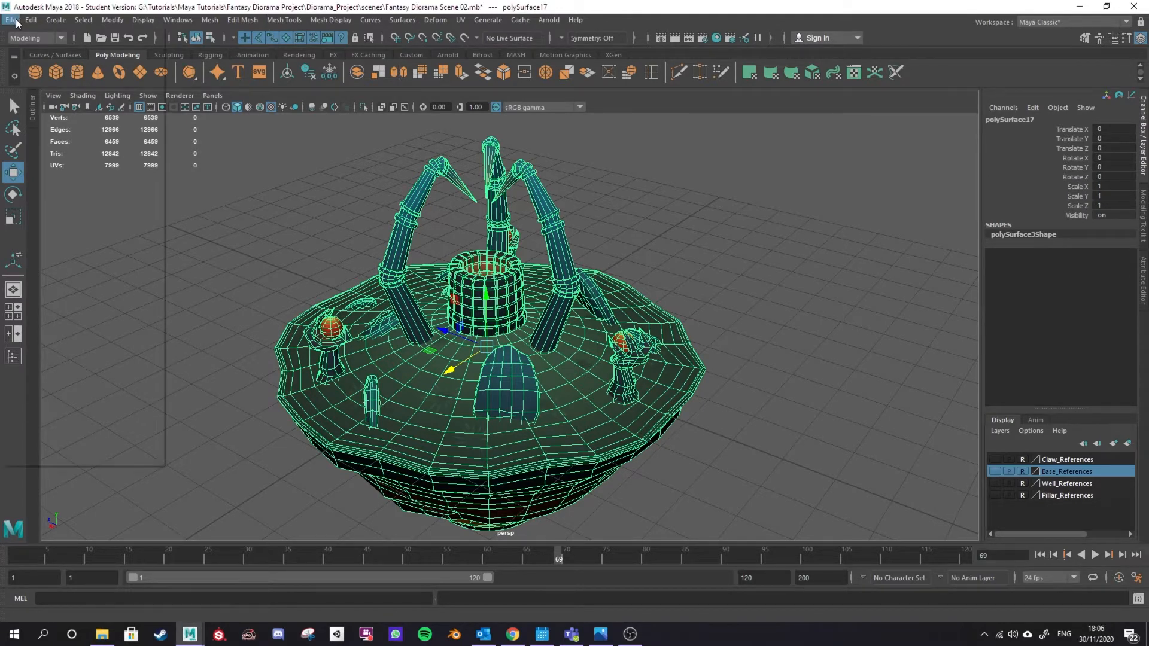
left_click(8, 19)
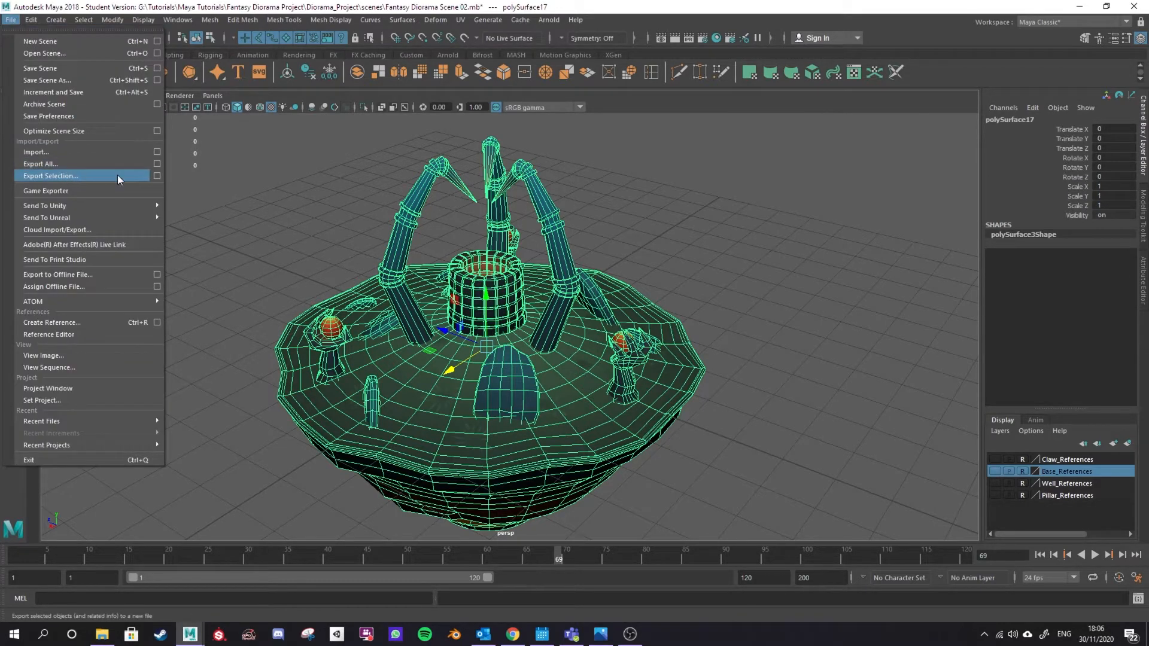
mouse_move(157, 180)
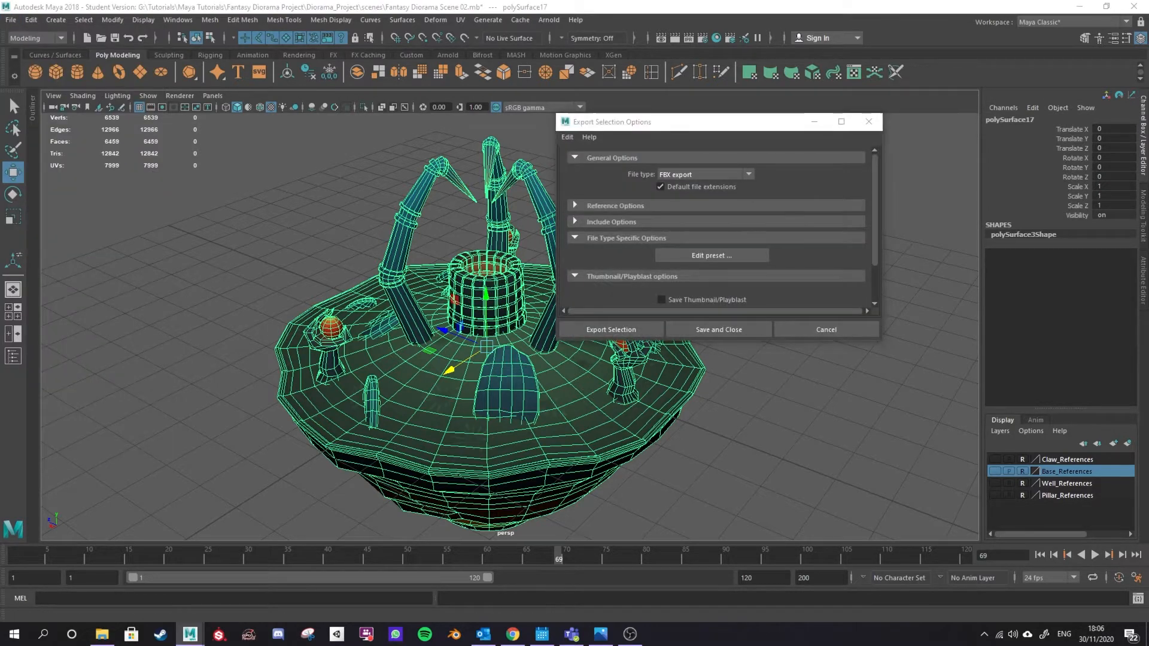
left_click(748, 174)
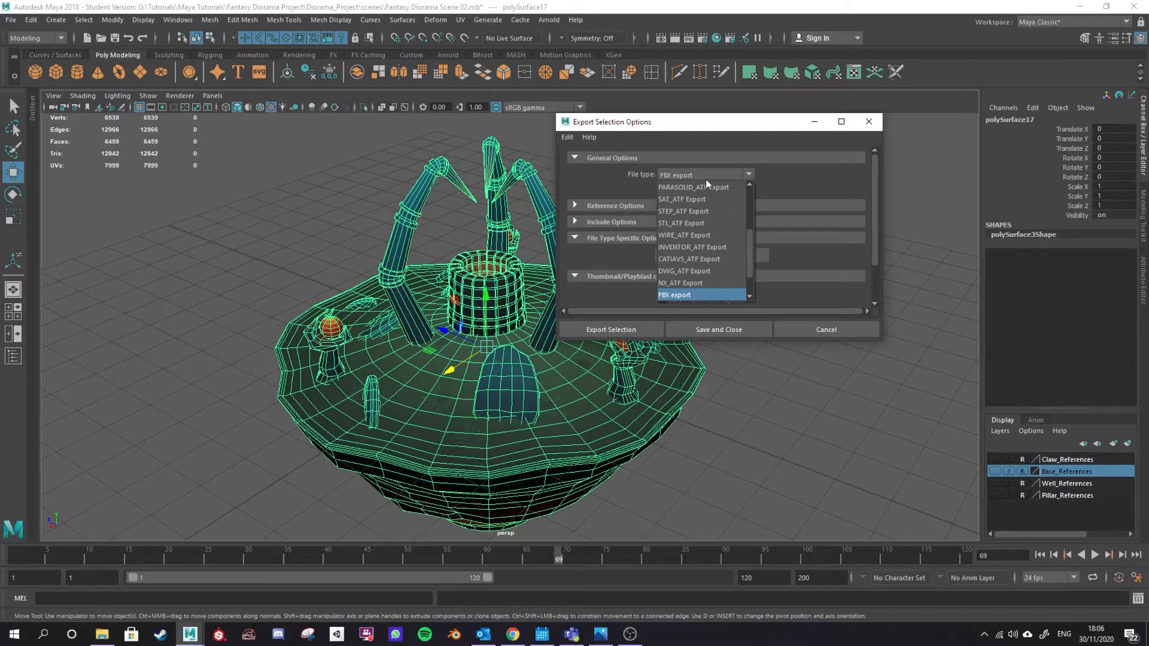
left_click(673, 294)
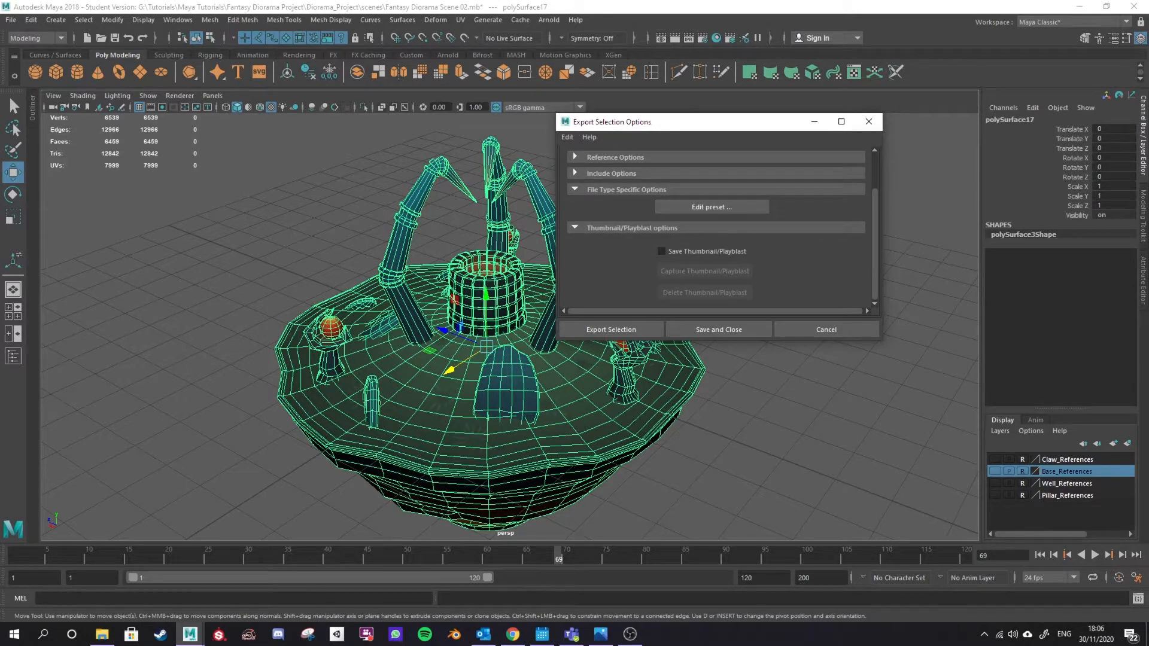
left_click(826, 329)
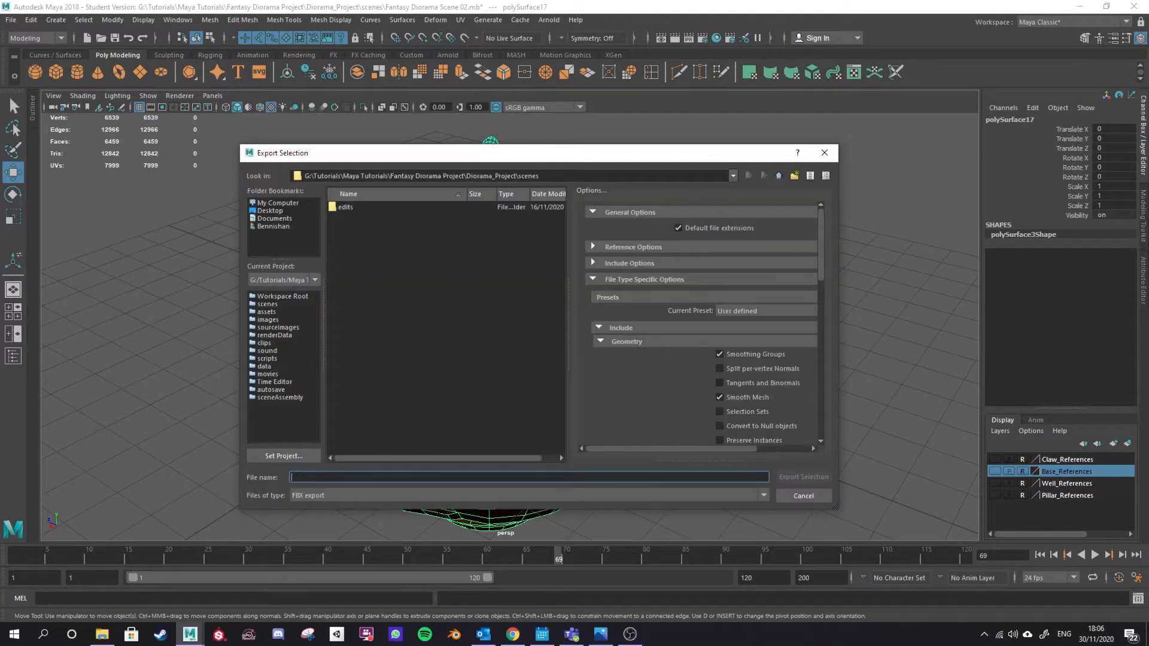
Name the export Diorama_Mesh with FBX export as the file type.
left_click(764, 495)
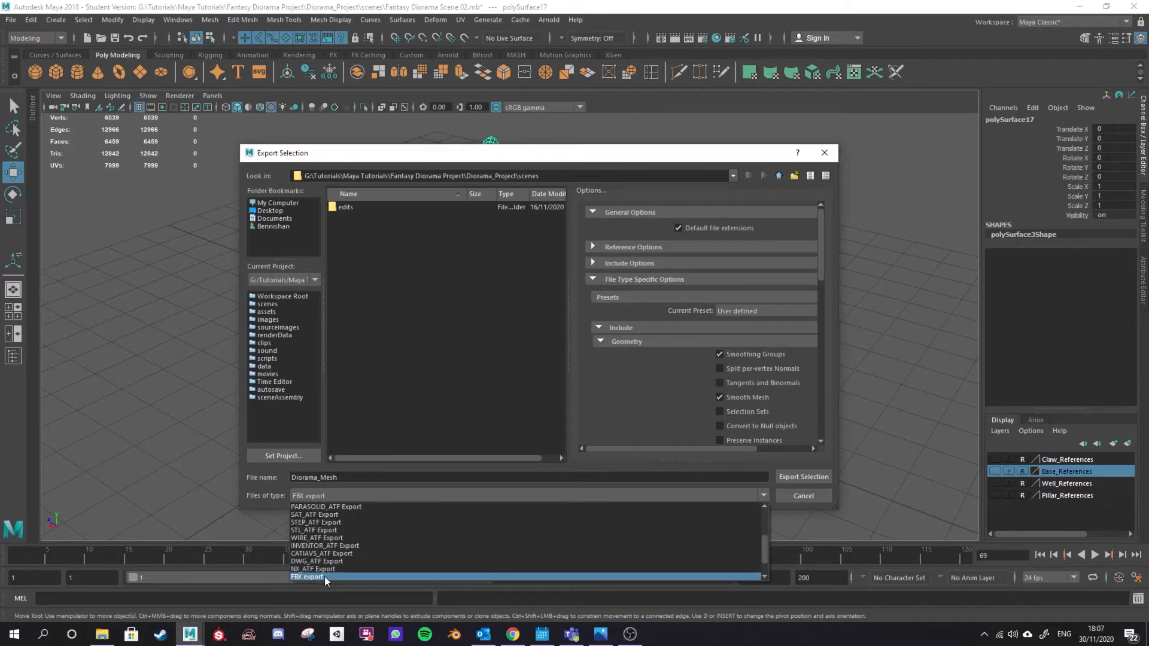
left_click(306, 577)
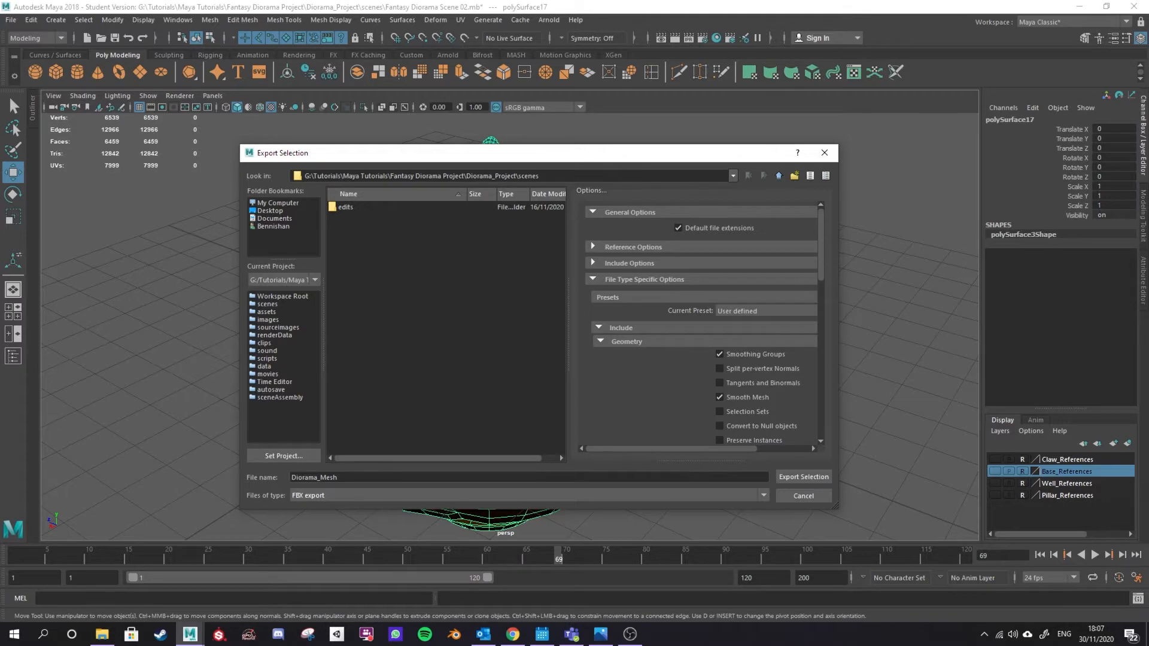
mouse_move(578, 303)
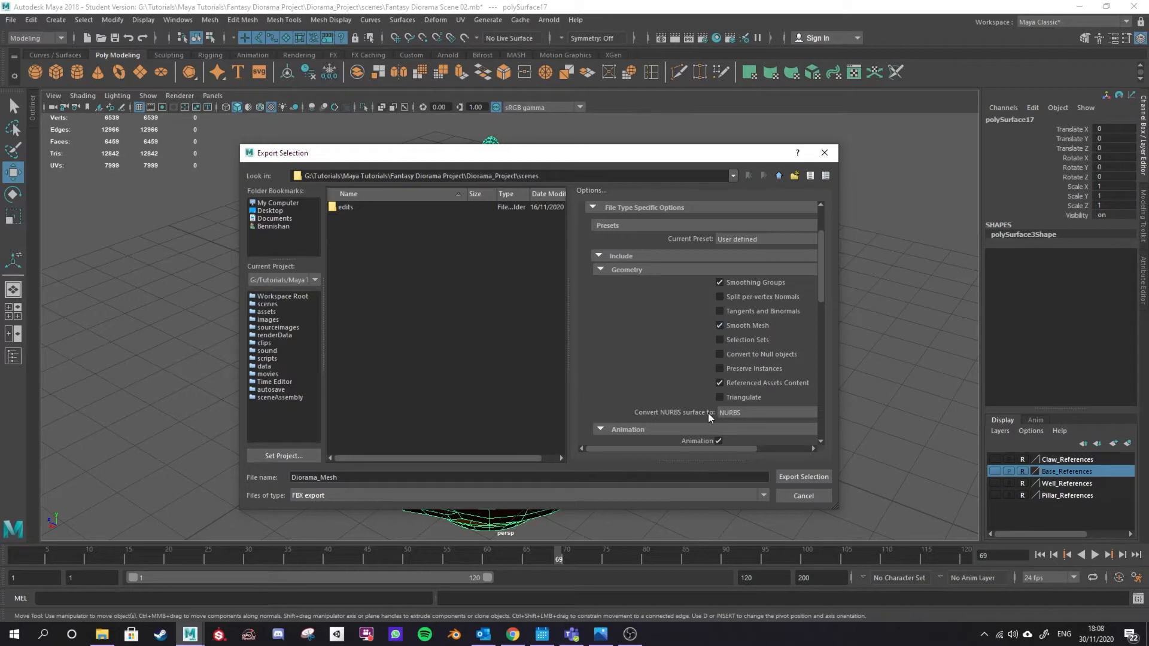
Turn off animation export and review the cameras, audio, embed media, units and axis conversion sections.
scroll("down", 3)
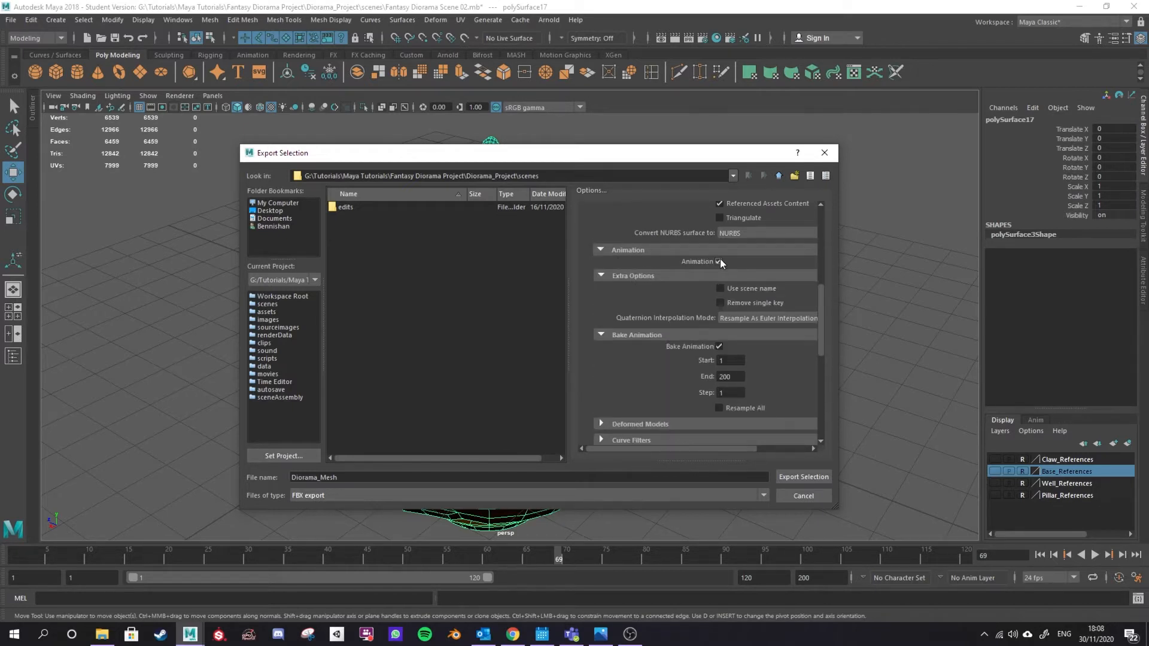
left_click(718, 261)
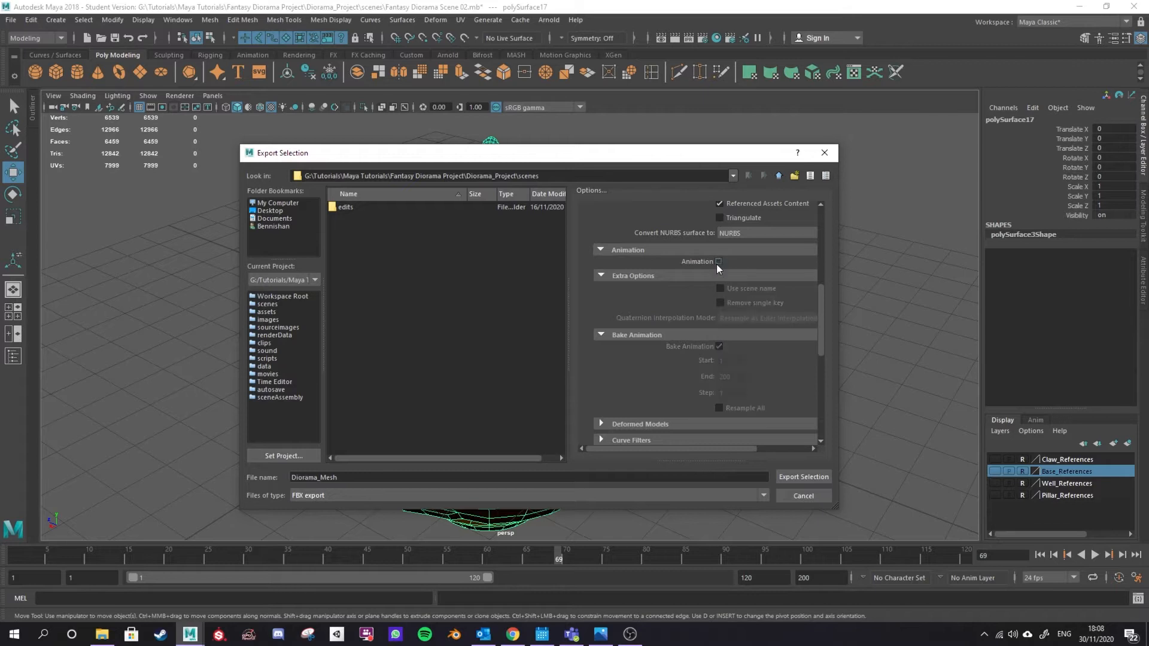
scroll("down", 3)
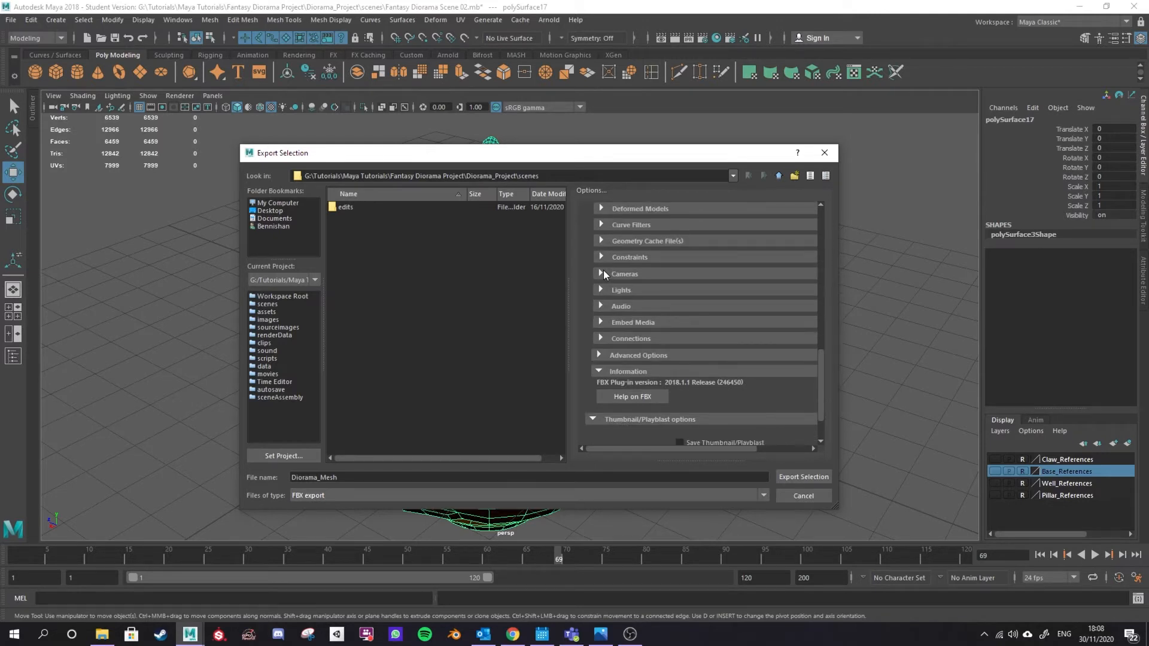
left_click(601, 273)
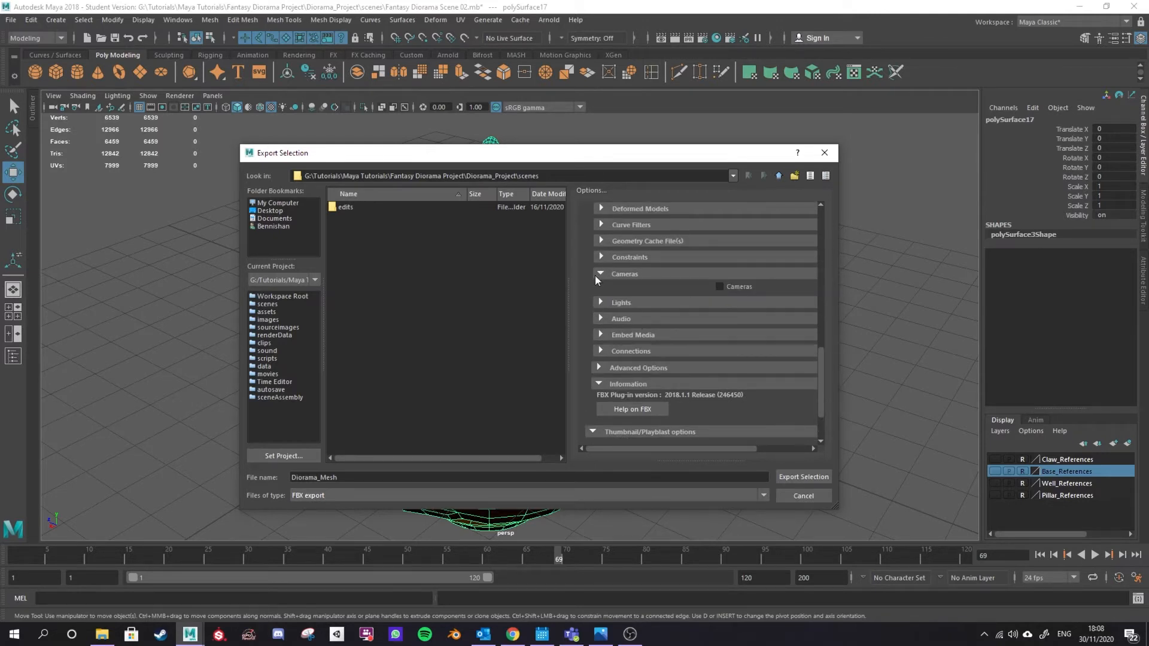
left_click(620, 302)
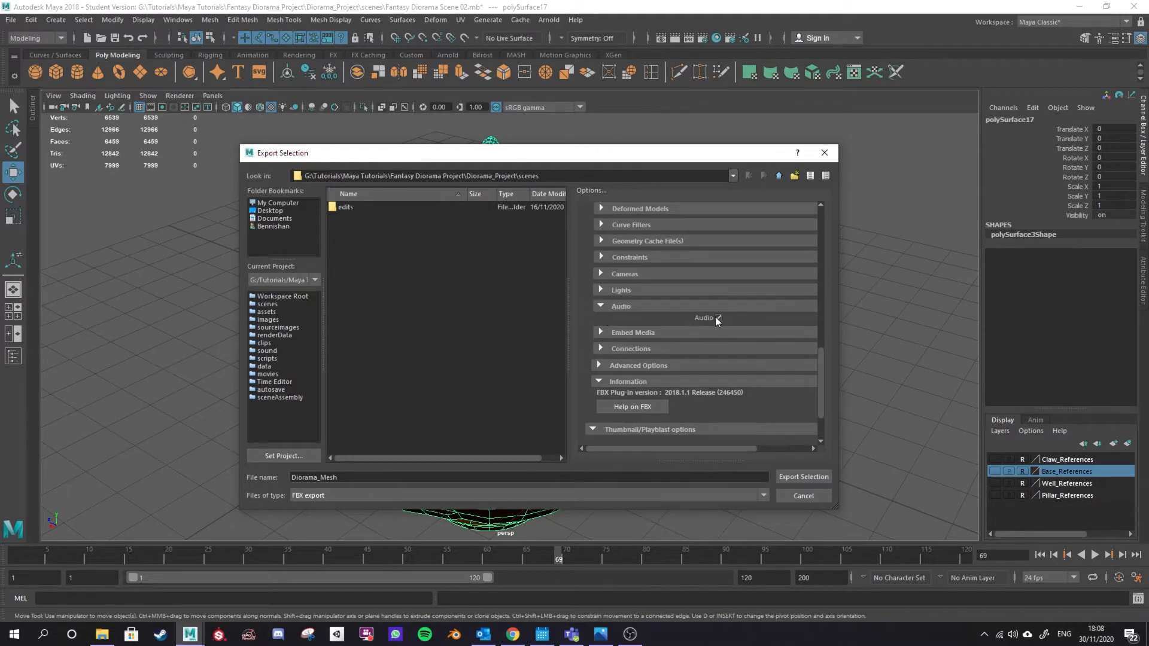
left_click(601, 322)
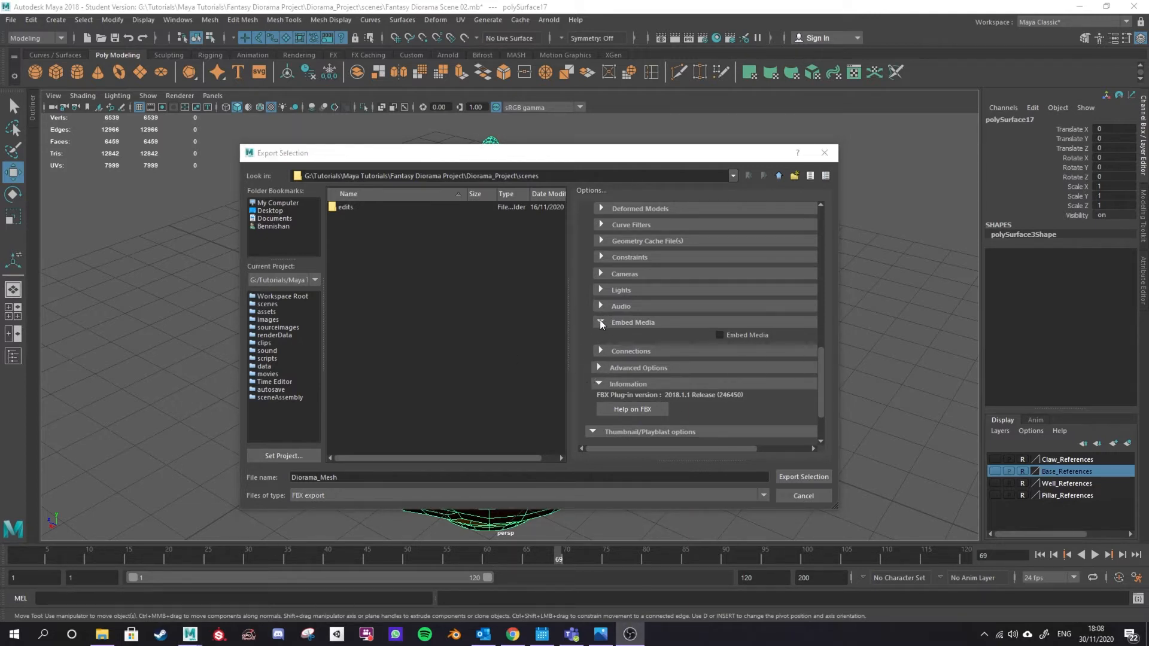
left_click(601, 338)
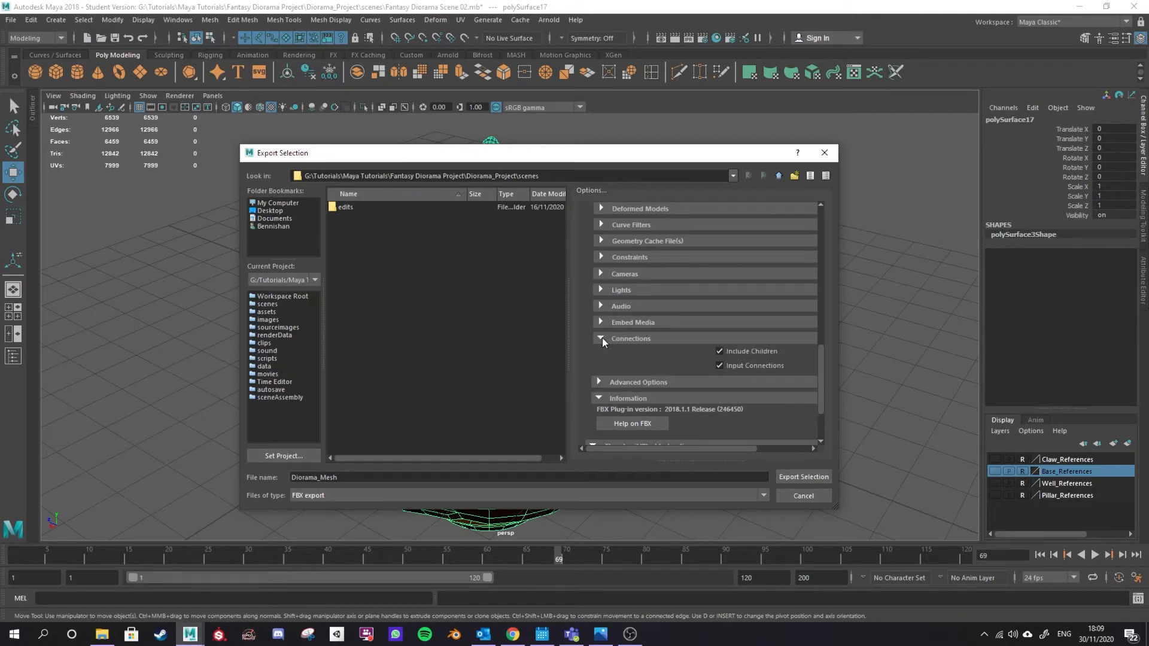
left_click(601, 337)
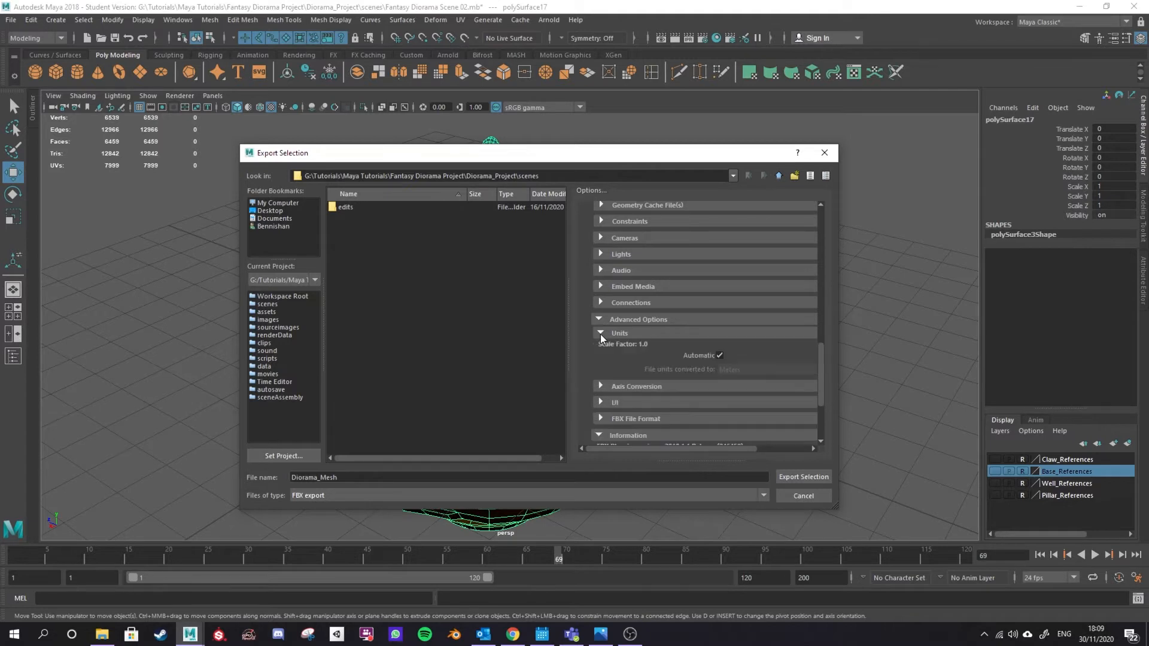
mouse_move(721, 369)
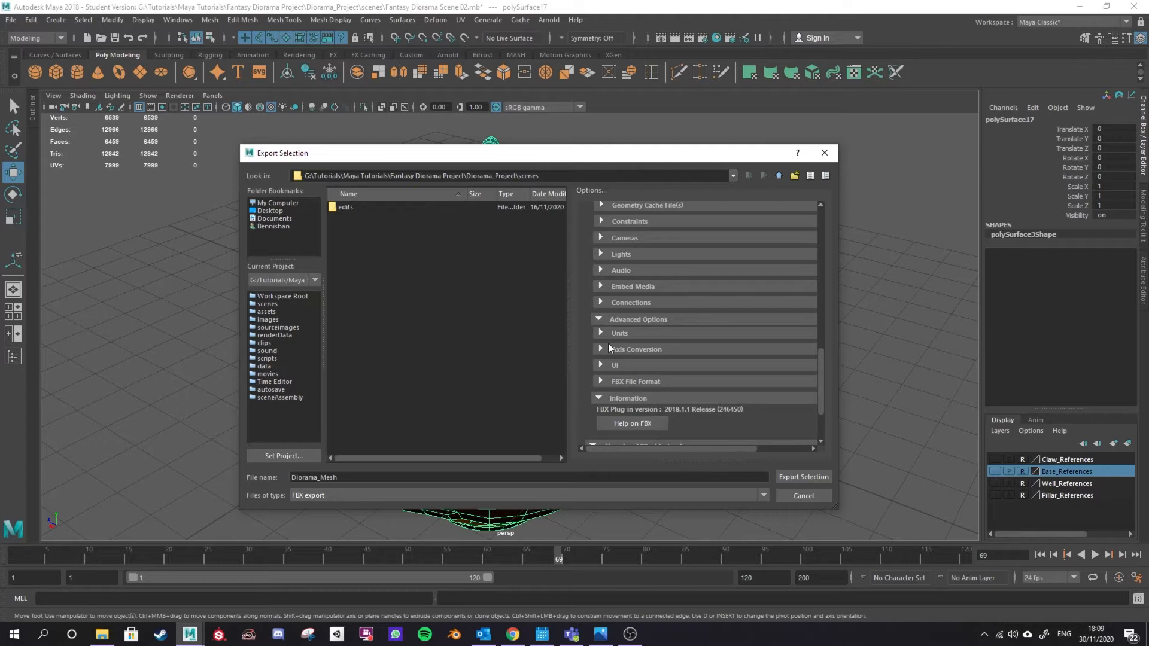
mouse_move(600, 351)
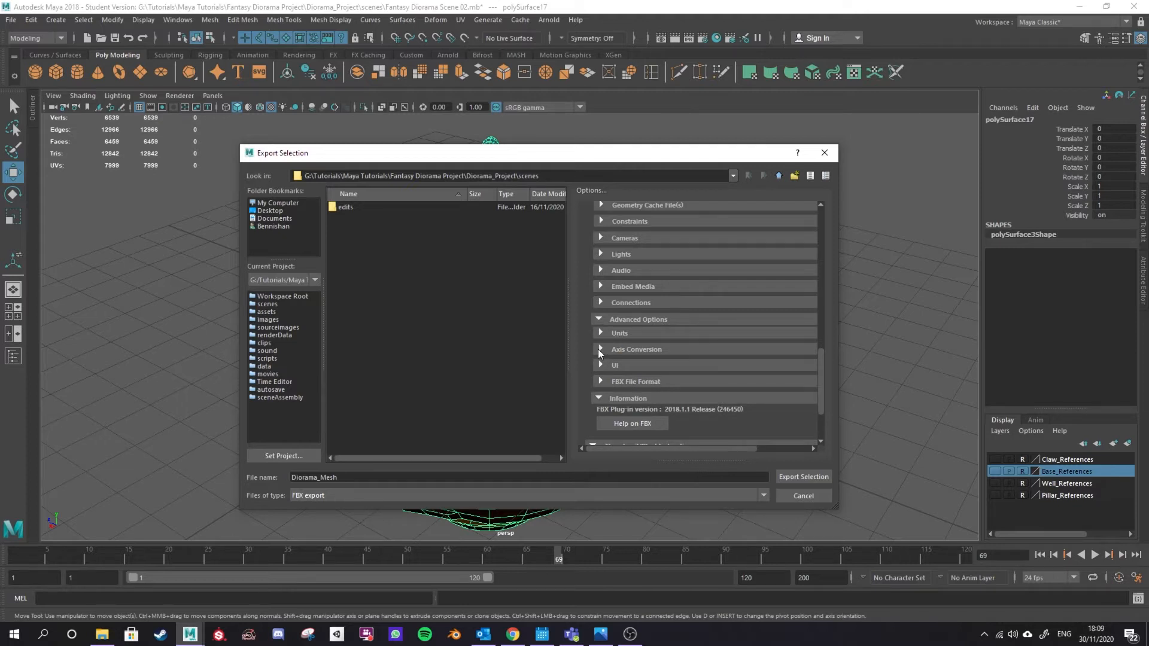
left_click(601, 381)
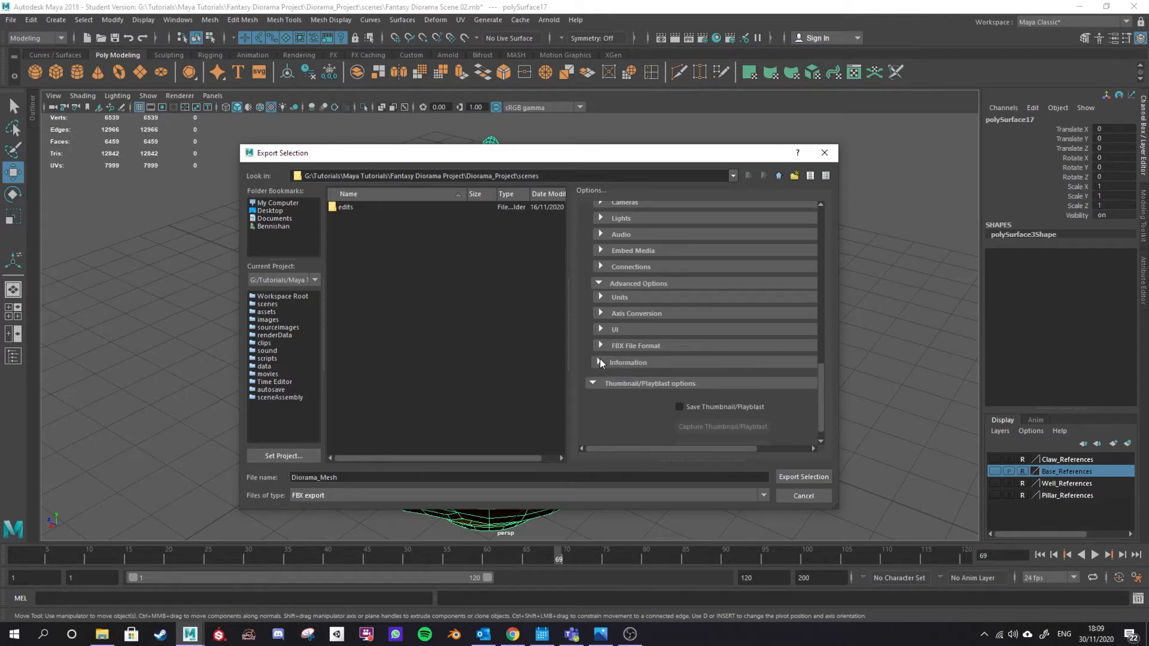
left_click(600, 361)
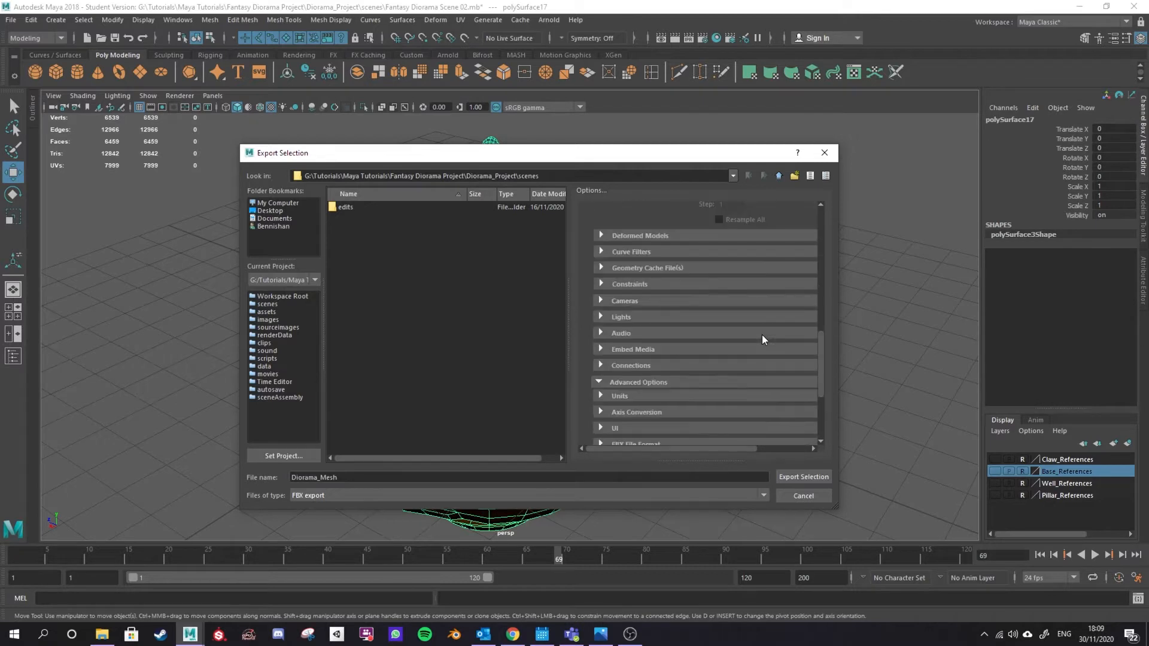
scroll("down", 3)
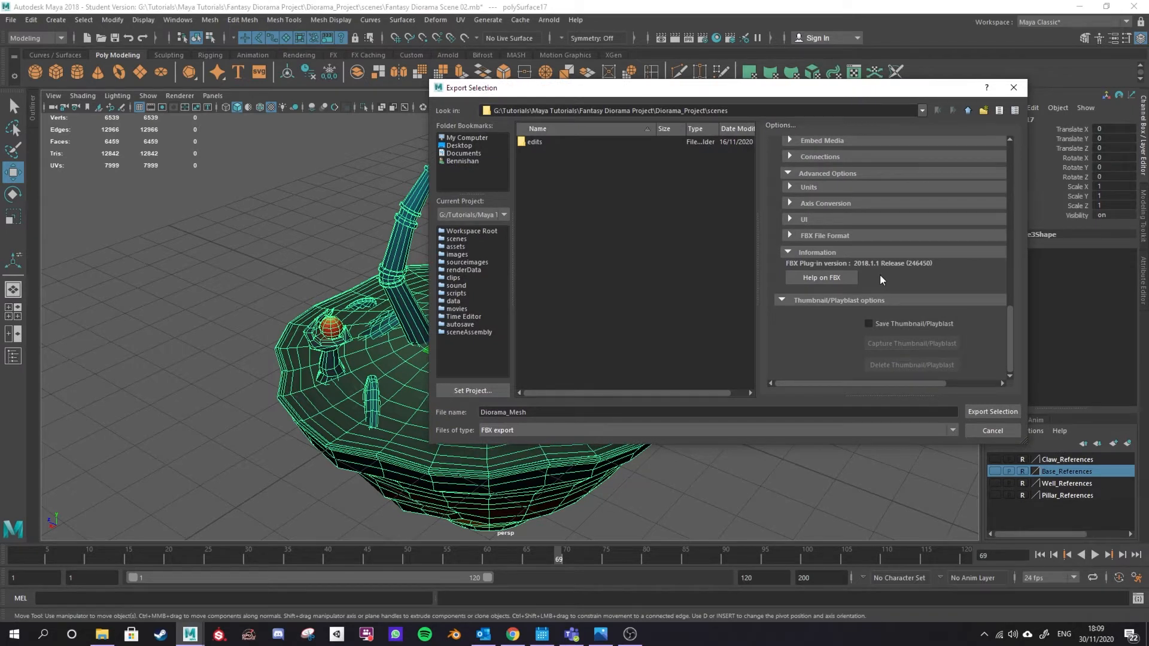
mouse_move(992, 412)
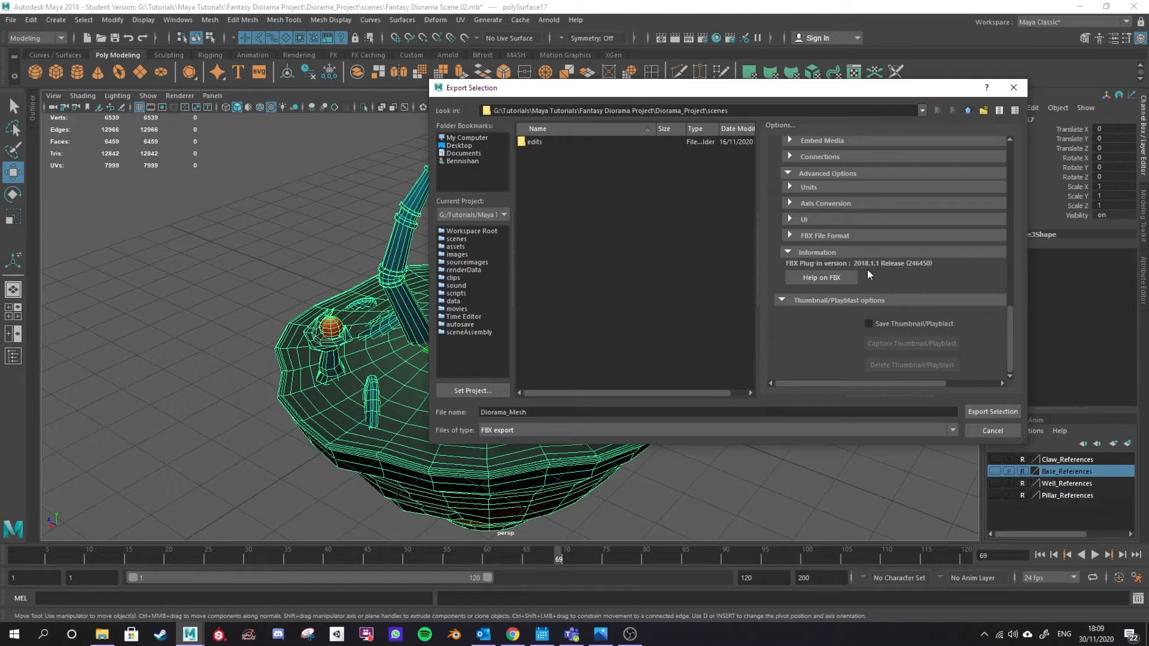
Export the selection as Diorama_Mesh FBX and continue past the student-version warning.
left_click(653, 110)
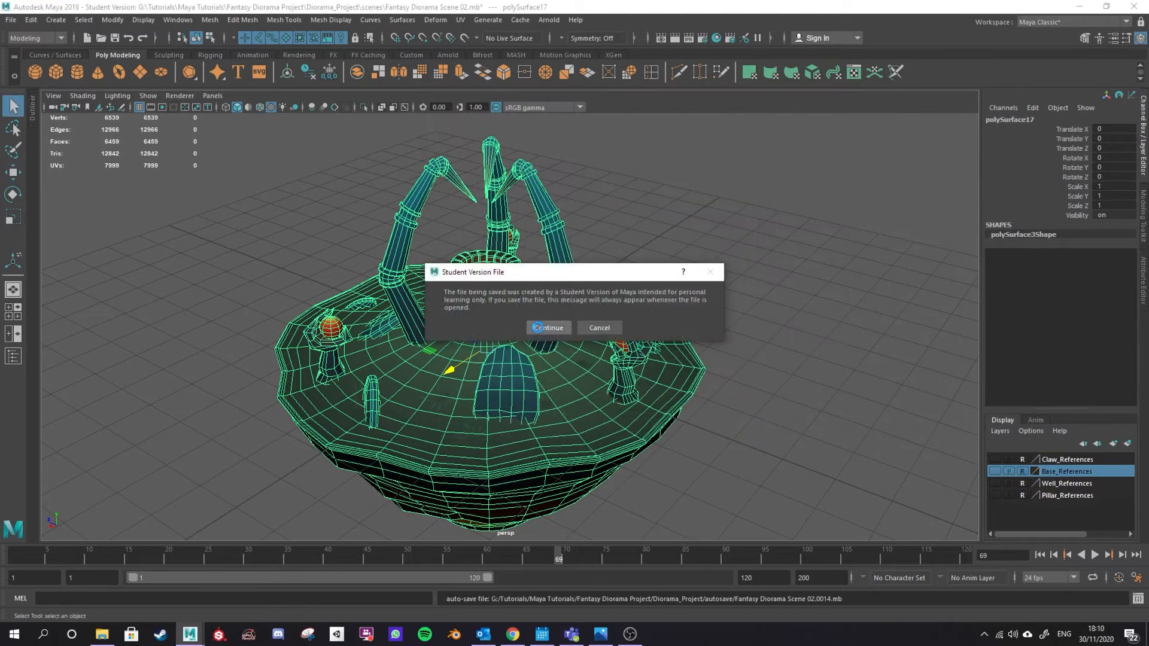
left_click(548, 327)
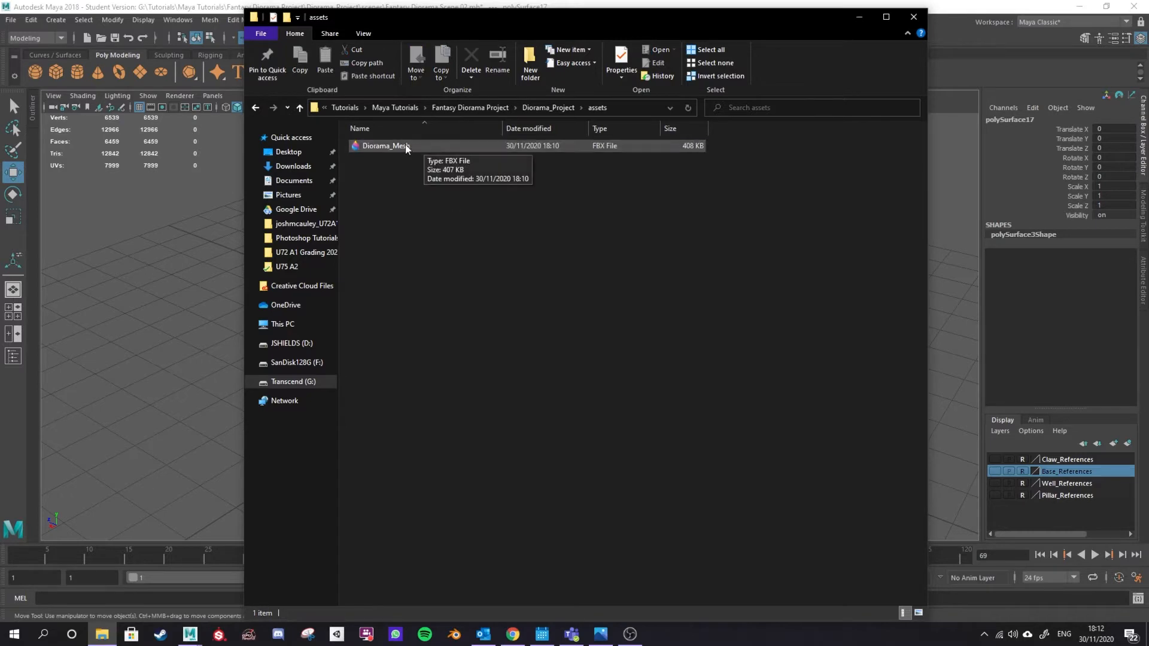
Select the exported Diorama_Mesh FBX file in the assets folder to confirm it exists.
left_click(386, 145)
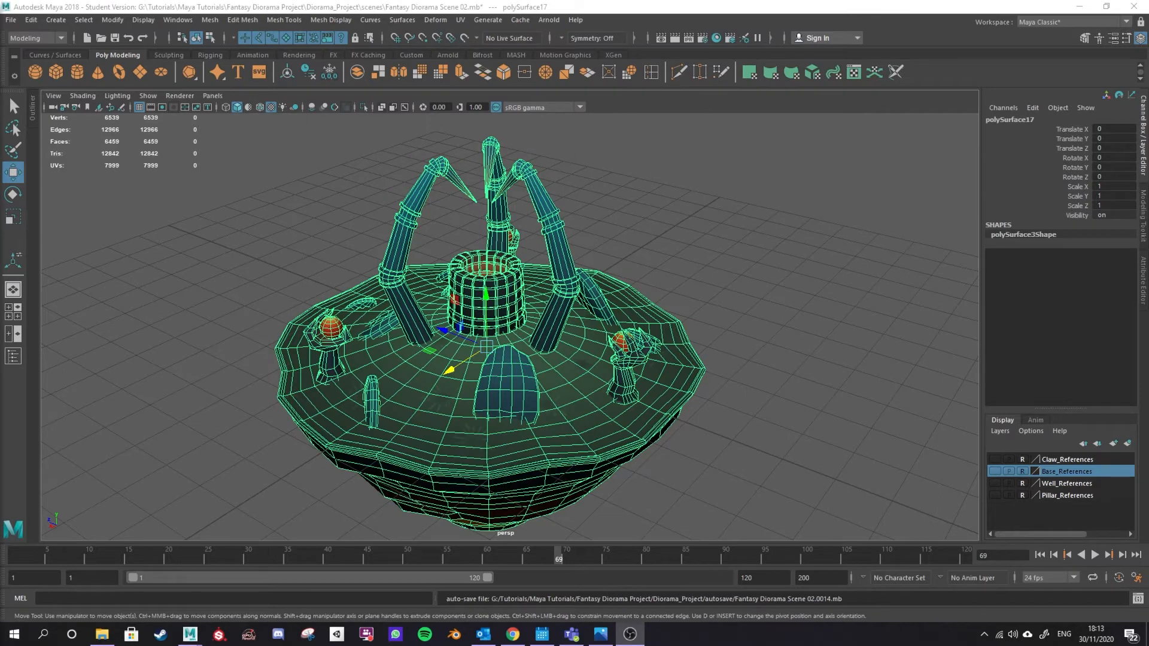
mouse_move(730, 231)
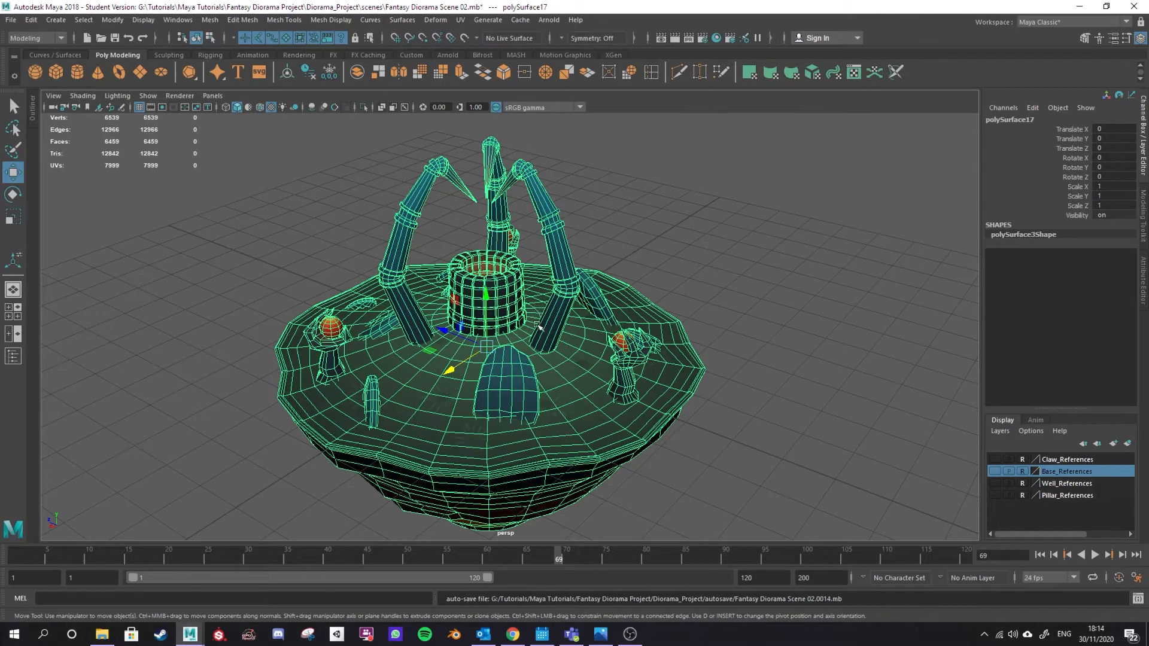
mouse_move(563, 321)
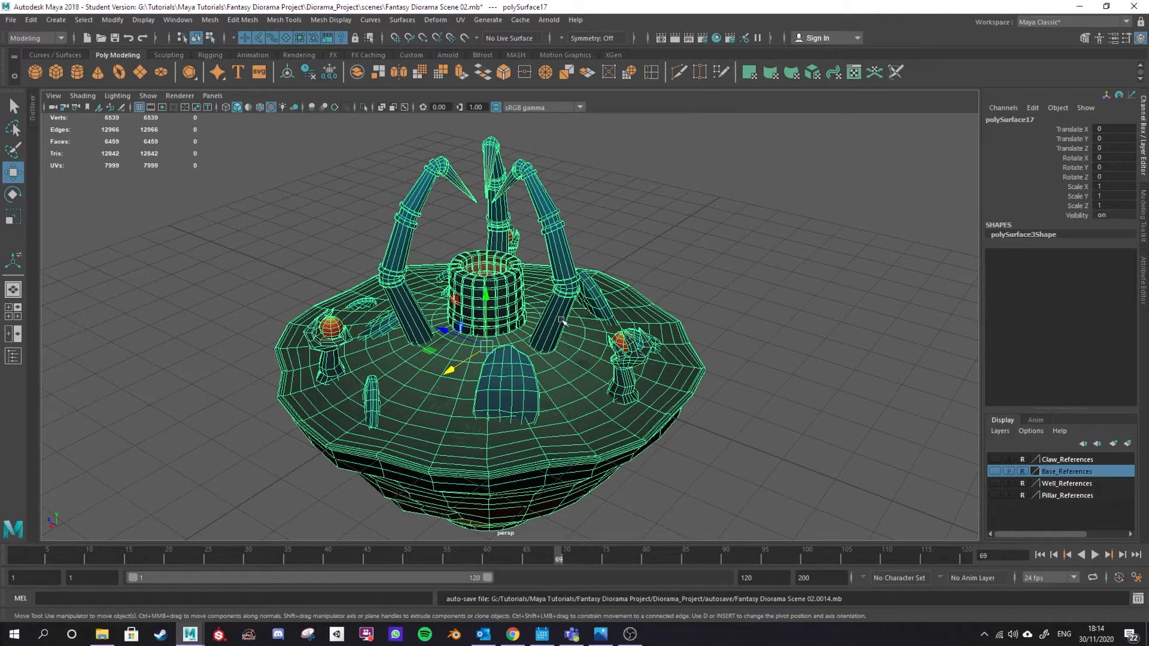
mouse_move(561, 313)
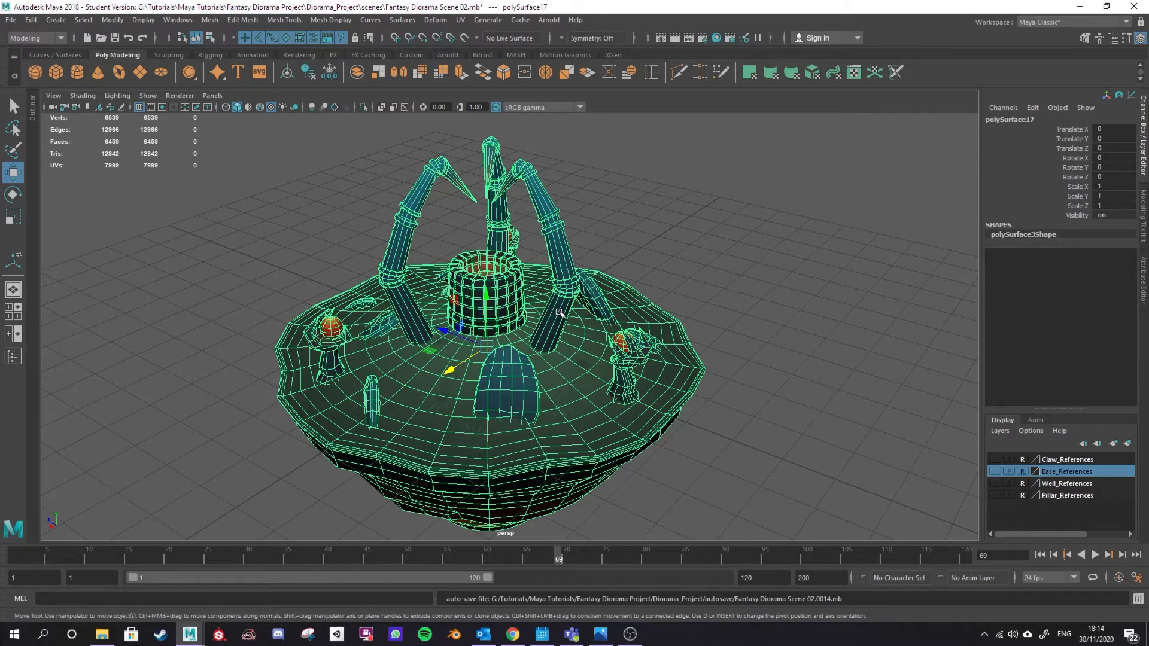
left_click(178, 20)
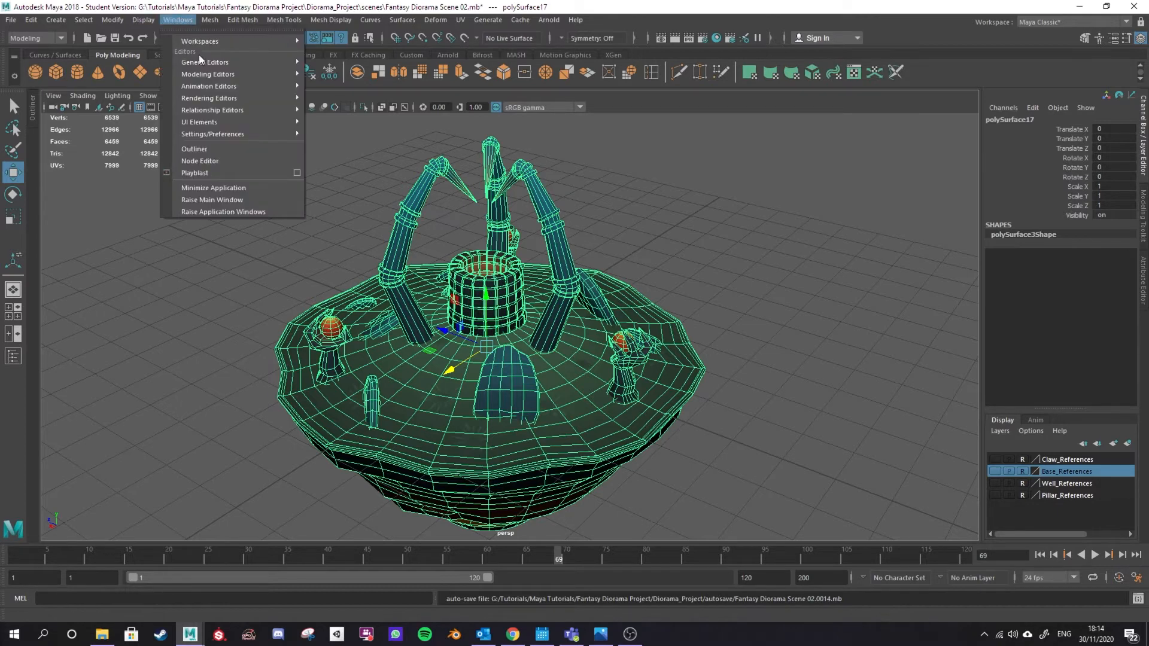
mouse_move(213, 134)
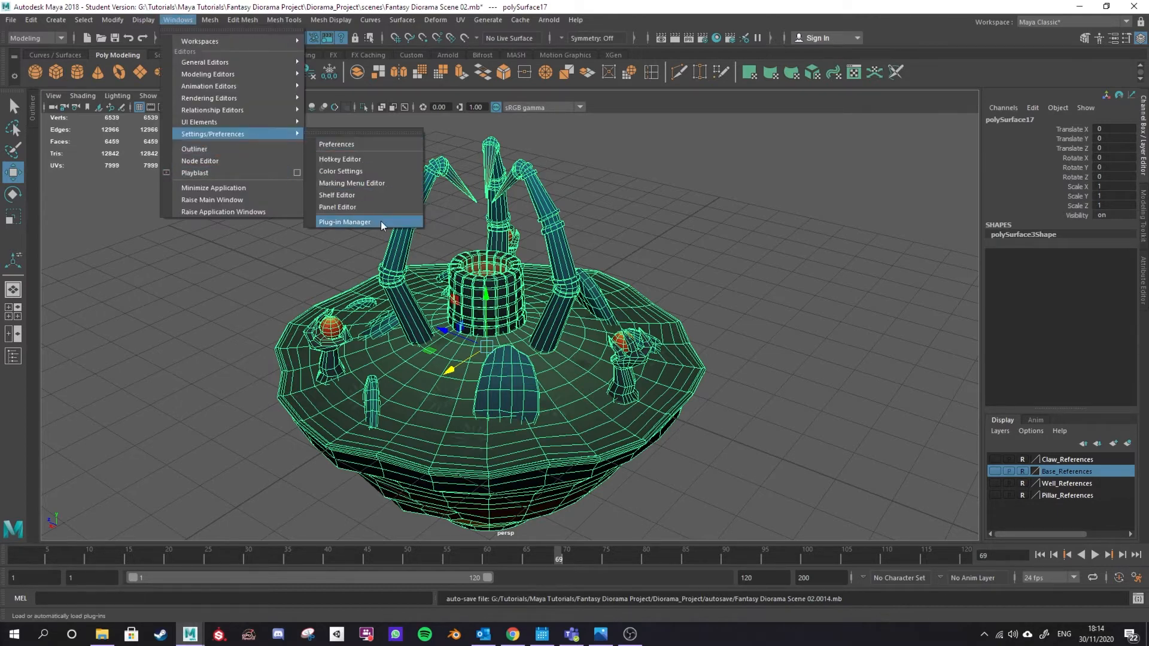
left_click(344, 221)
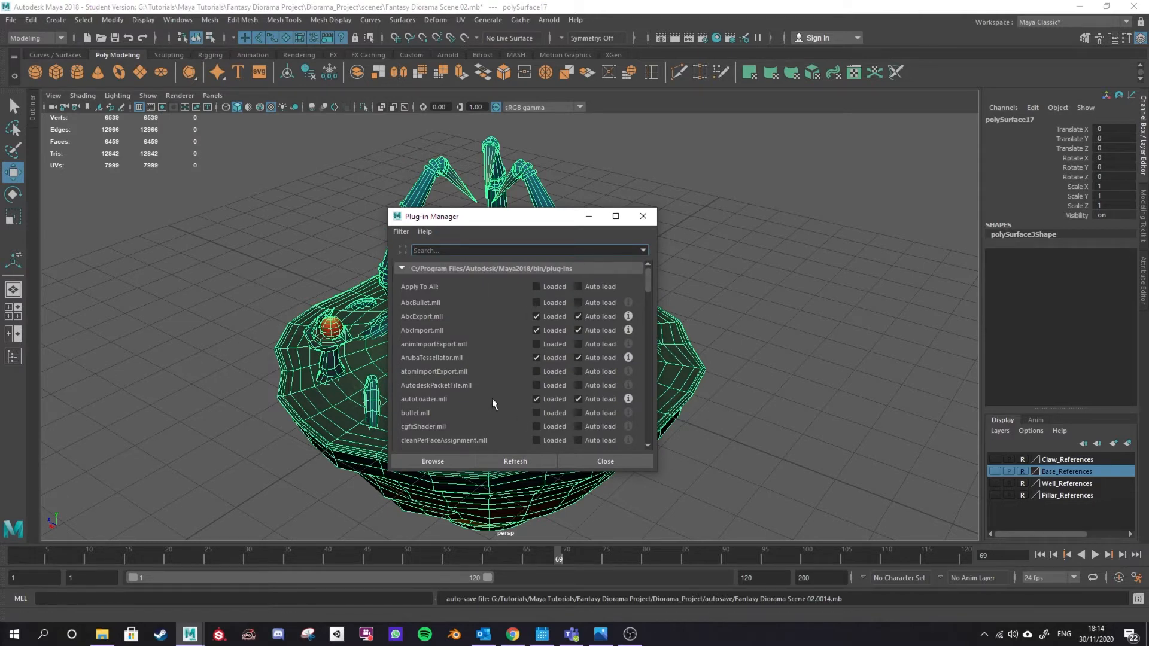
scroll("down", 3)
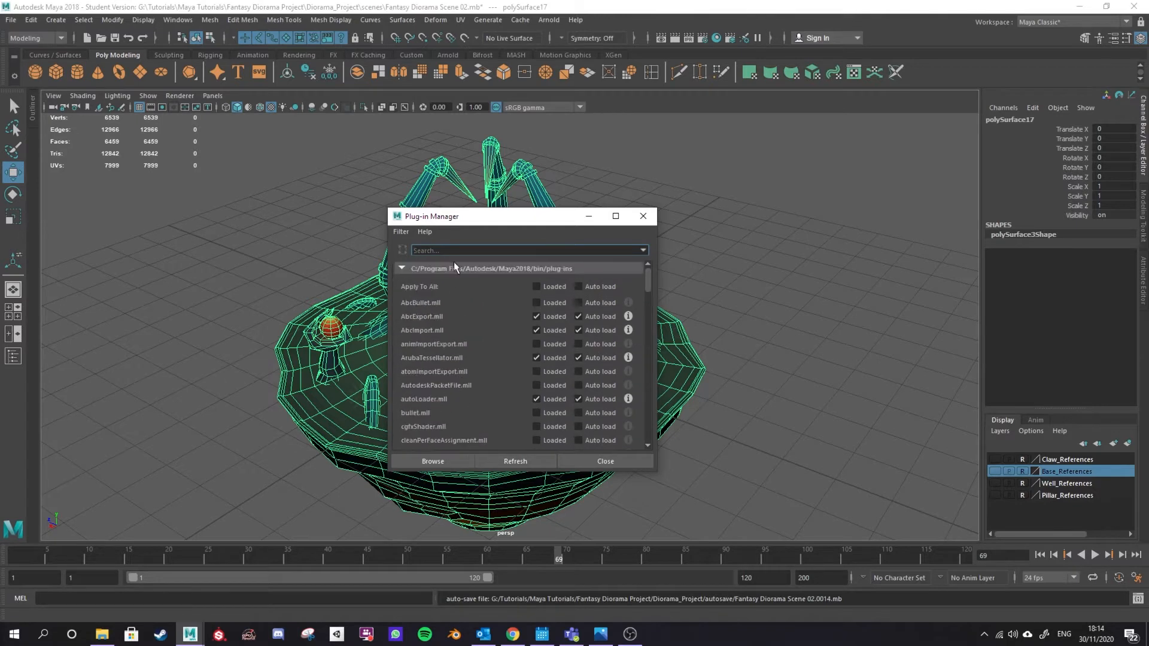
type("f")
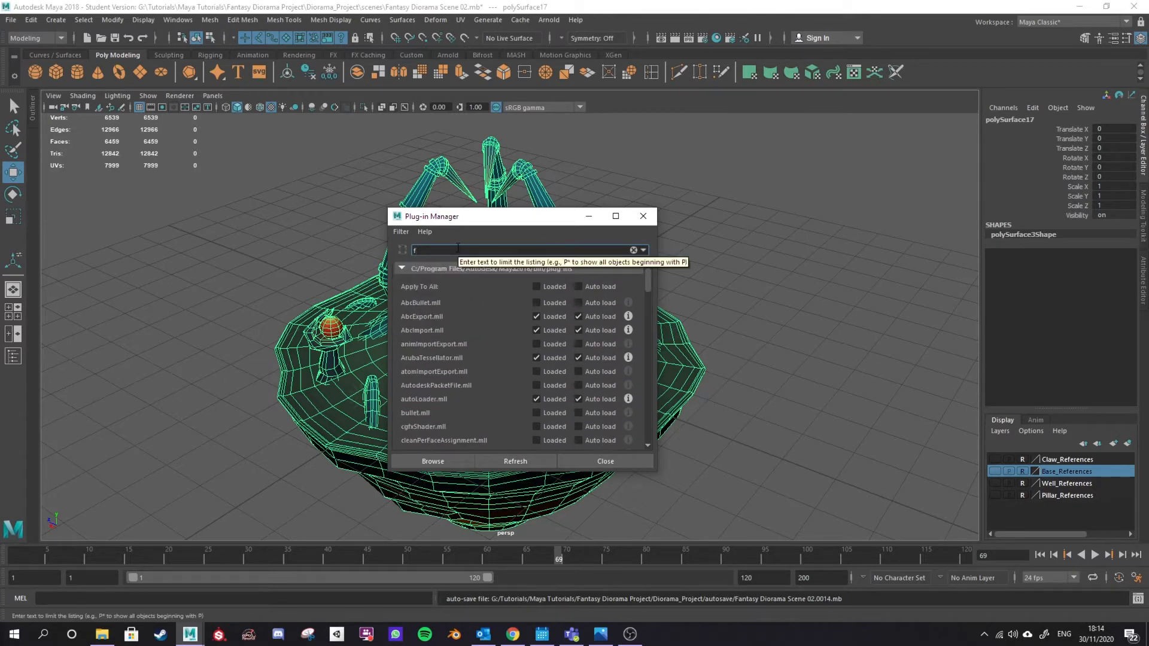
type("bx")
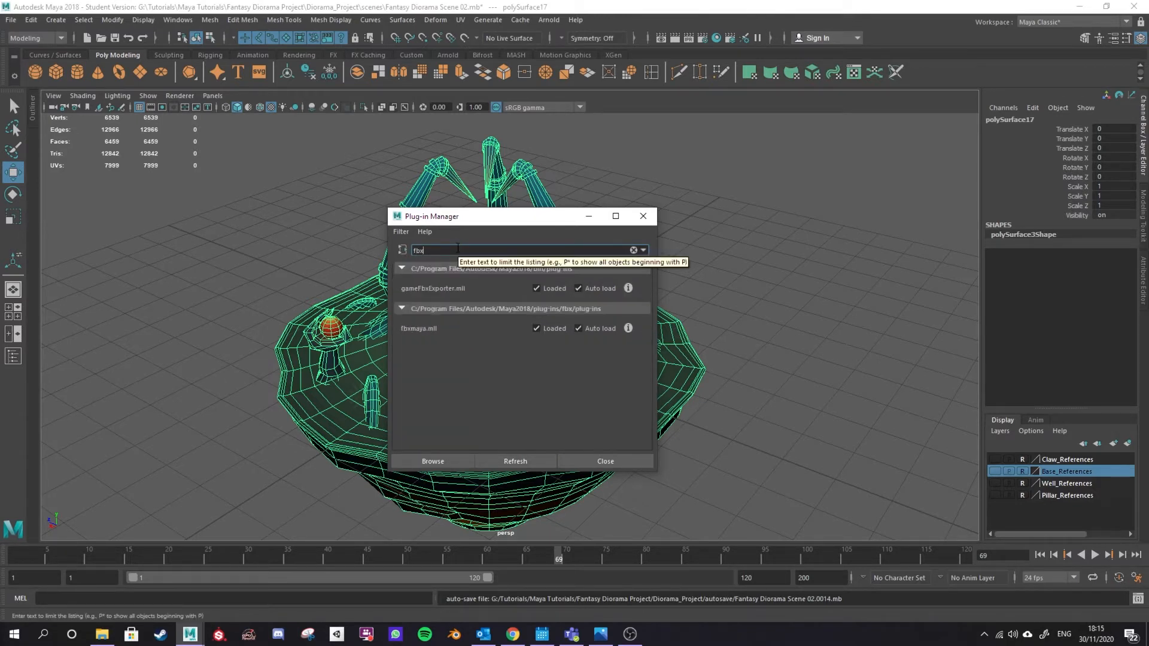
mouse_move(423, 299)
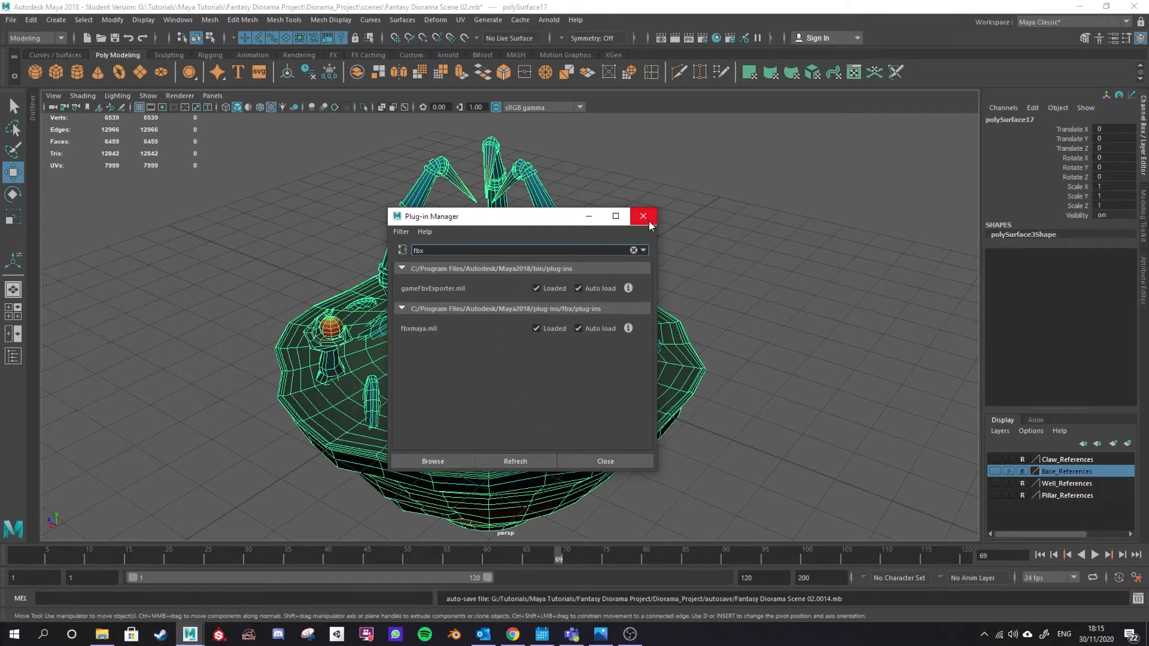
mouse_move(528, 277)
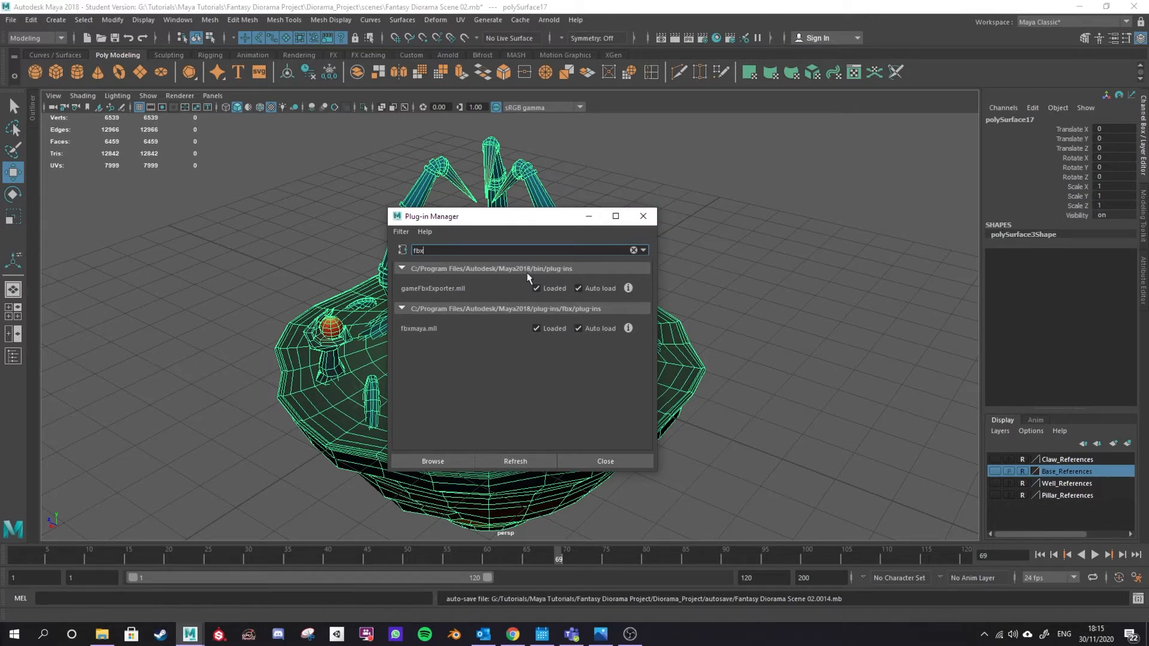
mouse_move(557, 274)
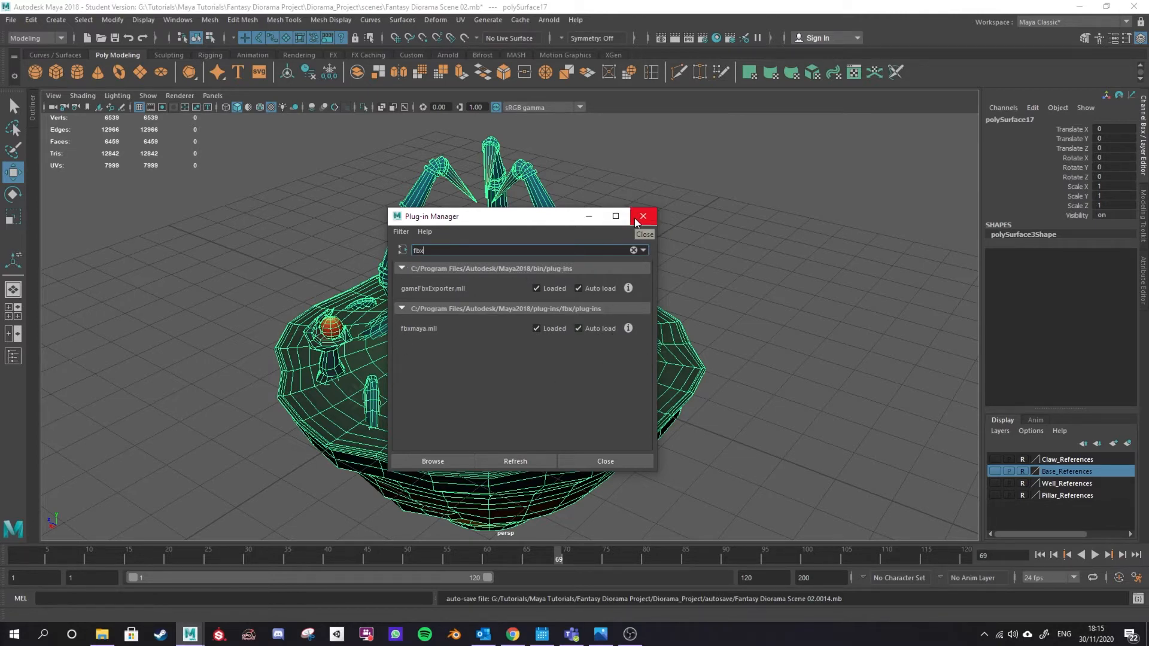
left_click(642, 216)
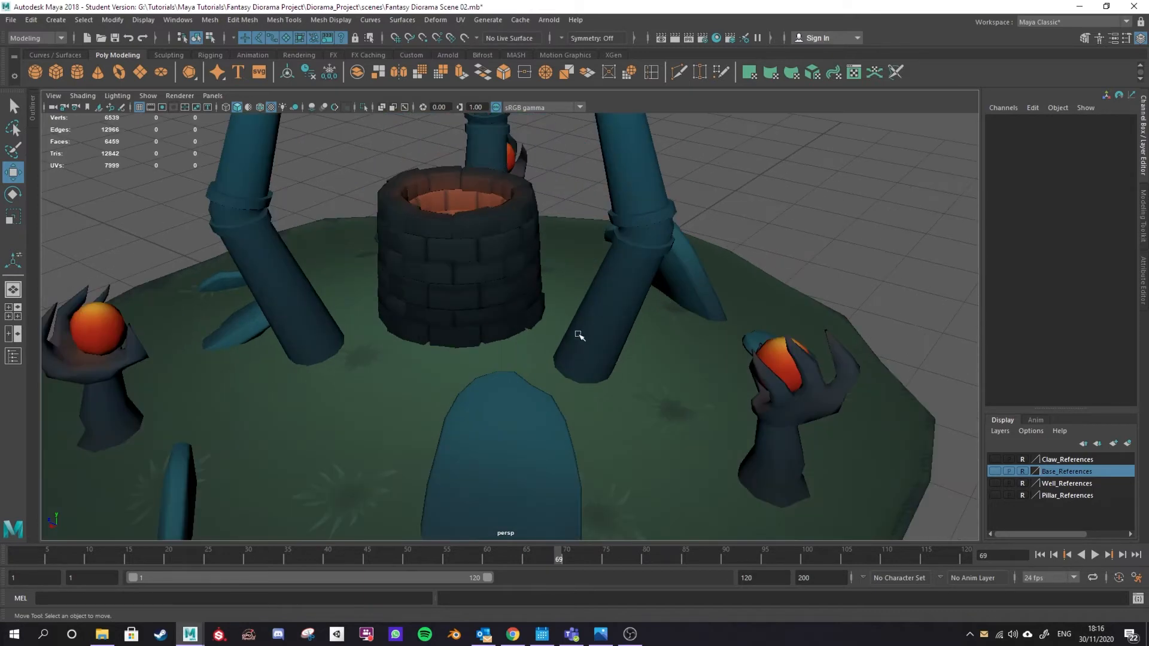
left_click_drag(579, 335, 540, 335)
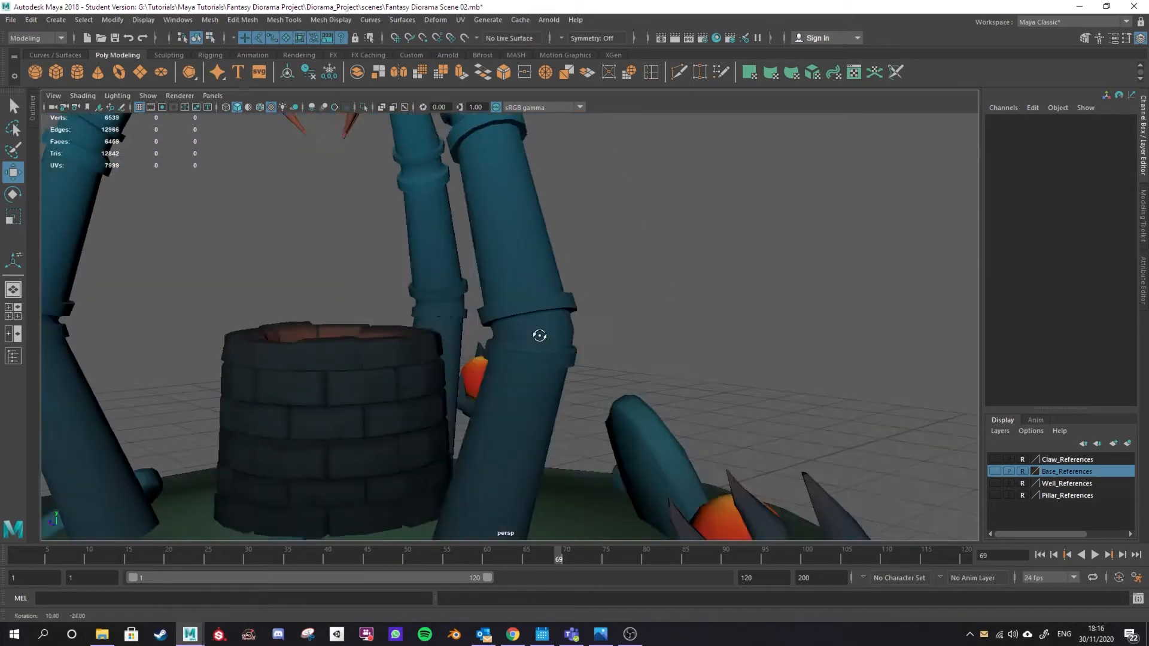
left_click_drag(538, 335, 503, 269)
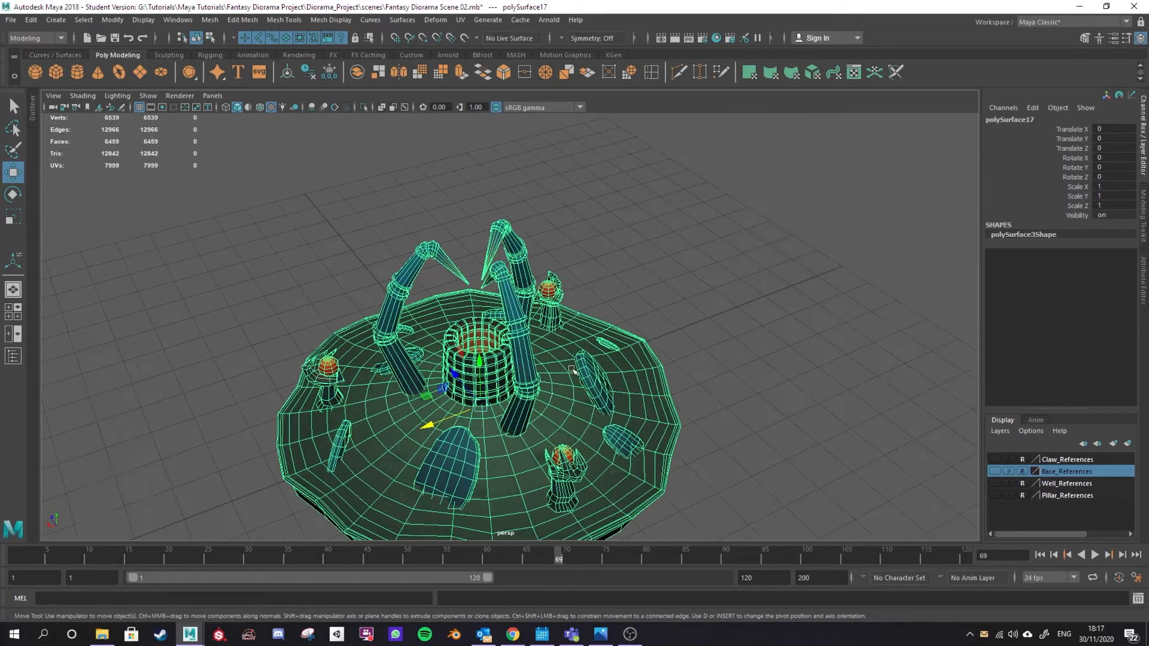
left_click(330, 19)
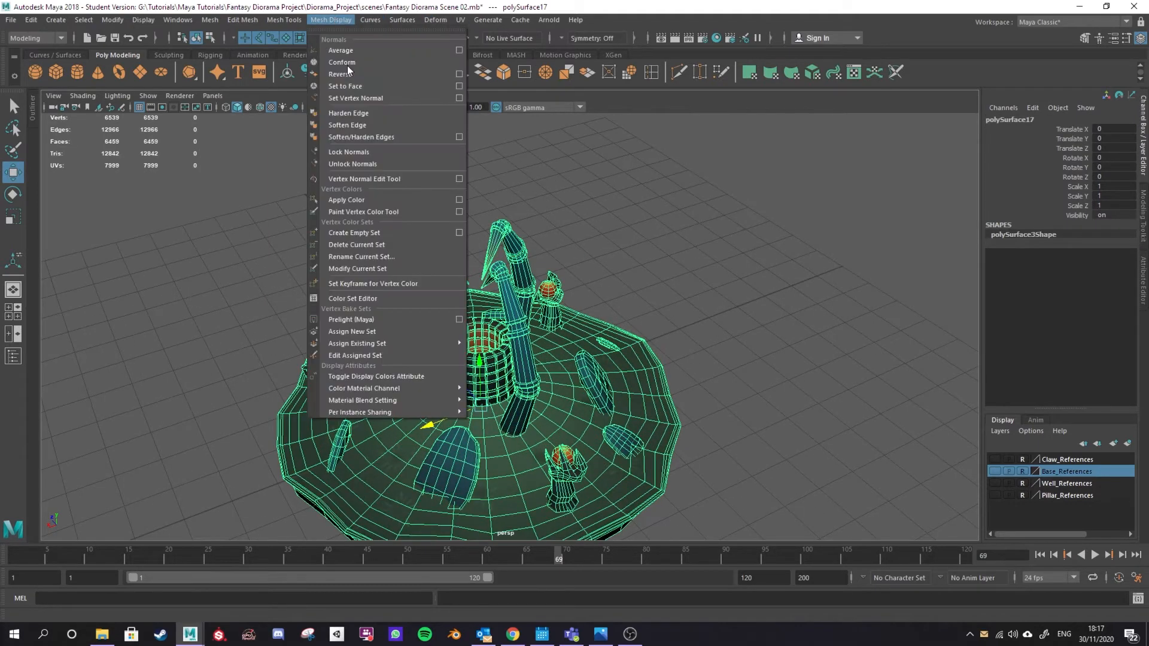
left_click(347, 124)
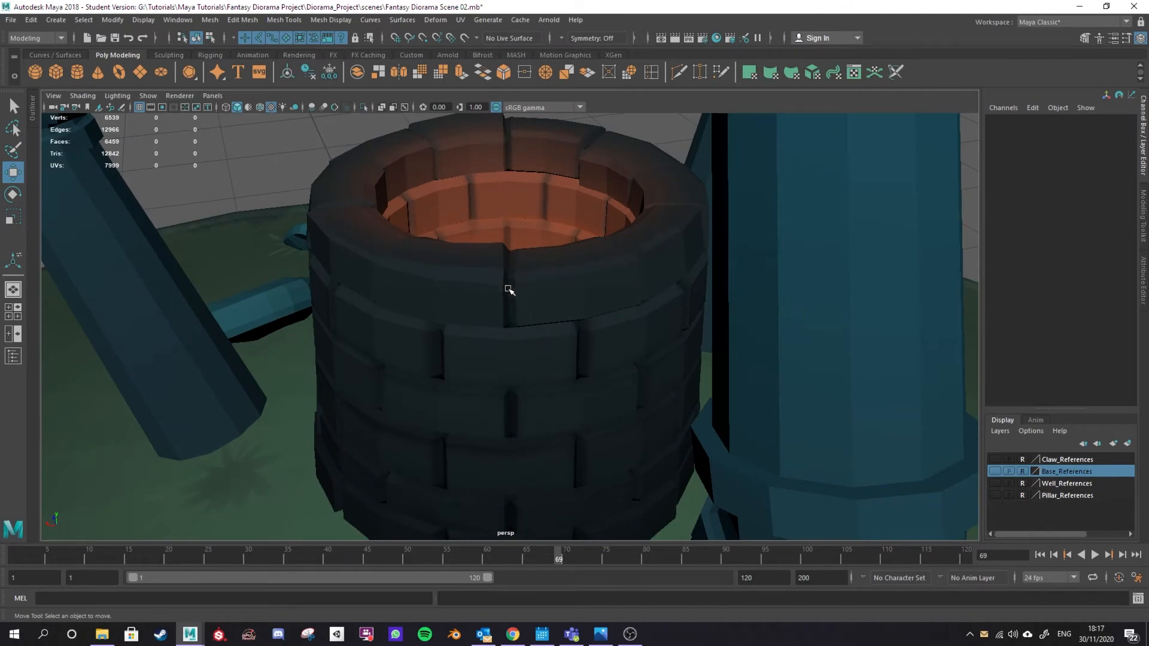
left_click_drag(510, 290, 413, 262)
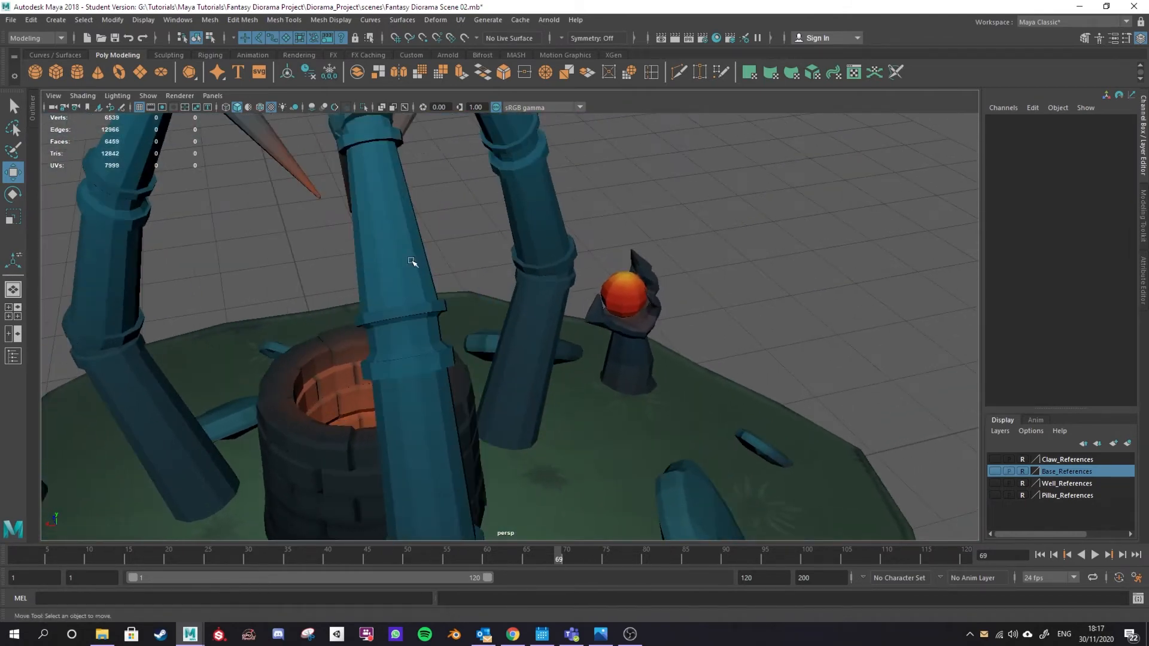
left_click_drag(411, 262, 632, 438)
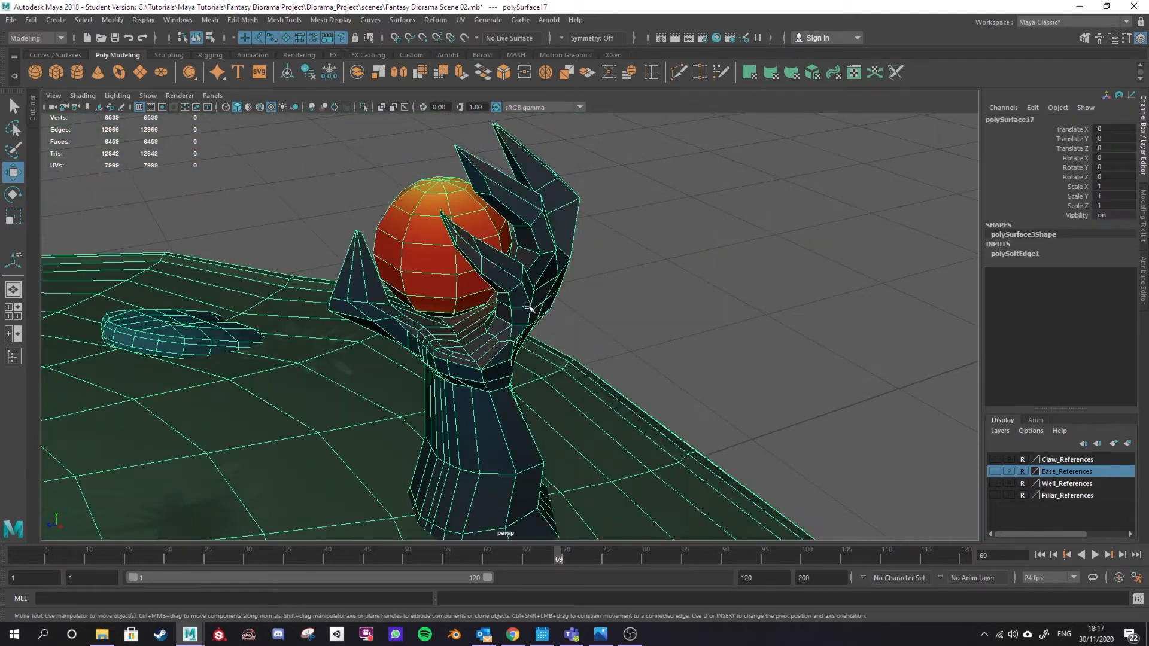
Harden the edges of the orb-holding claw's faces, return to Object Mode and check its faceted shading.
right_click(527, 307)
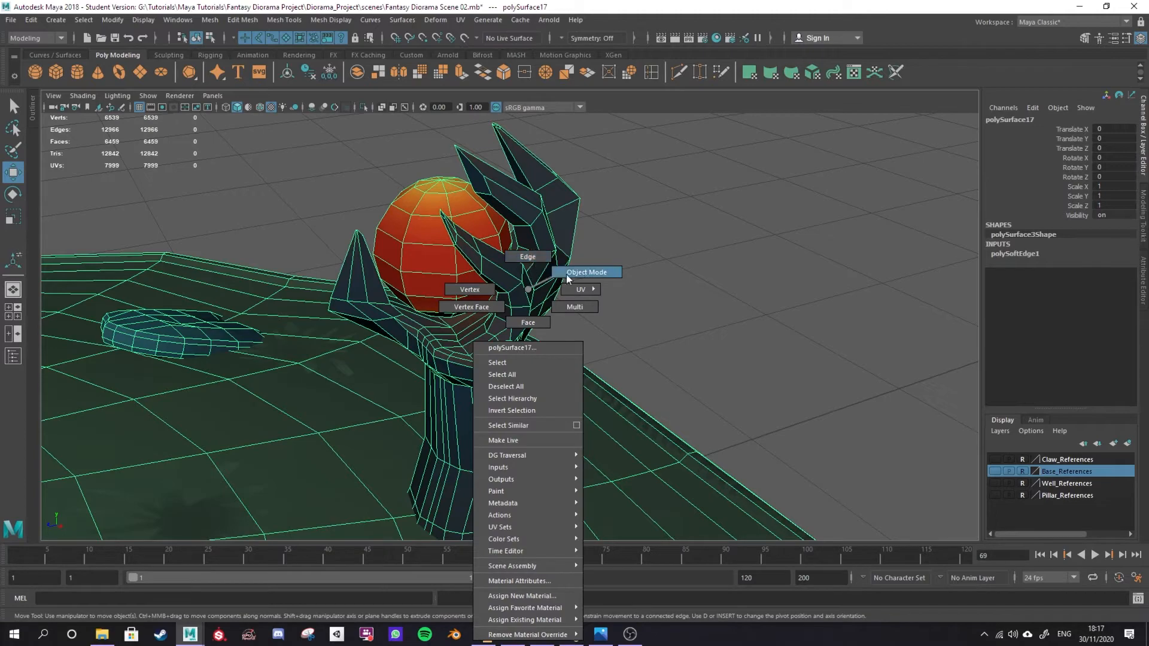
mouse_move(532, 324)
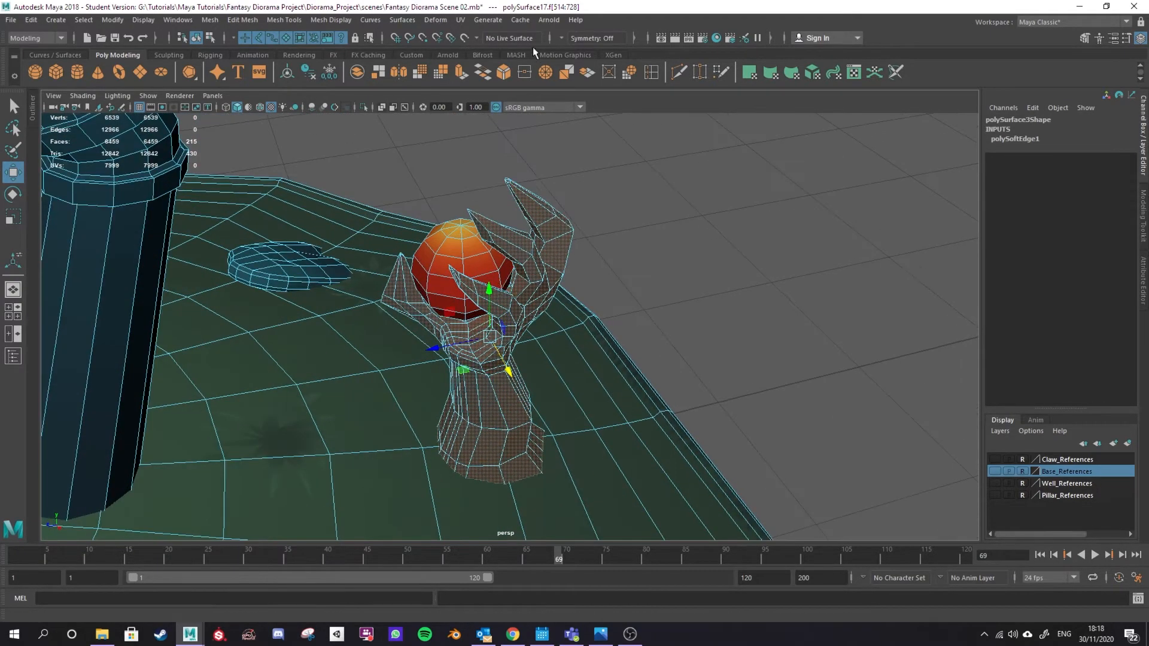
left_click(331, 19)
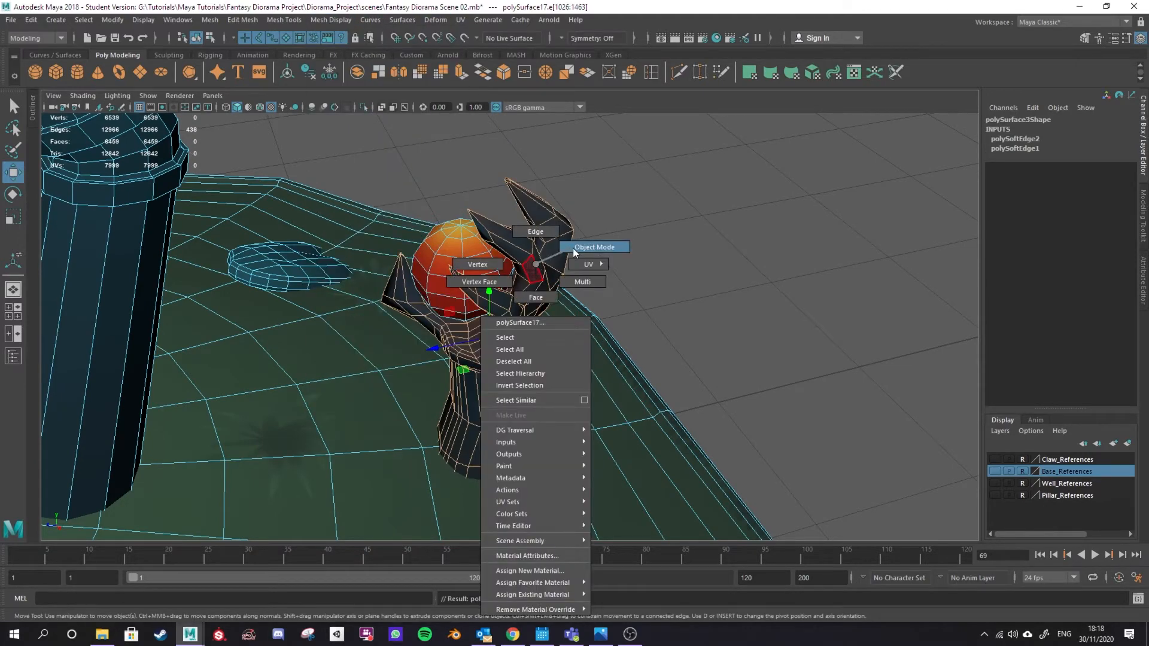
left_click(593, 247)
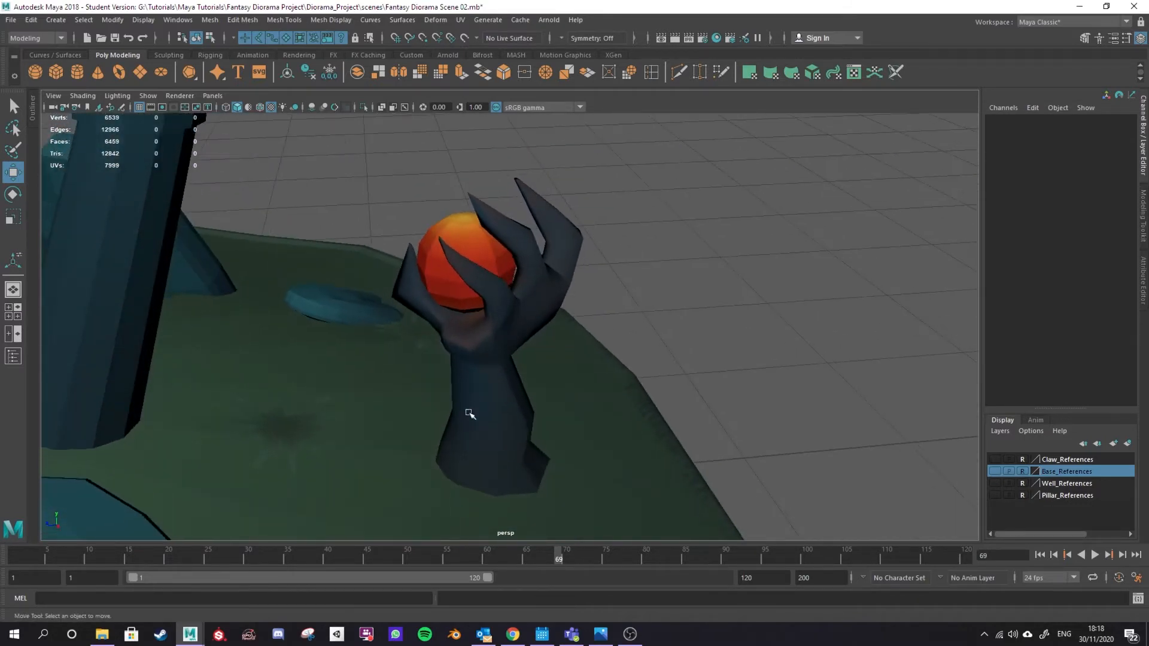
left_click_drag(469, 414, 421, 387)
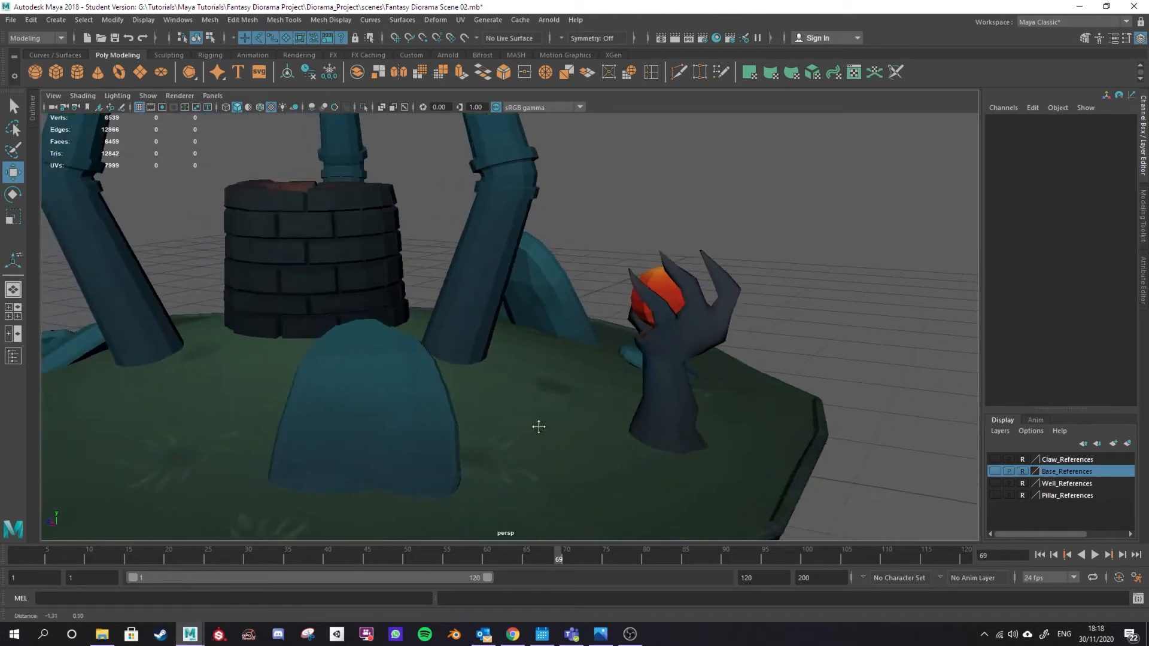
left_click_drag(538, 427, 629, 405)
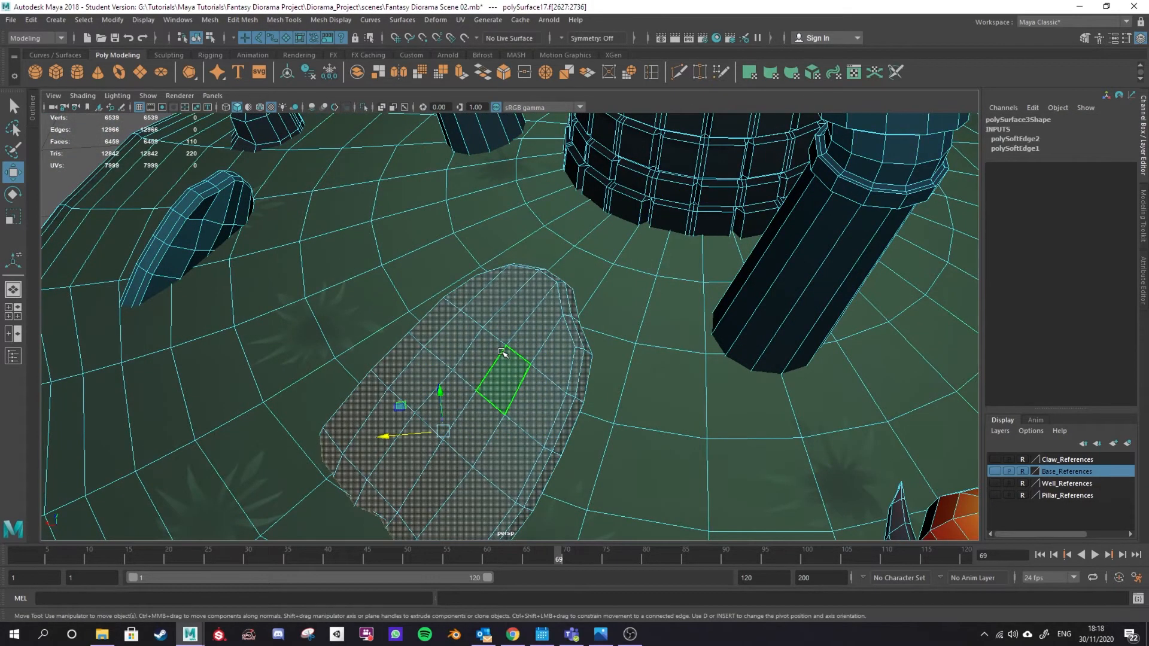
Soften the edges of the large rounded rock's faces and orbit to check its smooth shading.
left_click(330, 19)
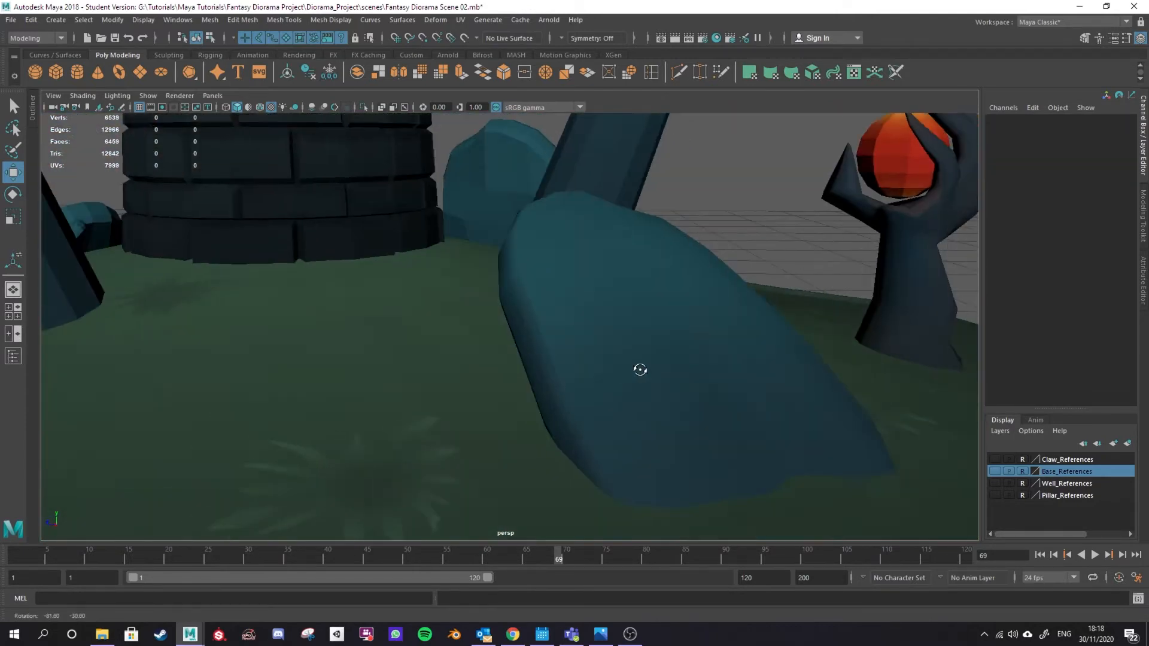
left_click_drag(639, 369, 600, 400)
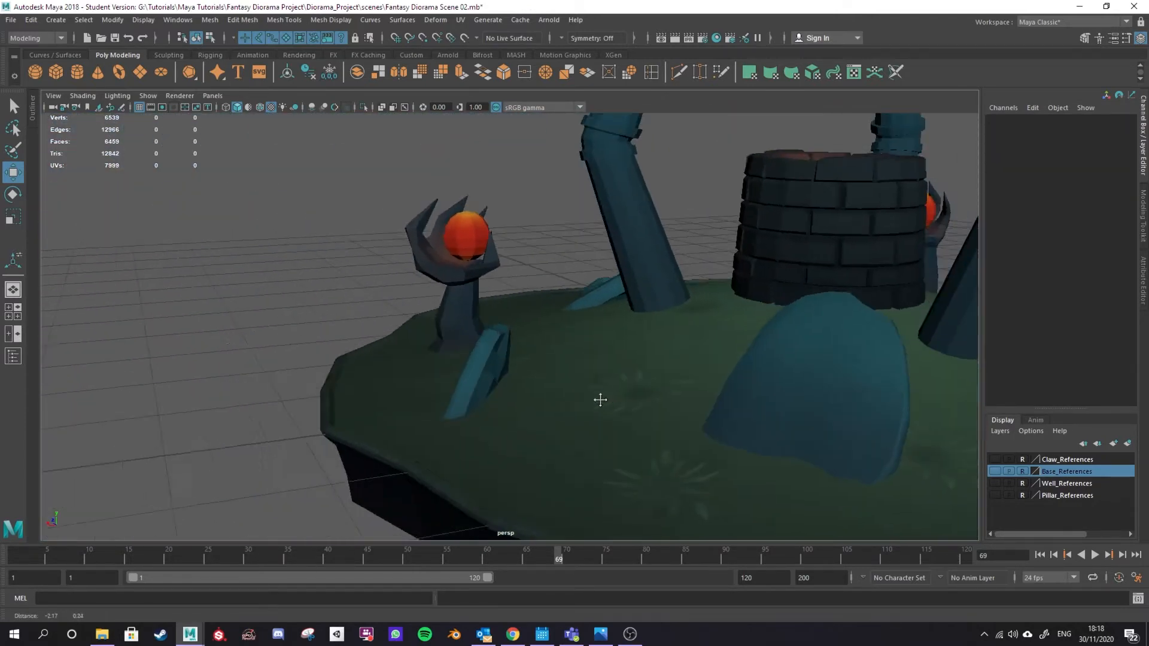
left_click_drag(599, 399, 475, 451)
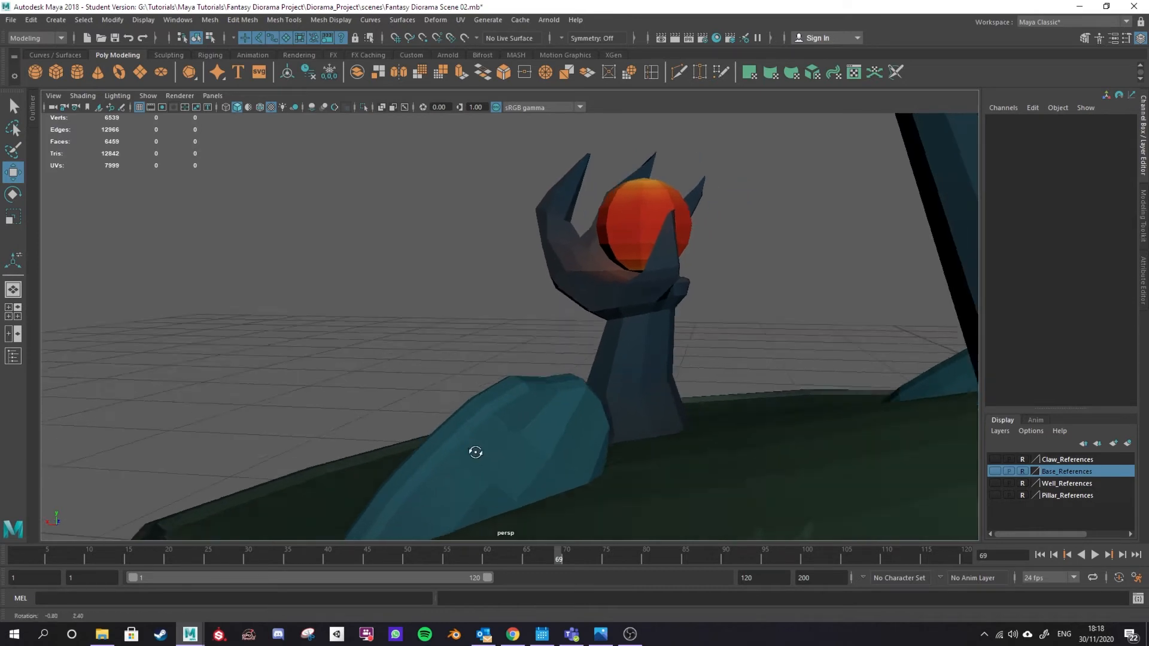
left_click_drag(475, 452, 578, 418)
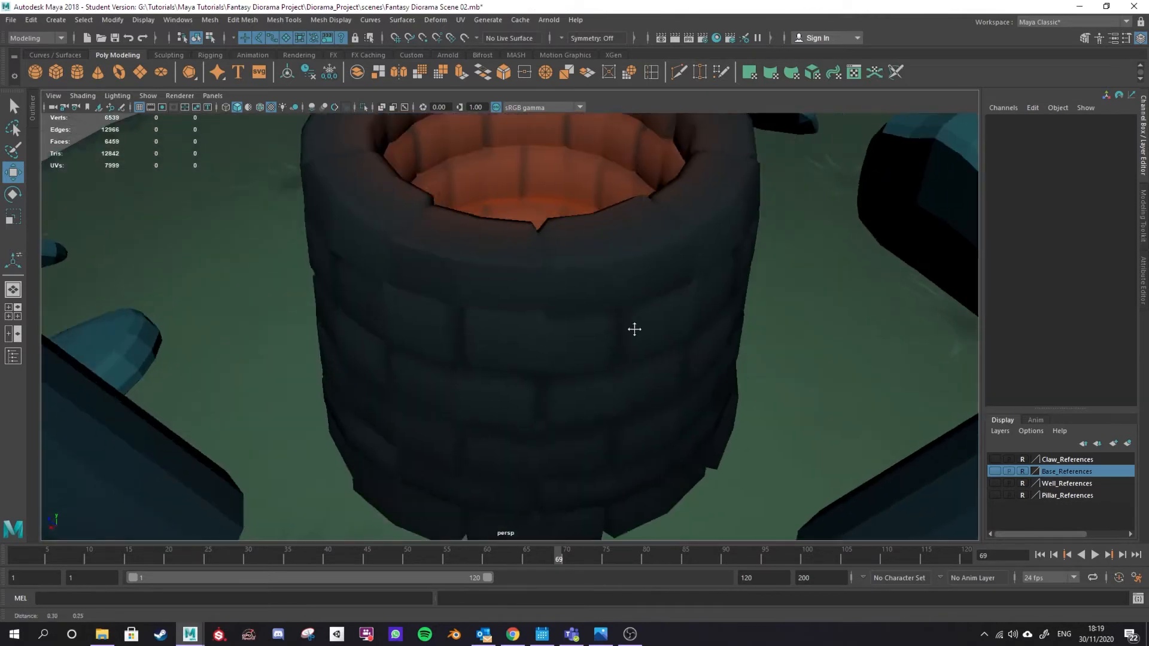
Harden the brick well's edges via Mesh Display > Harden Edge for faceted brick shading.
left_click_drag(634, 329, 583, 286)
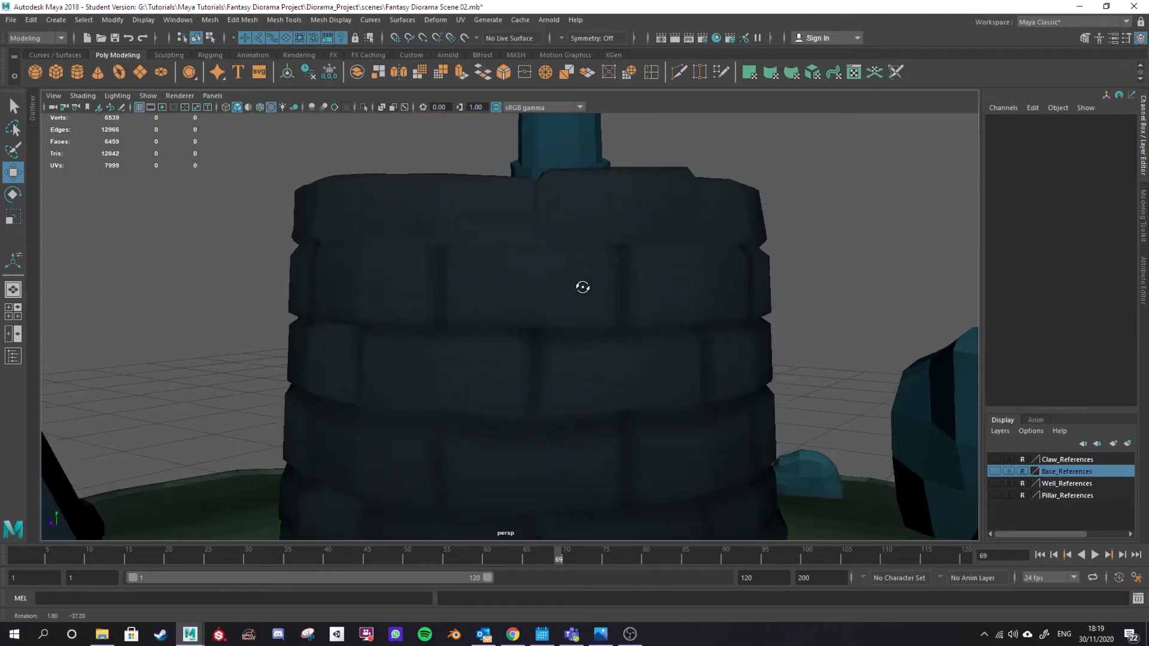
right_click(583, 287)
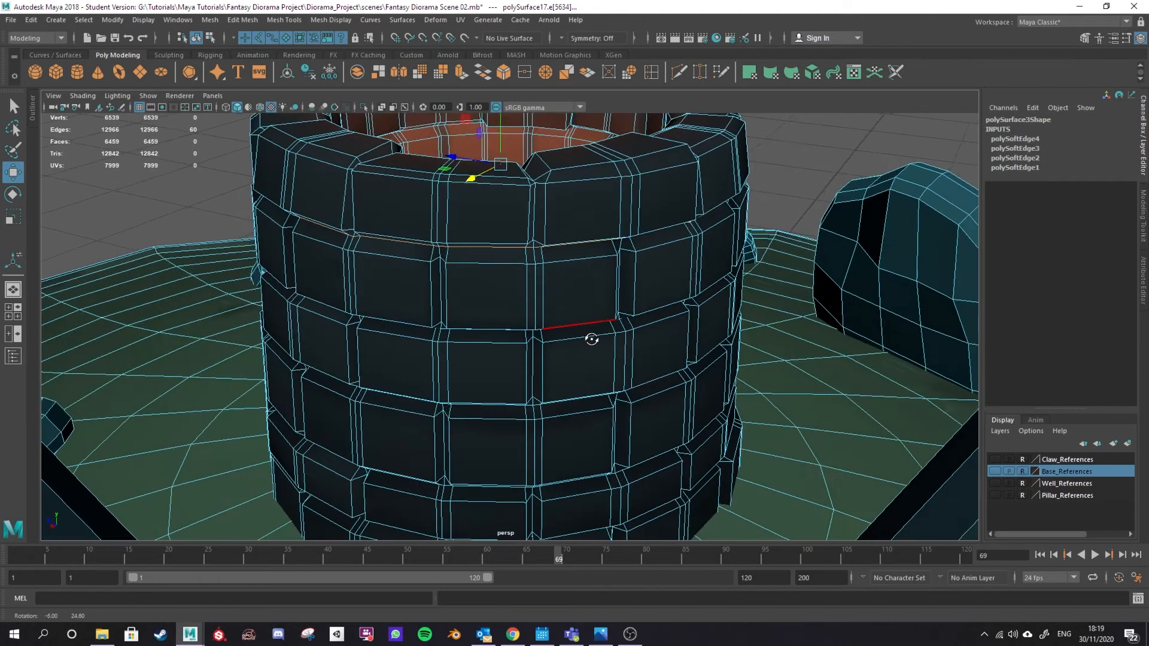
left_click(331, 19)
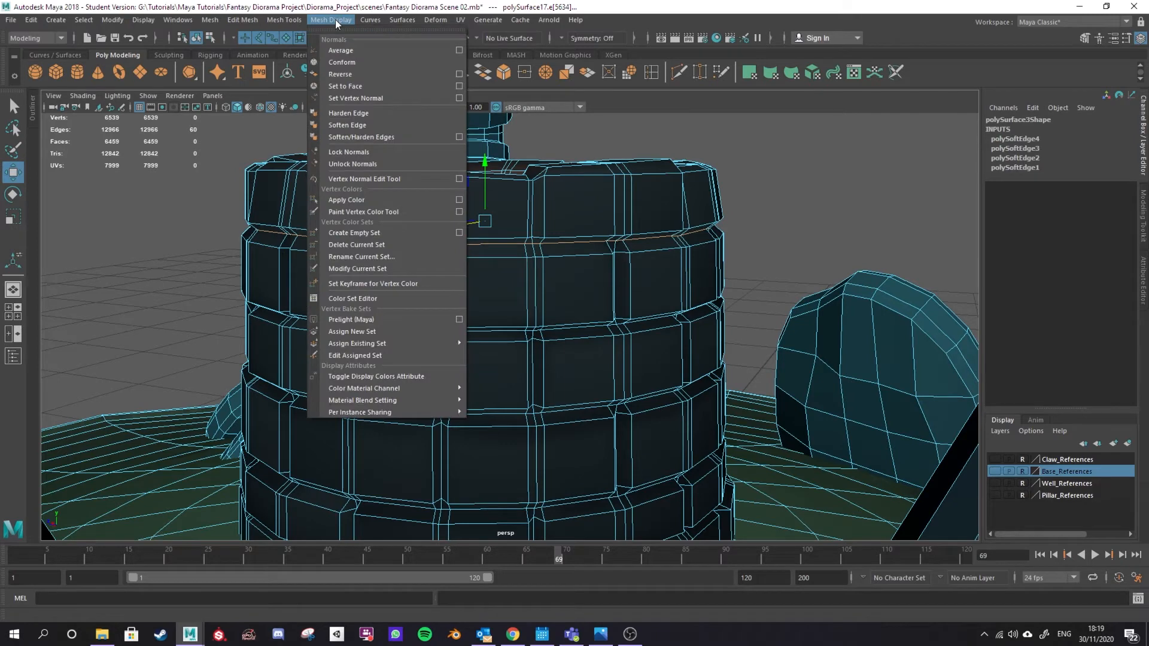
left_click(347, 125)
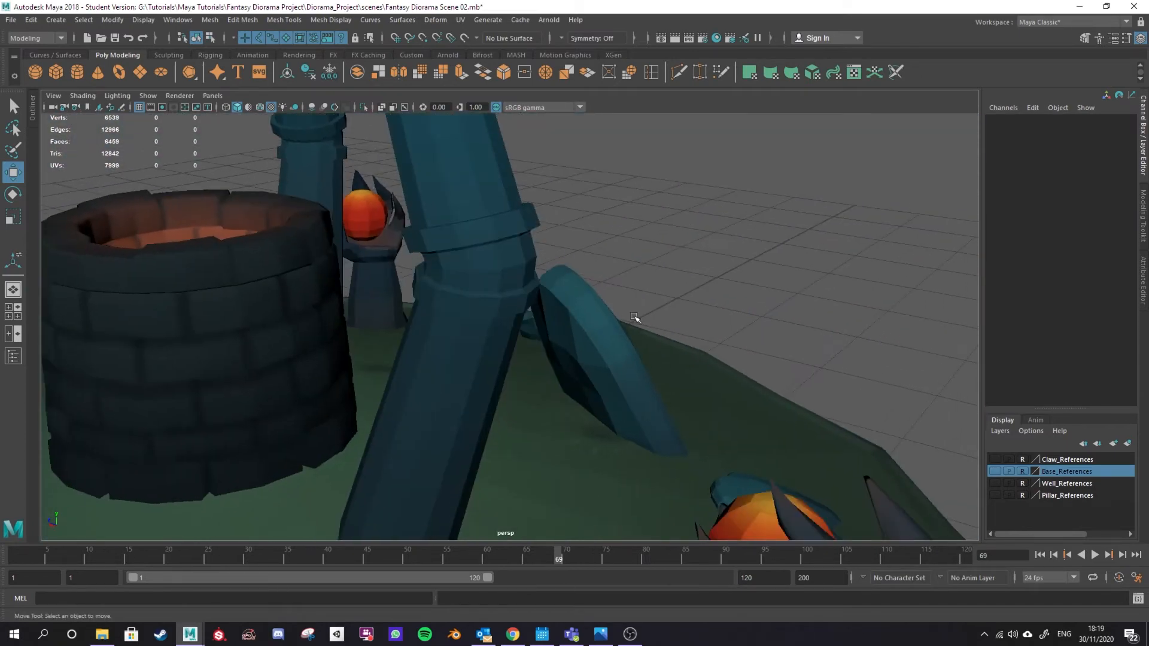
left_click_drag(634, 317, 537, 486)
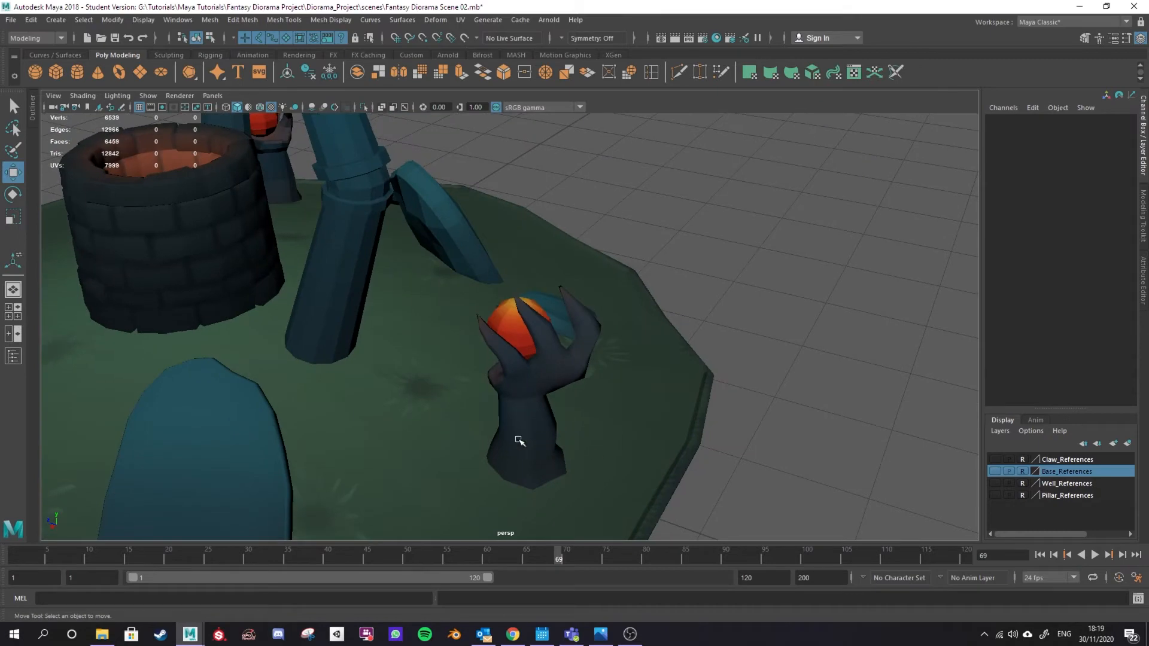
left_click_drag(519, 440, 569, 370)
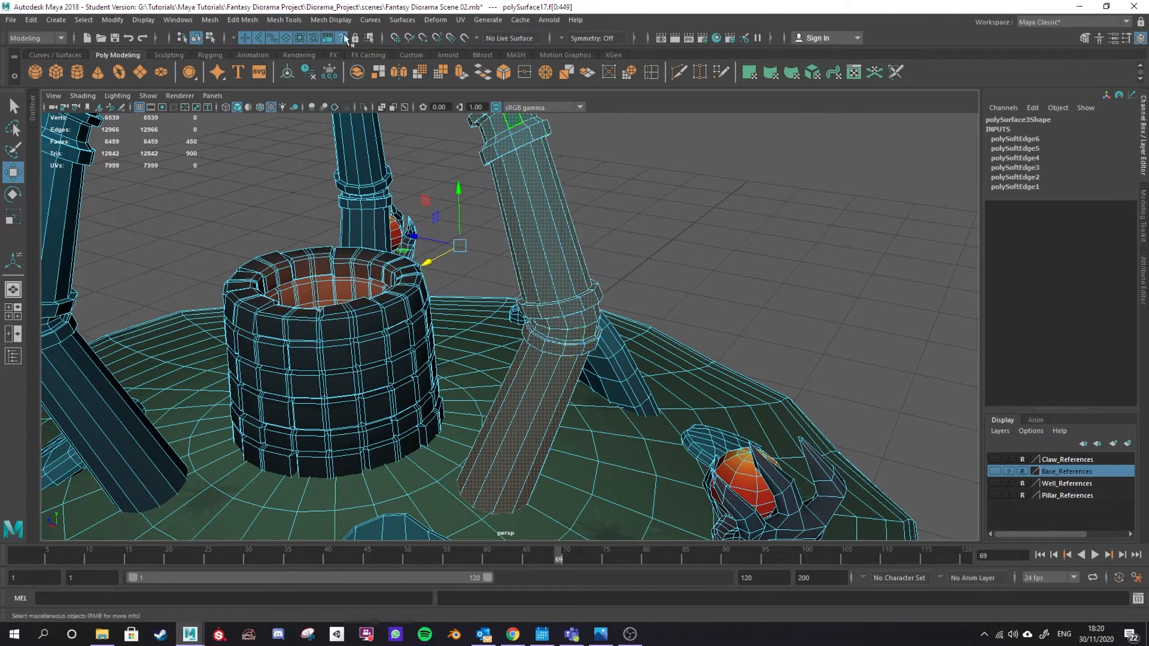
Select the diorama mesh and switch to edge selection on the pillars.
left_click(330, 20)
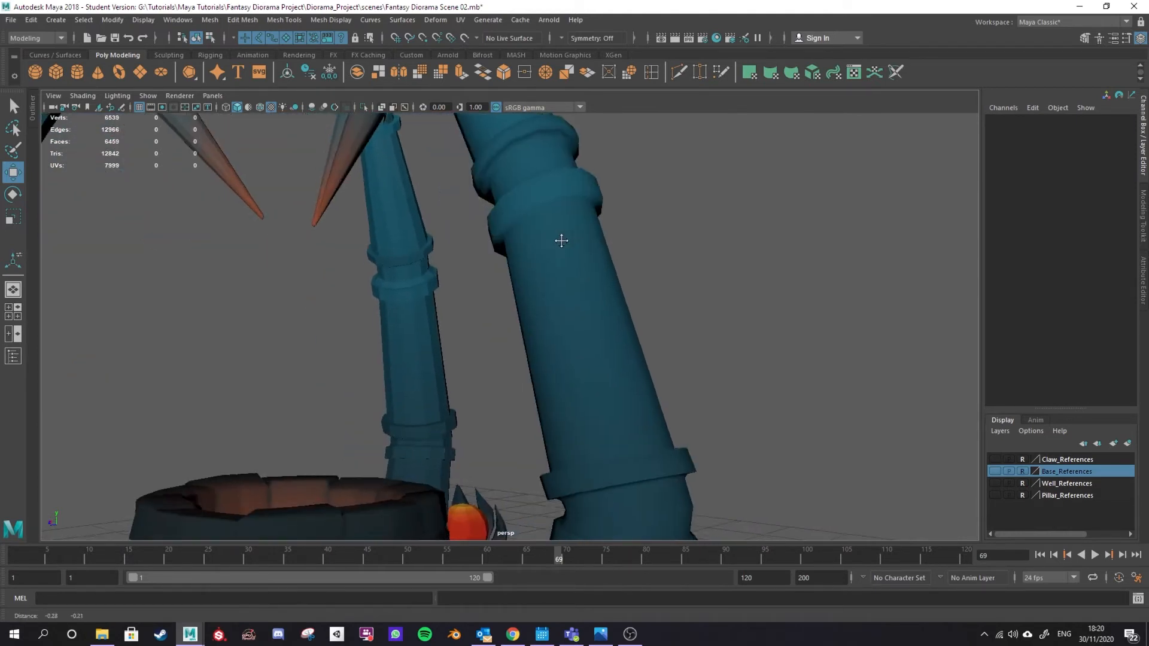
left_click_drag(560, 241, 518, 377)
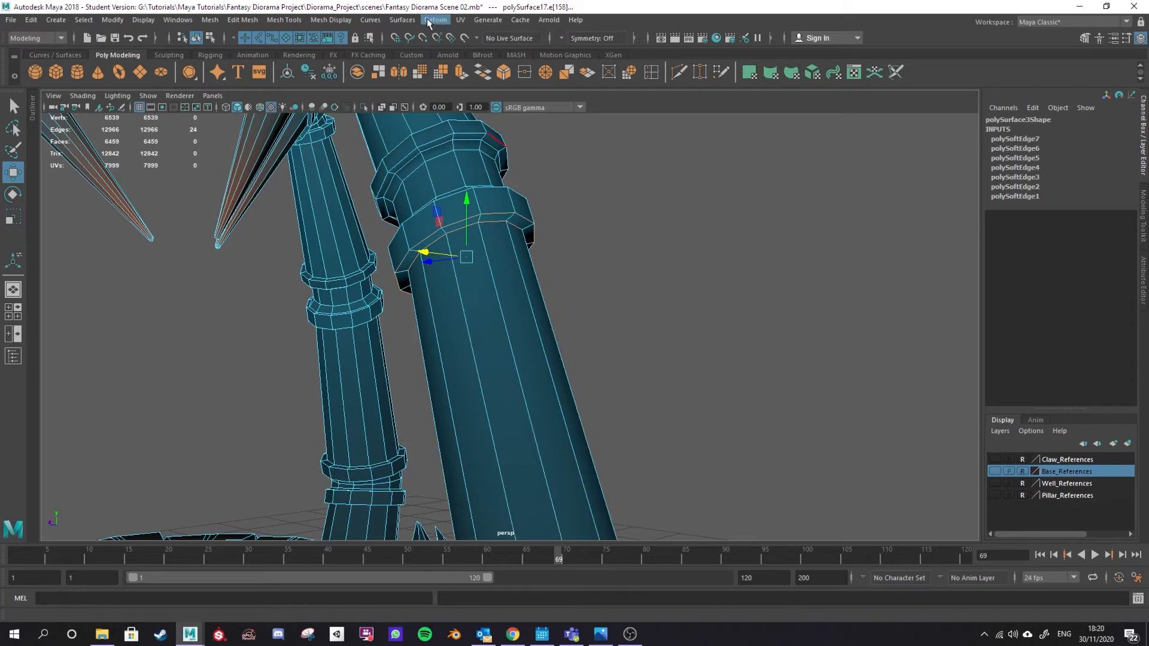
left_click(331, 20)
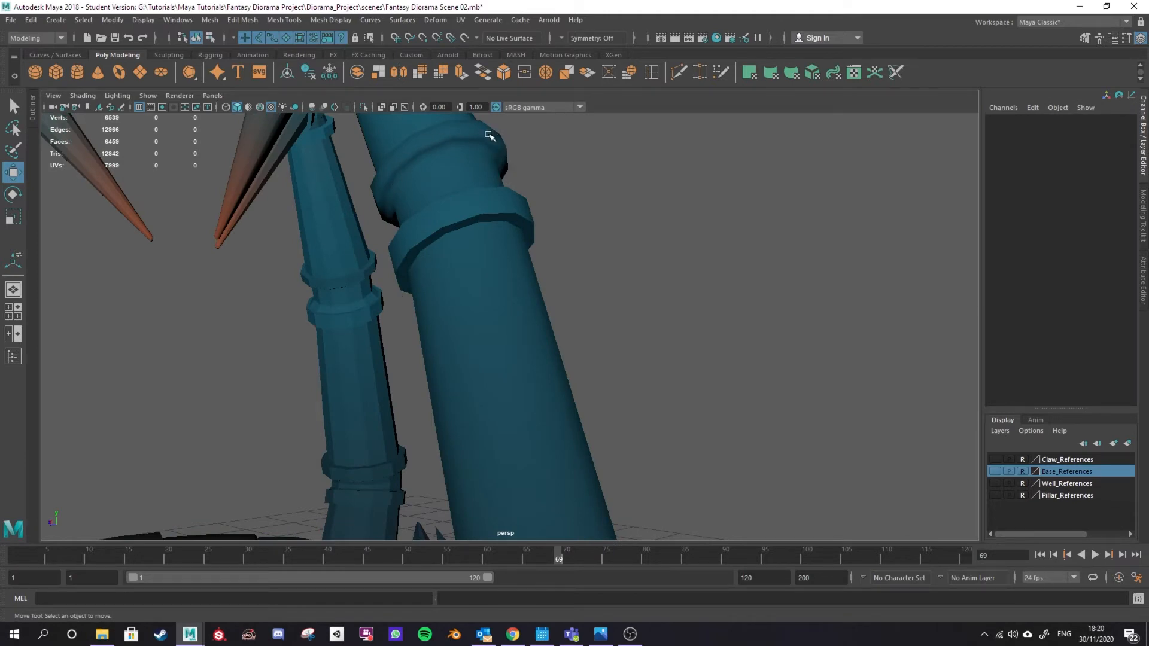
left_click(454, 232)
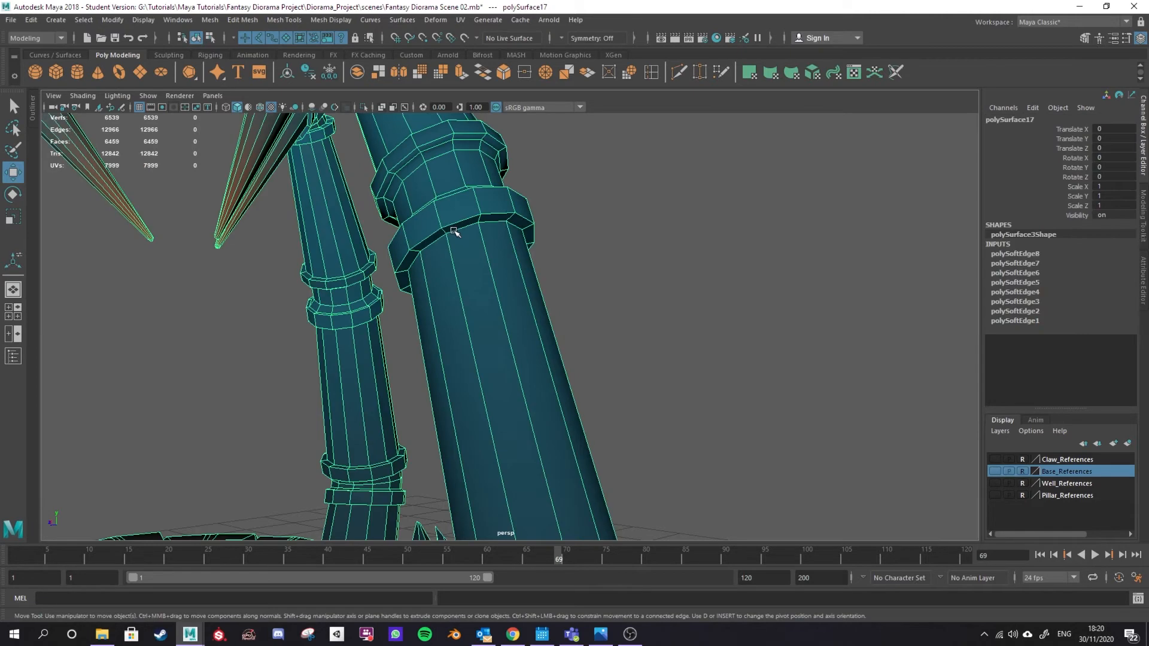
right_click(454, 233)
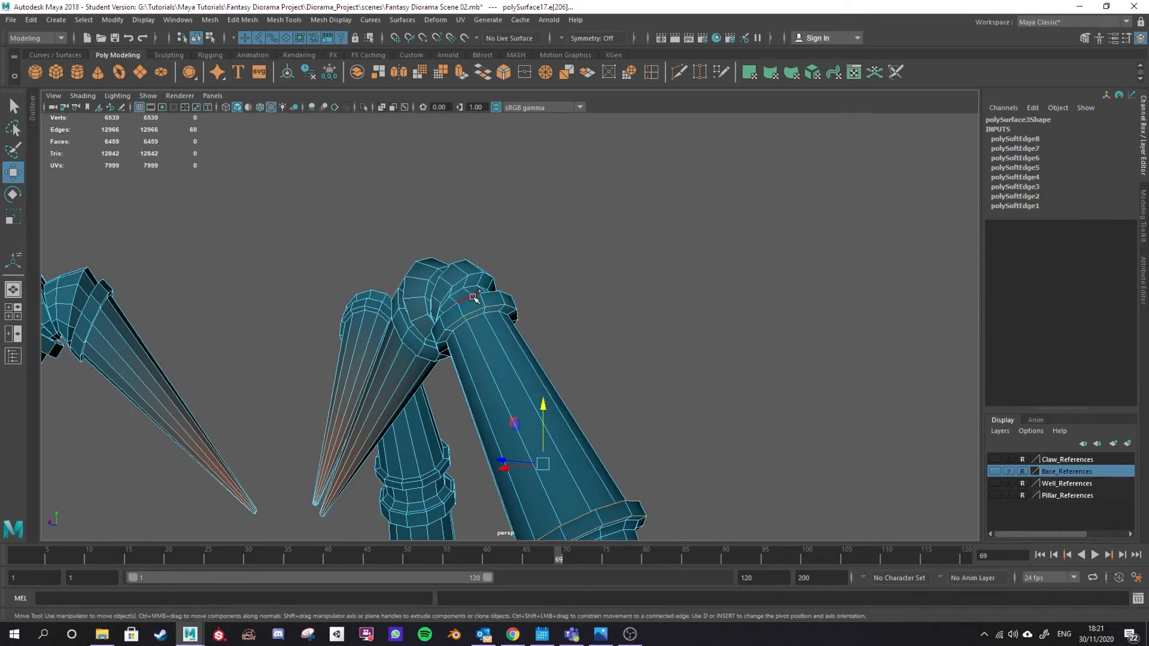
Select the pillar's top edge ring and harden the pillar edges with Mesh Display > Harden Edge.
left_click(464, 297)
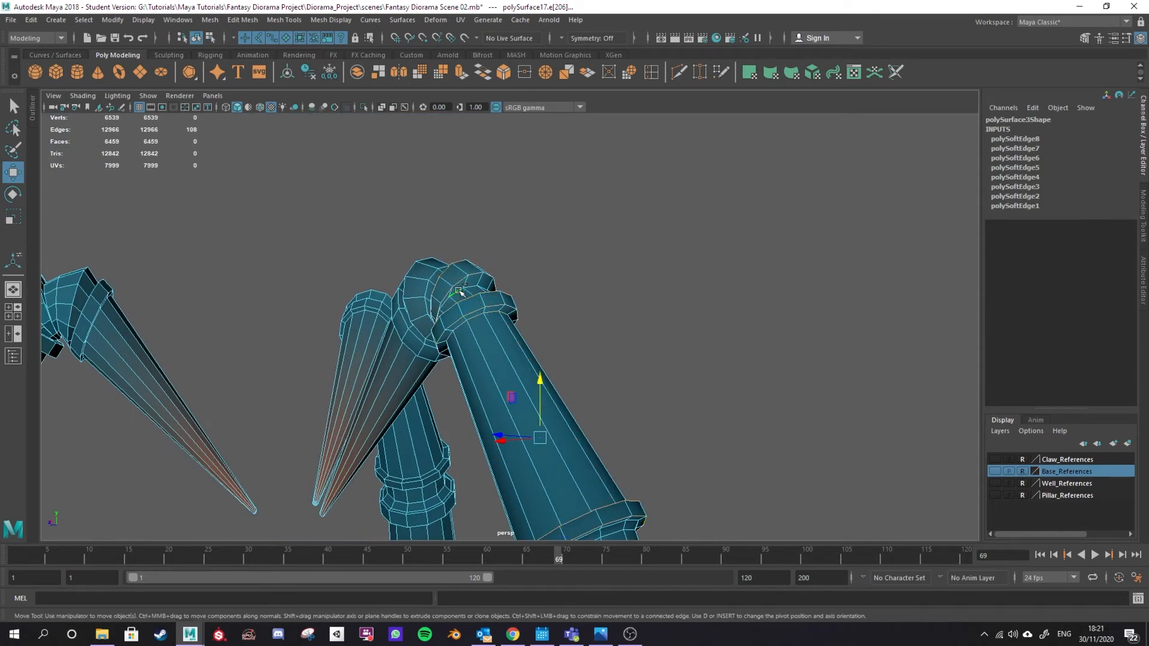
key("Alt+z")
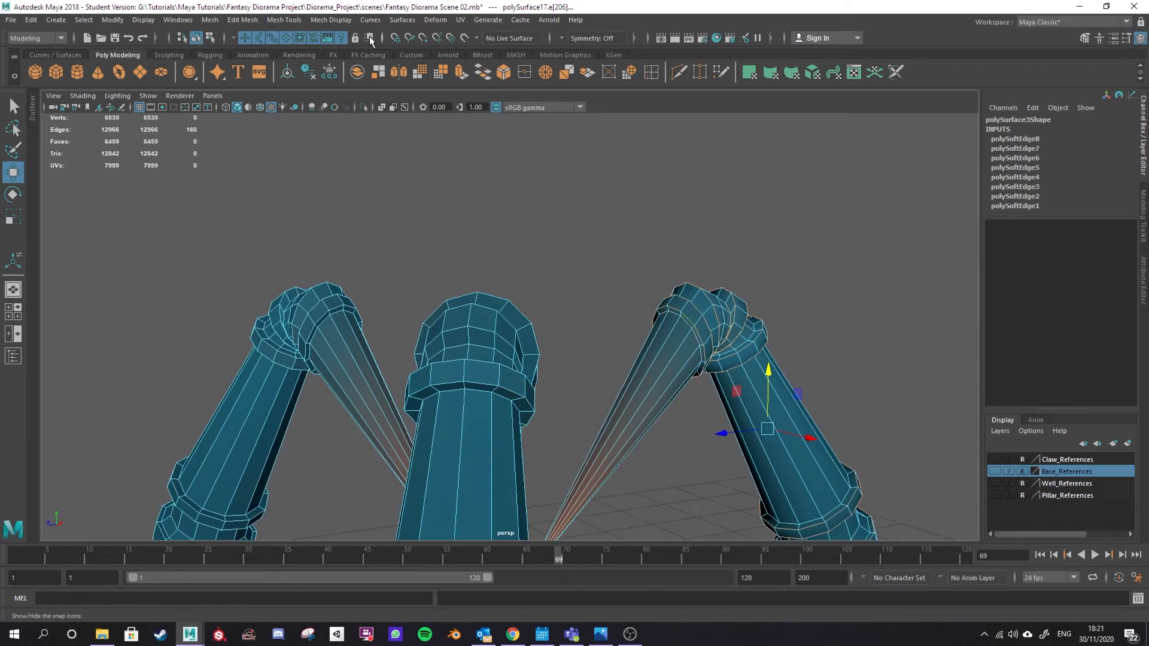
left_click(331, 19)
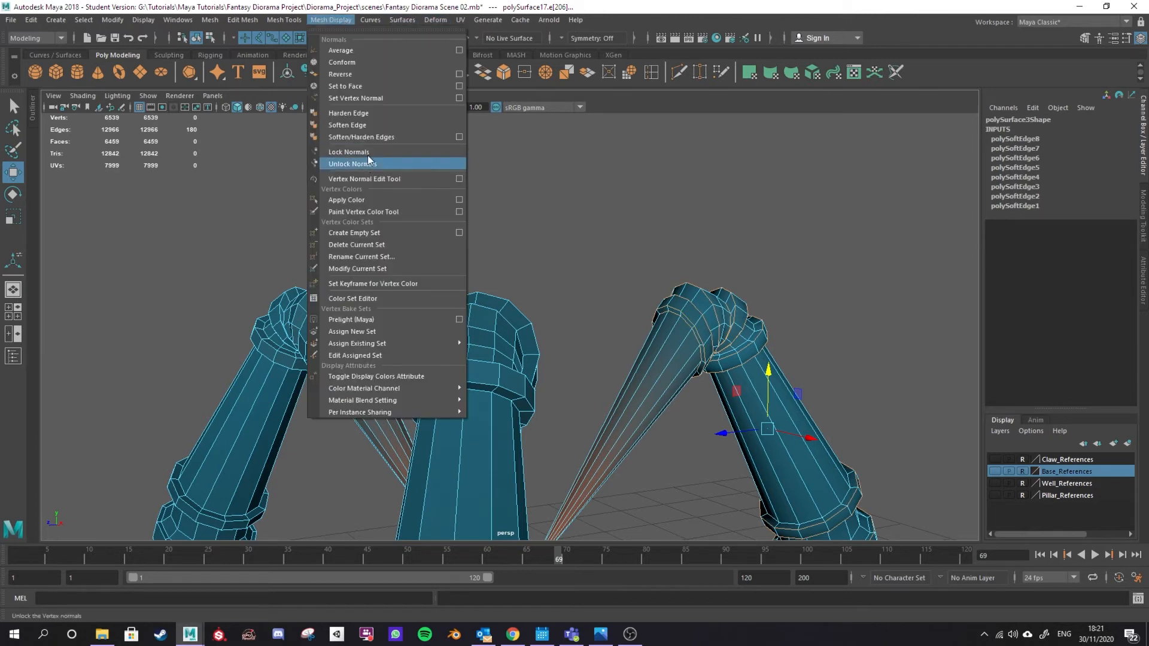
left_click(352, 163)
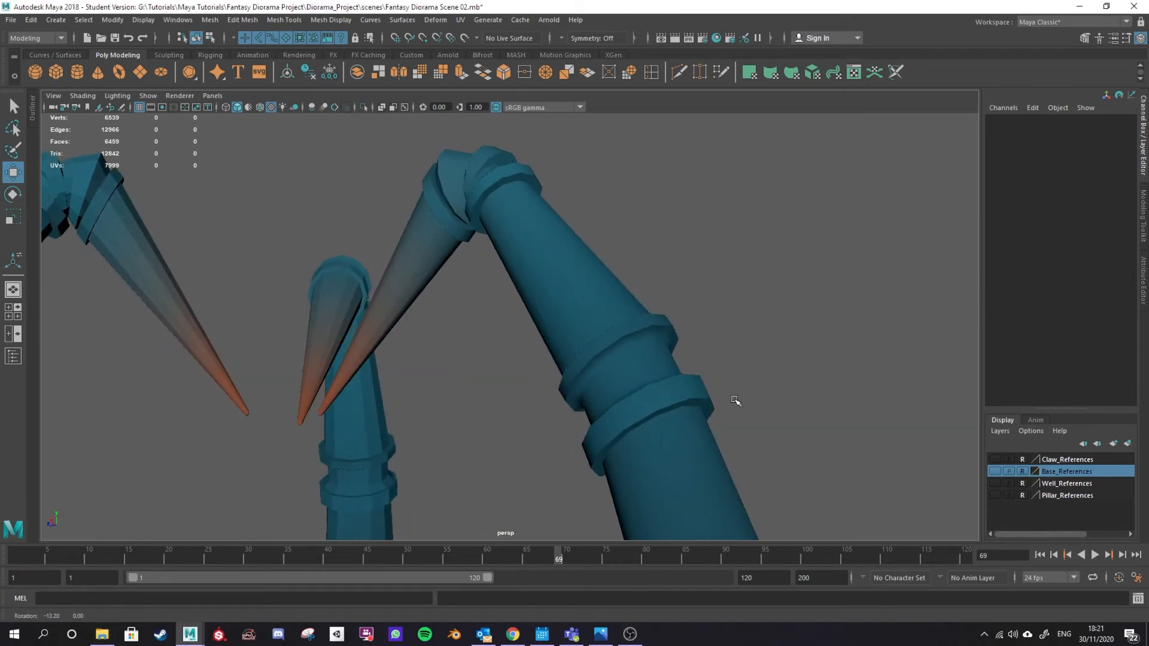
Clear the edge selection and select the whole diorama mesh for one more edge adjustment.
left_click(590, 272)
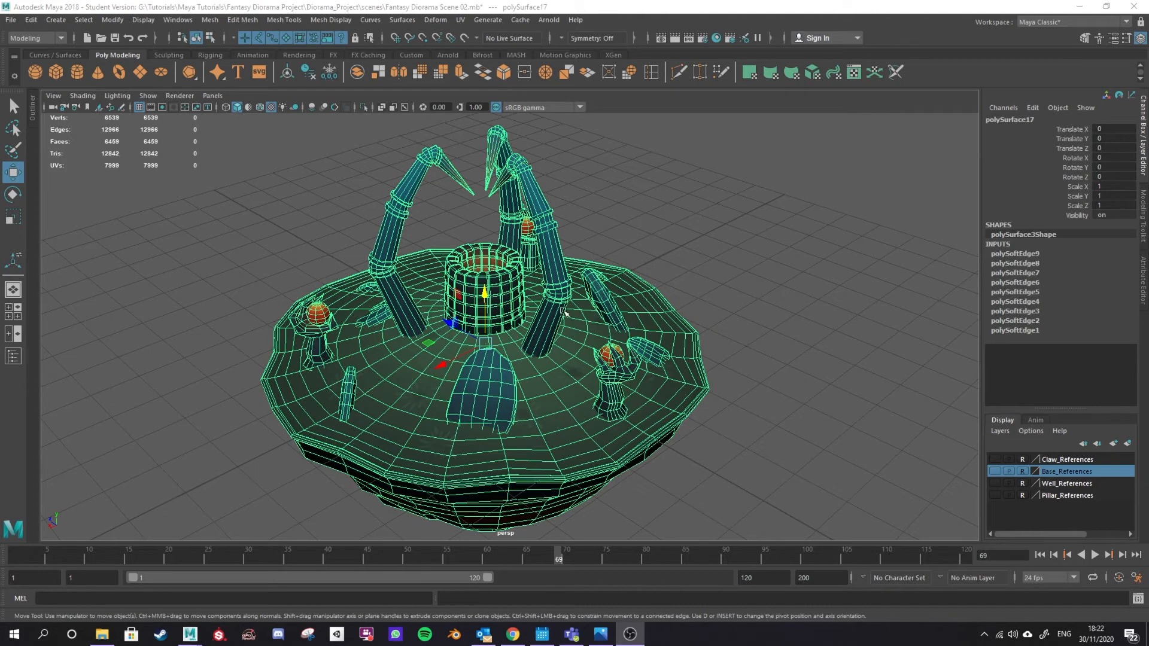
mouse_move(705, 351)
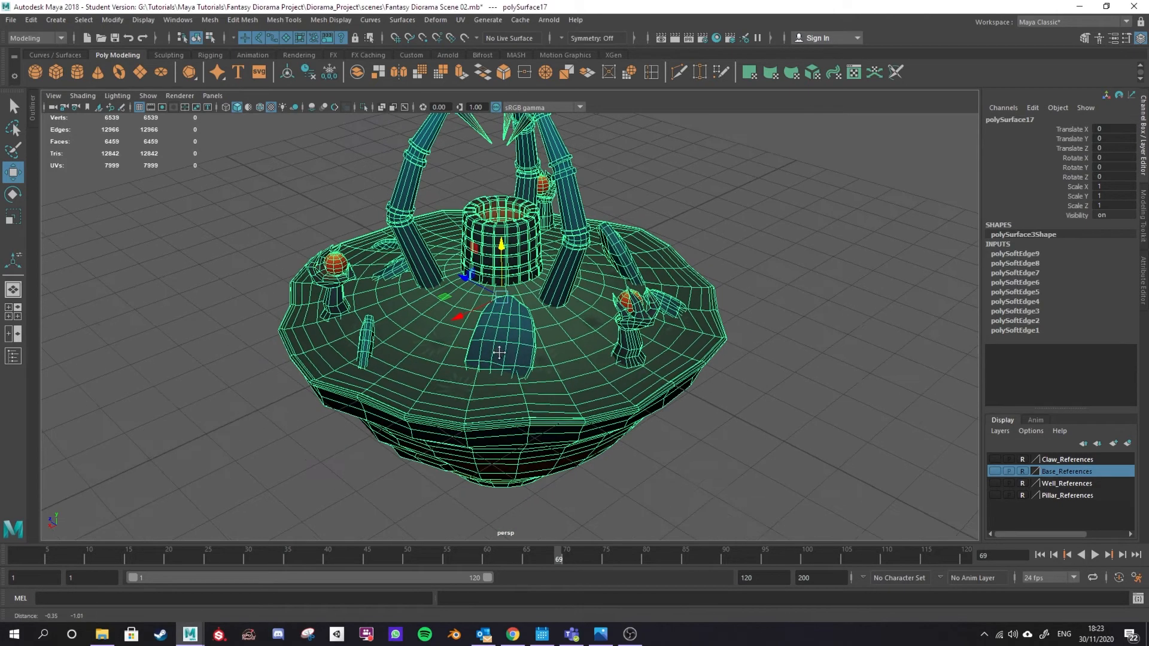
left_click(459, 19)
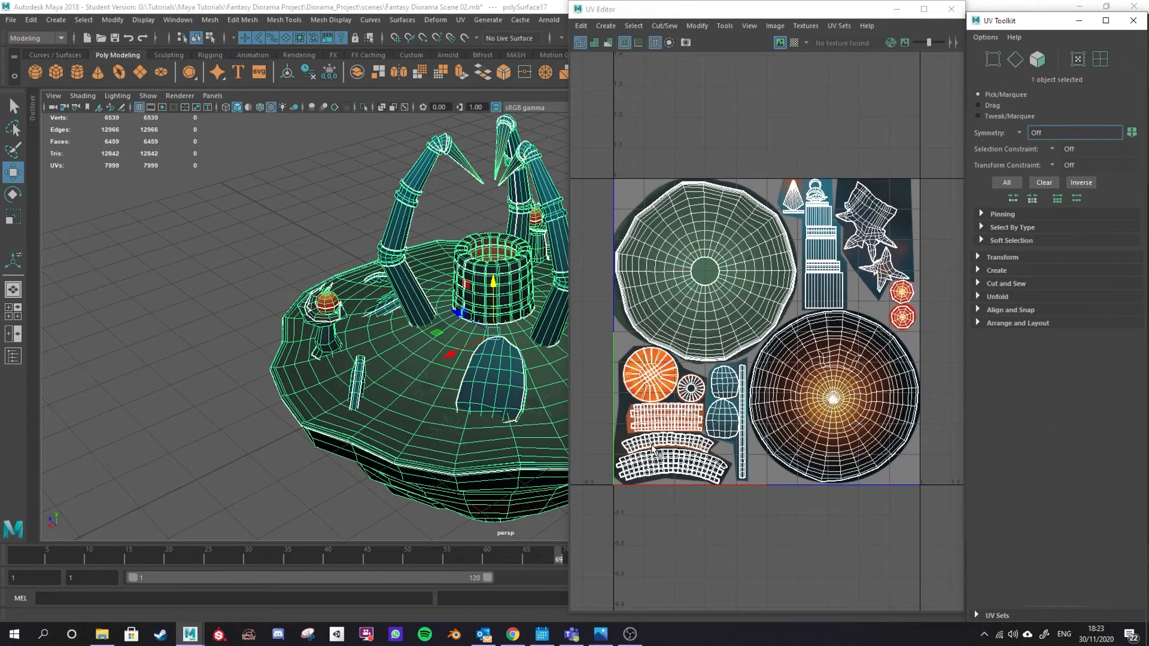
mouse_move(849, 260)
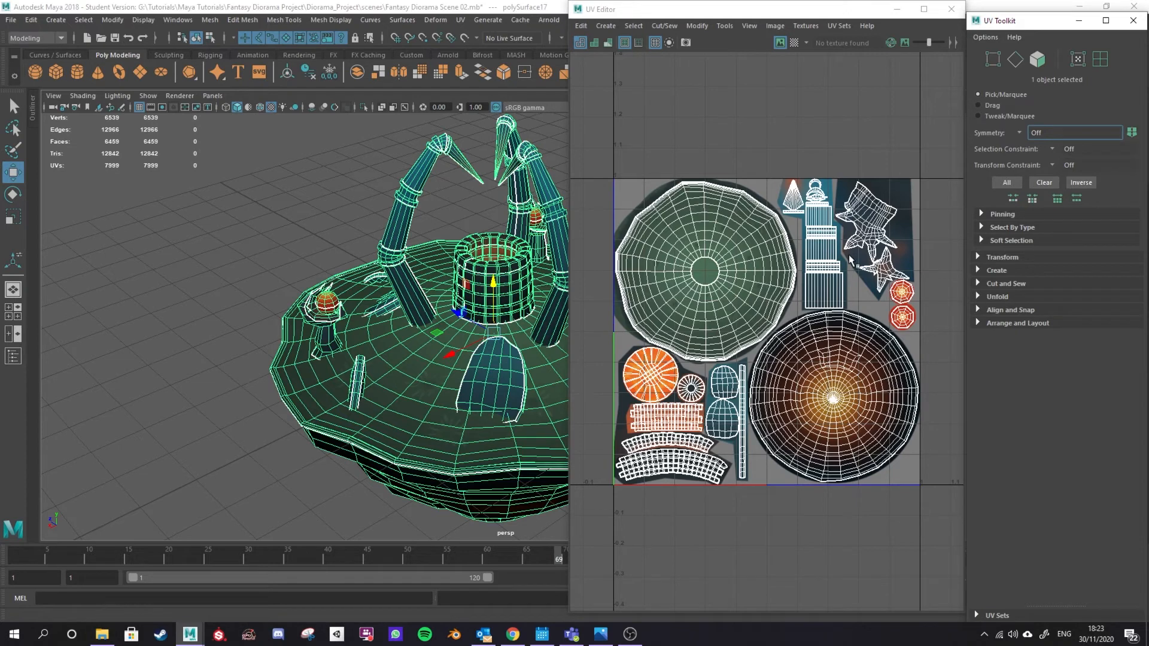
mouse_move(852, 12)
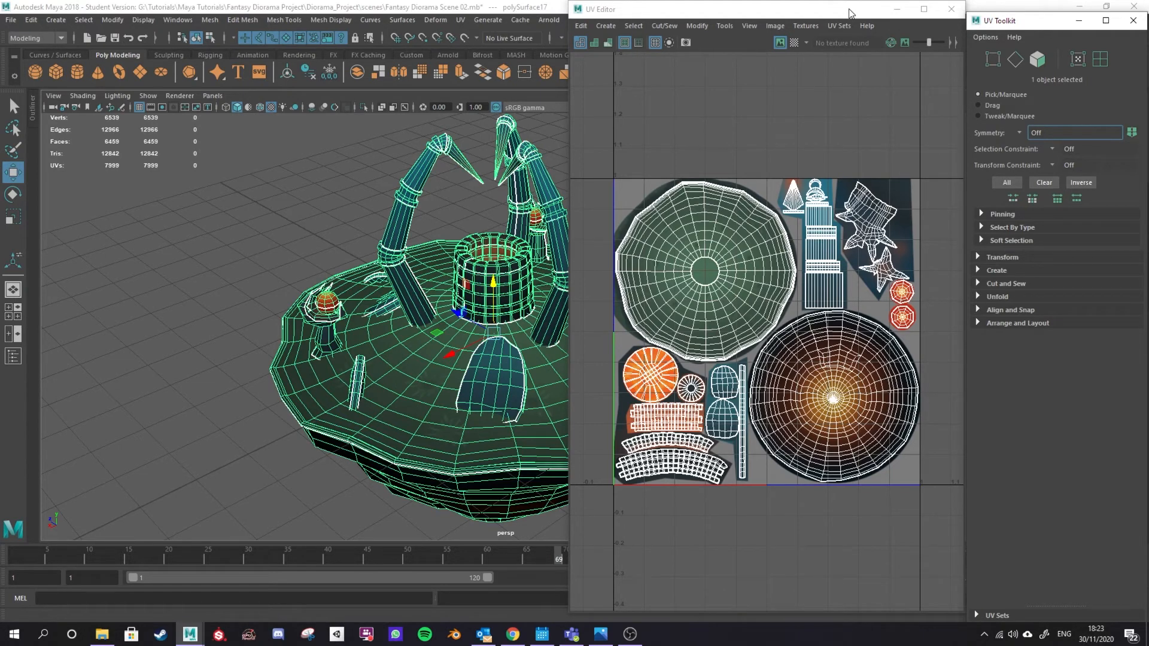
mouse_move(917, 389)
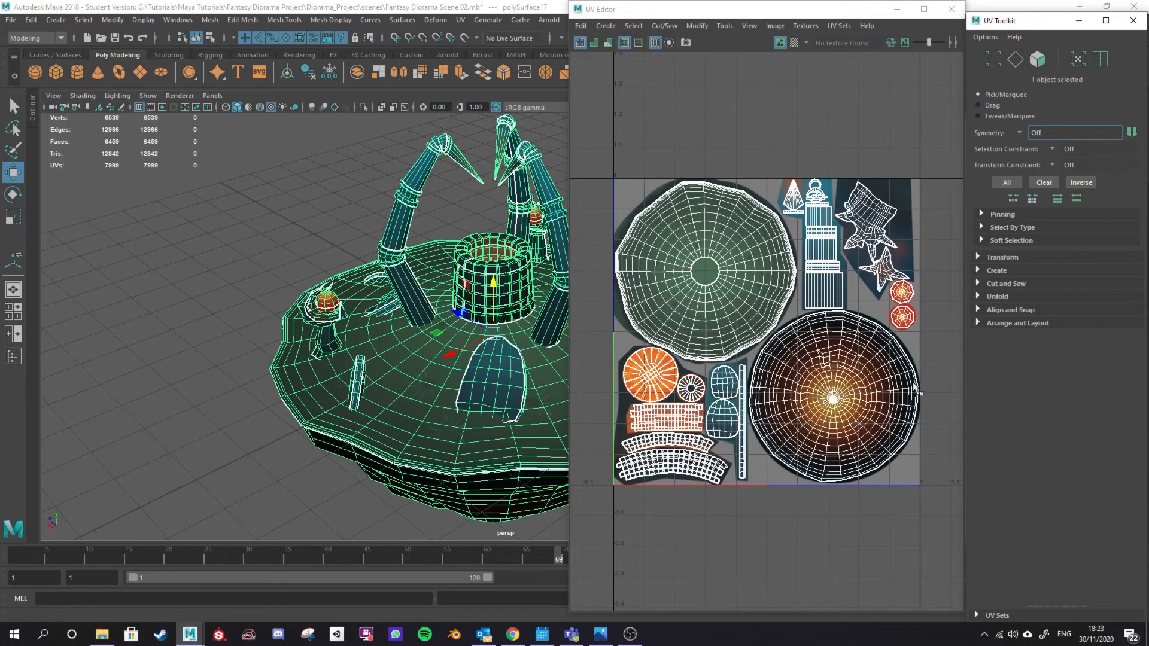
mouse_move(776, 411)
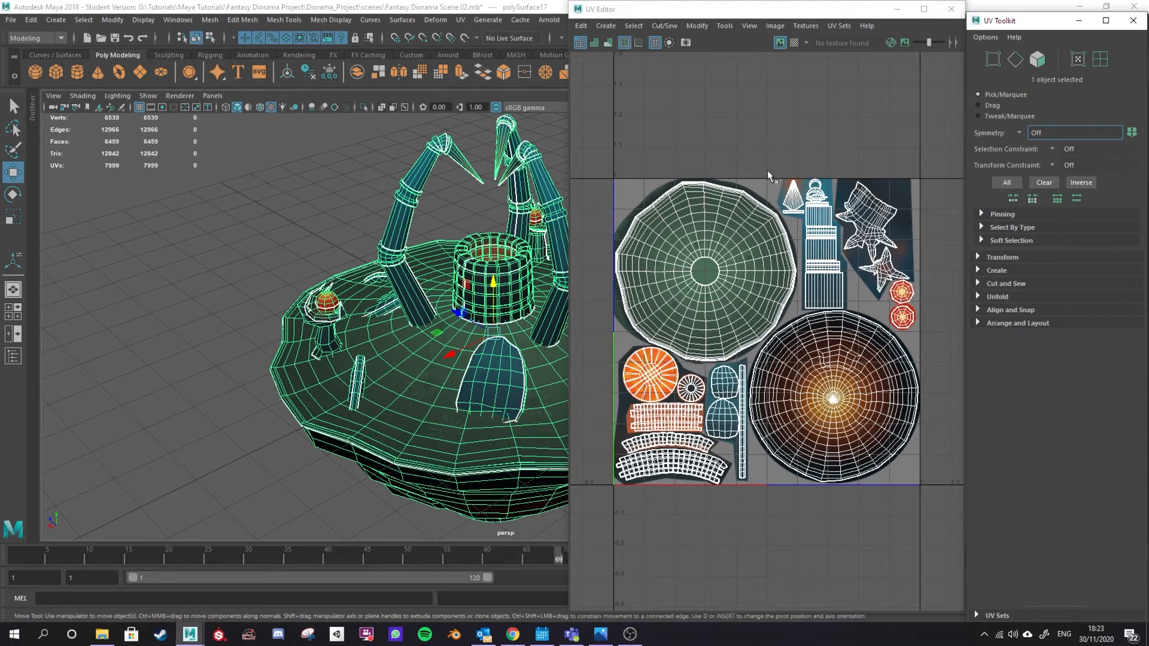
mouse_move(949, 10)
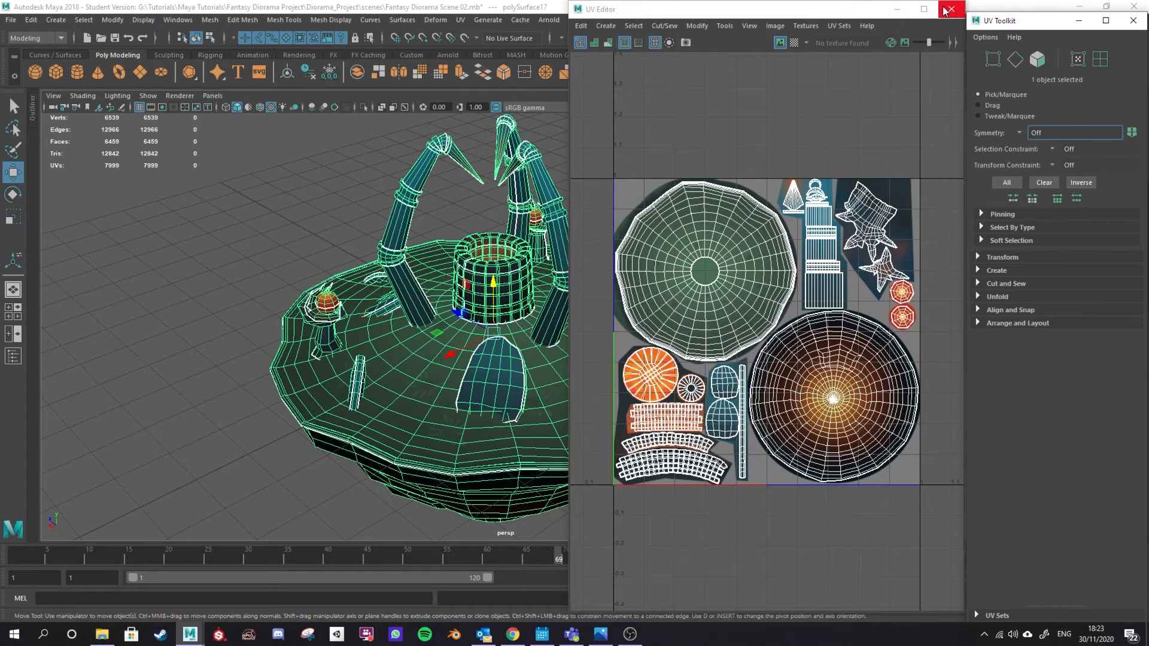
Close the UV Editor window, returning to the viewport and Attribute Editor.
left_click(945, 7)
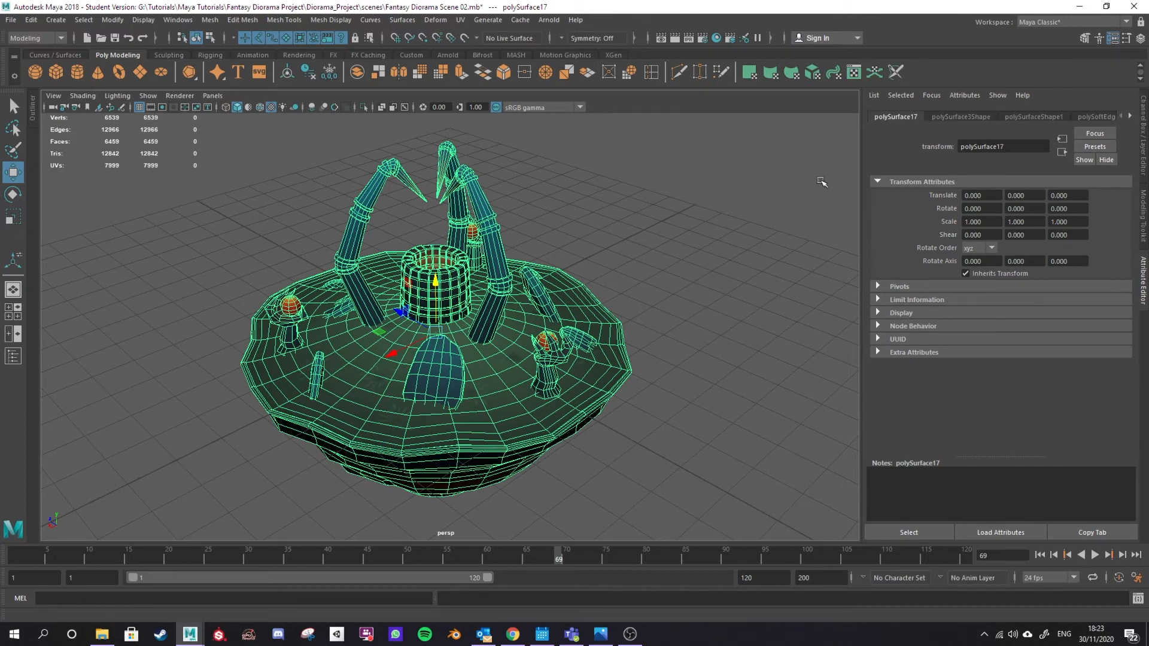
Show the Diorama_Material Lambert attributes in the Attribute Editor, then deselect the diorama.
left_click(25, 19)
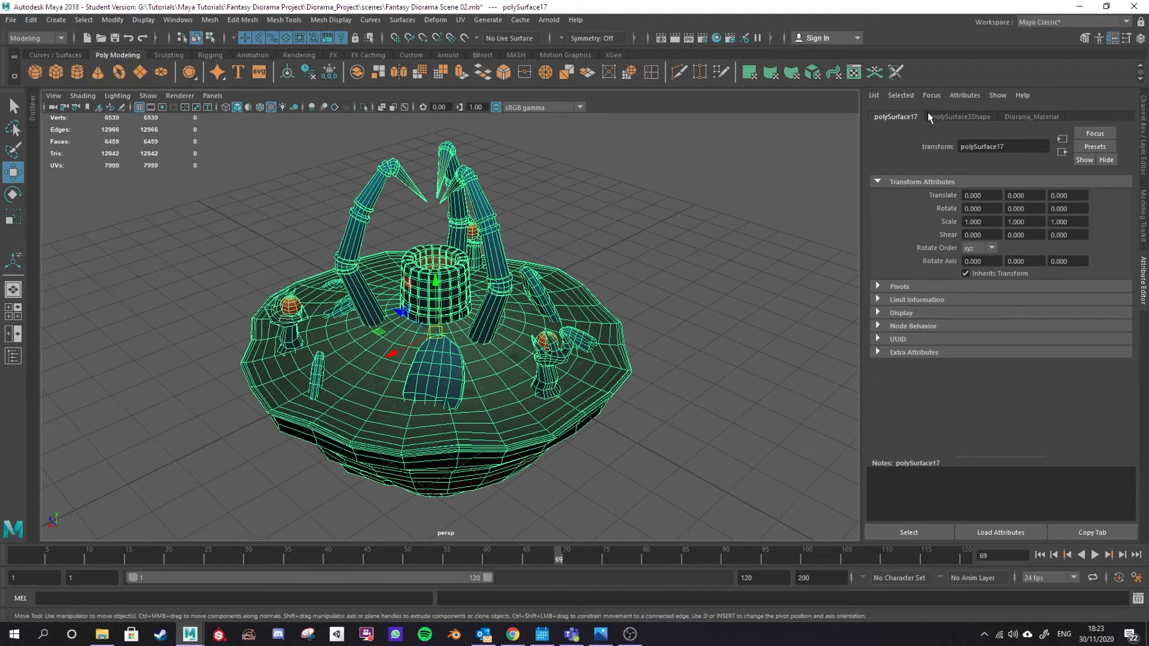
left_click(1031, 116)
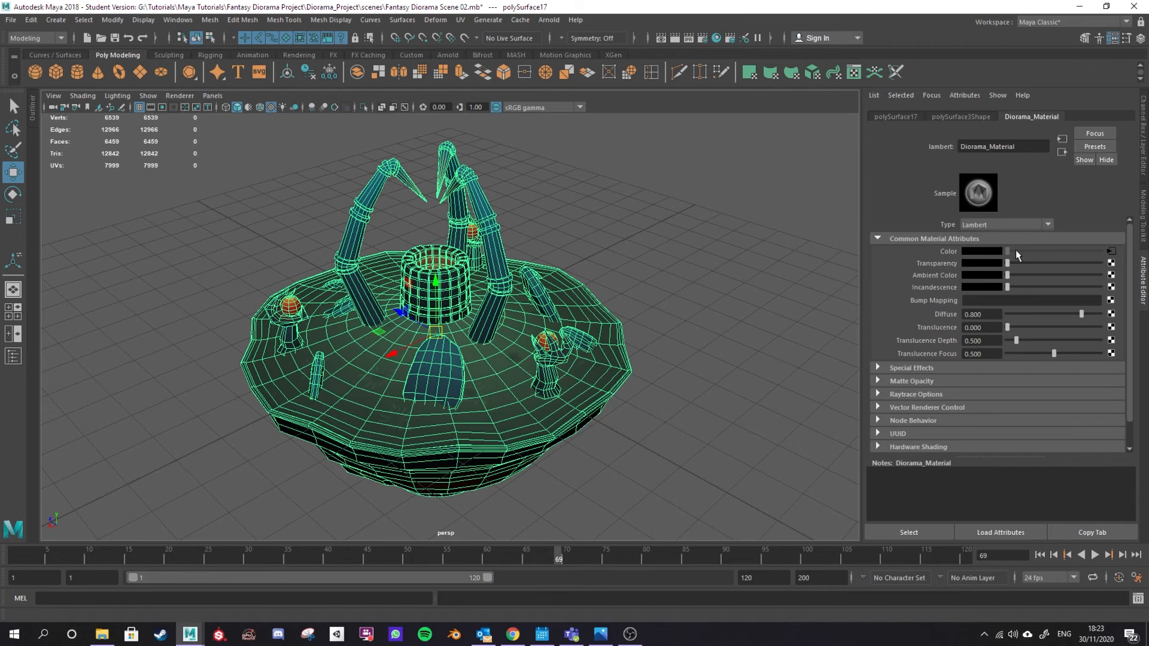
mouse_move(955, 189)
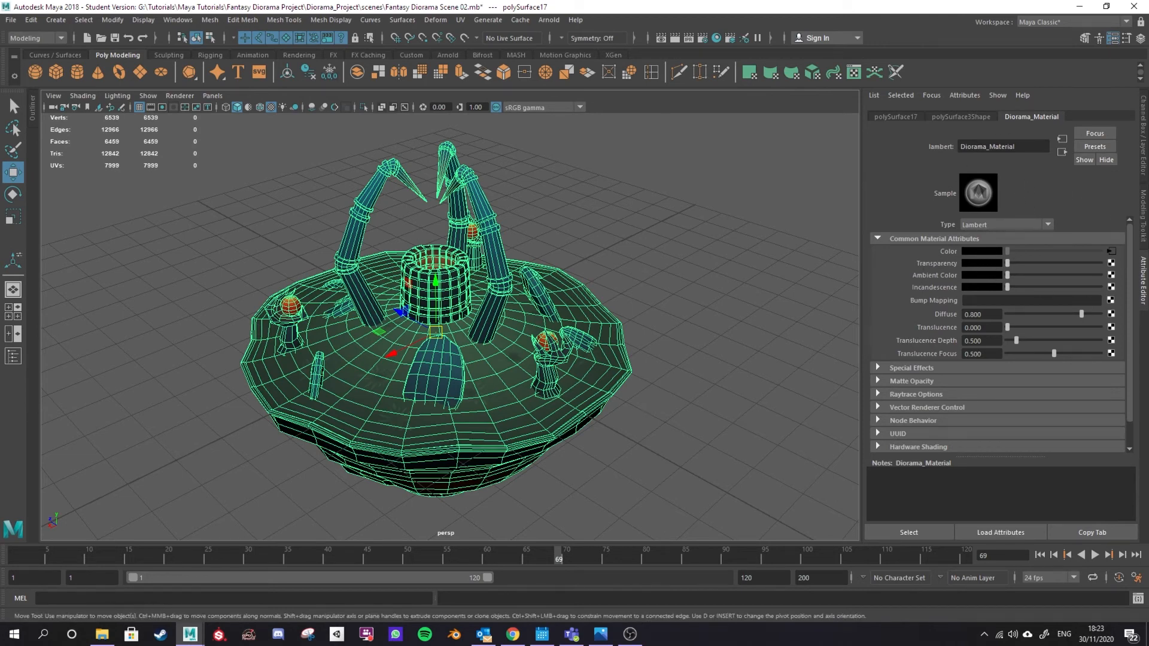
mouse_move(614, 291)
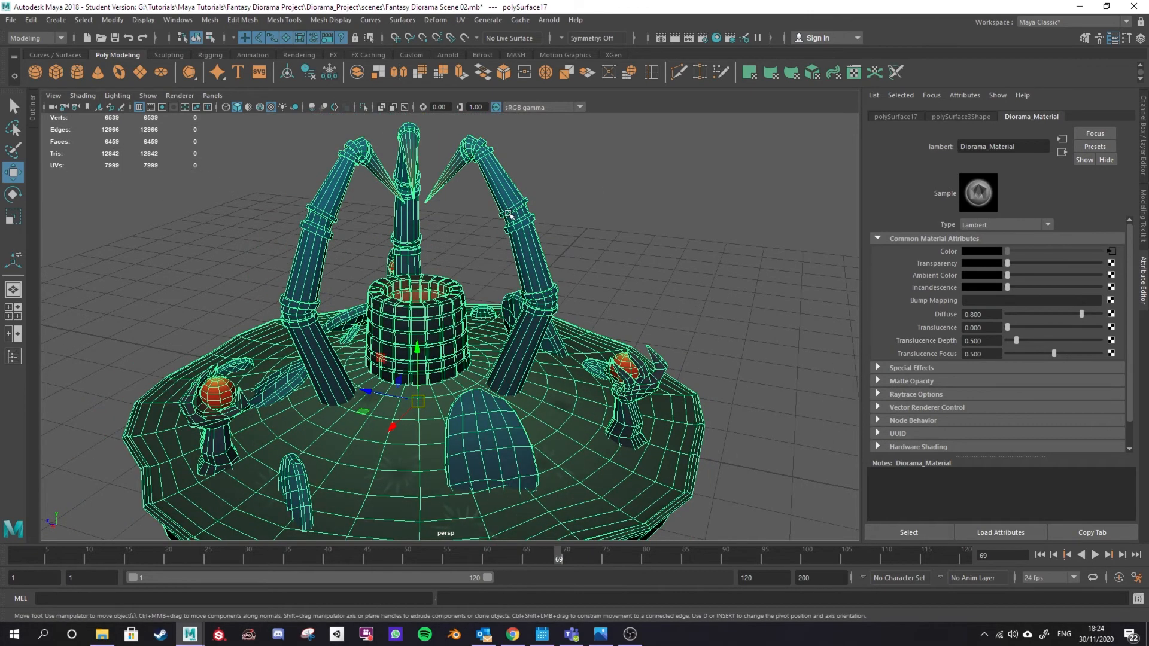
mouse_move(523, 218)
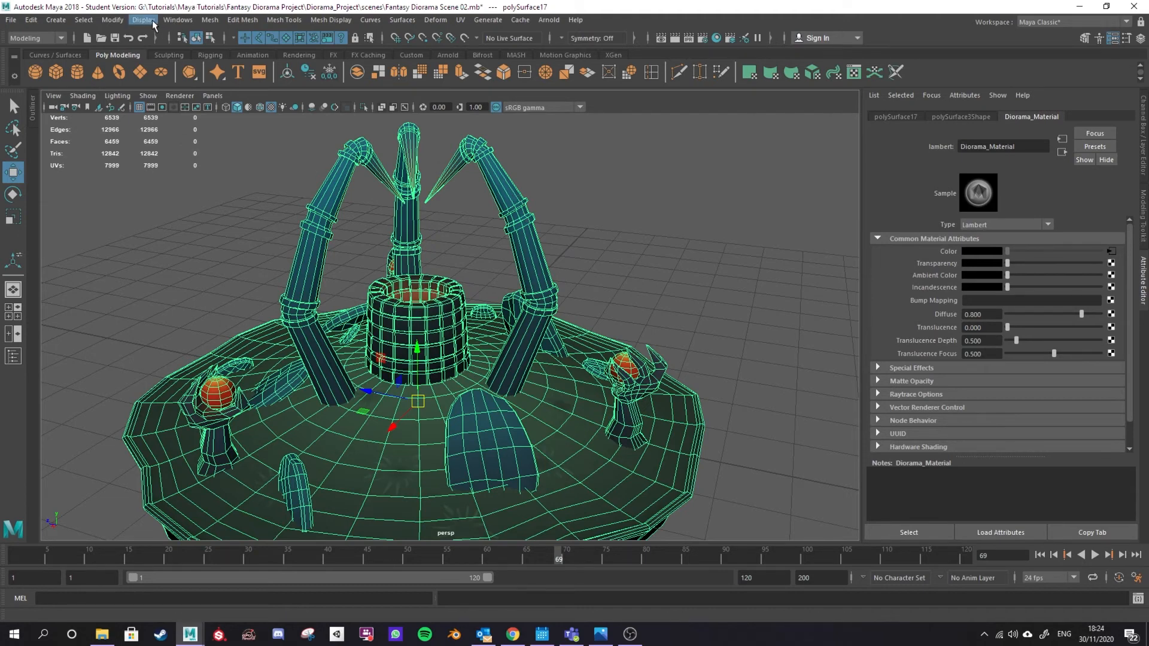
left_click(211, 19)
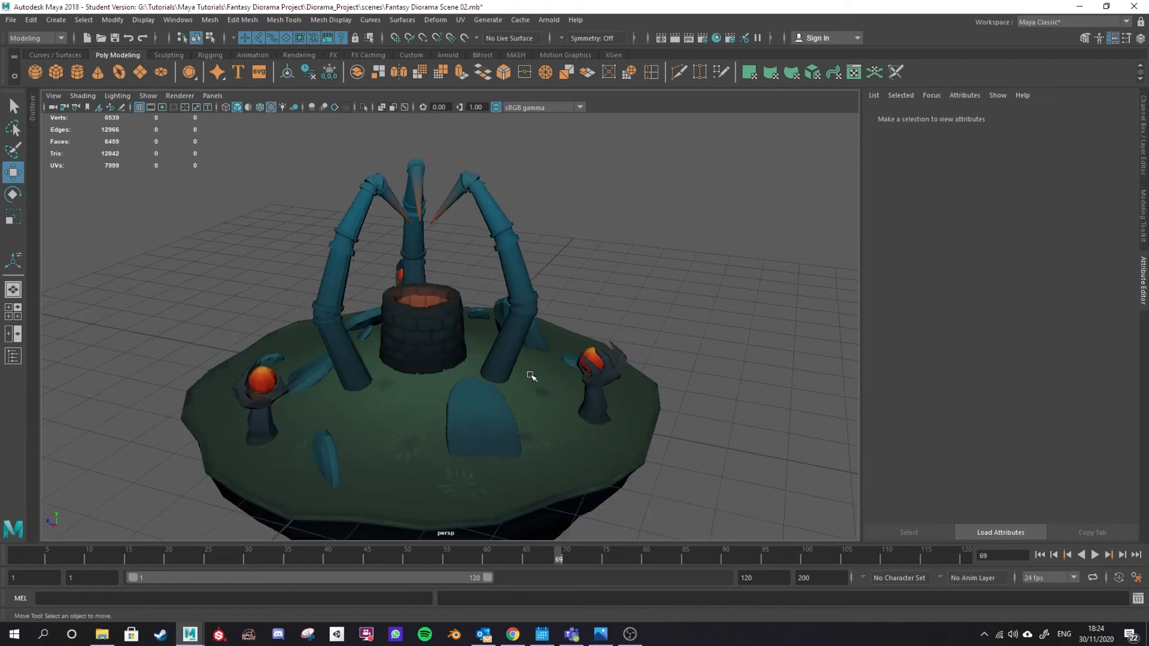
Separate the diorama and combine the three pillar pieces into one object, polySurface18.
left_click(531, 377)
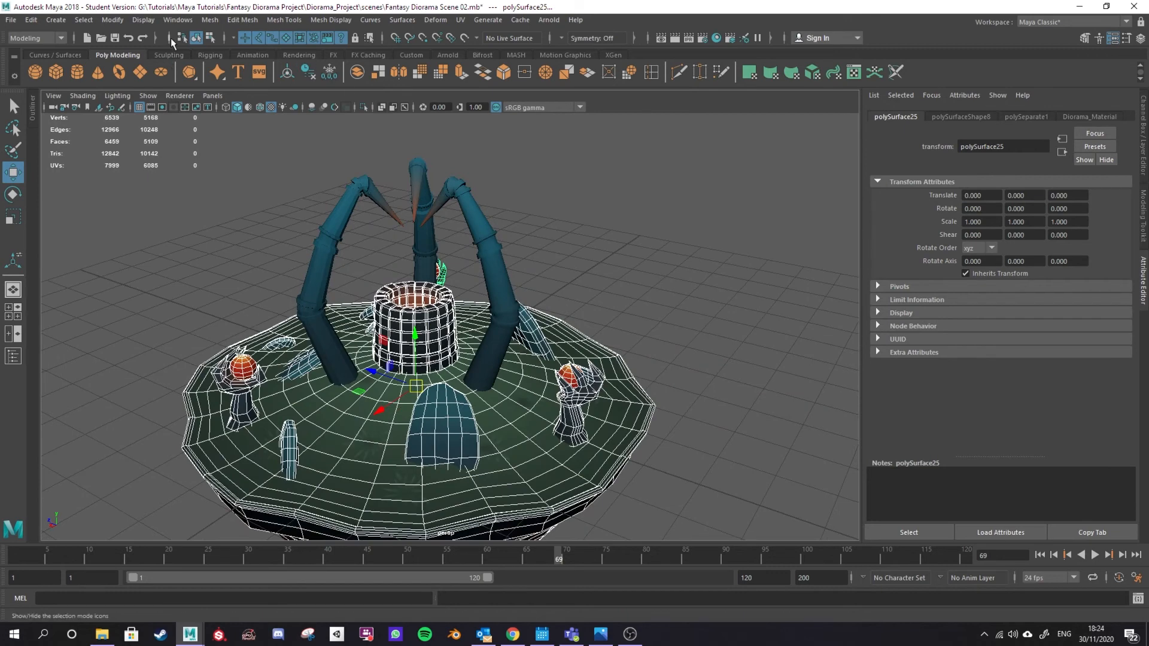
left_click(208, 19)
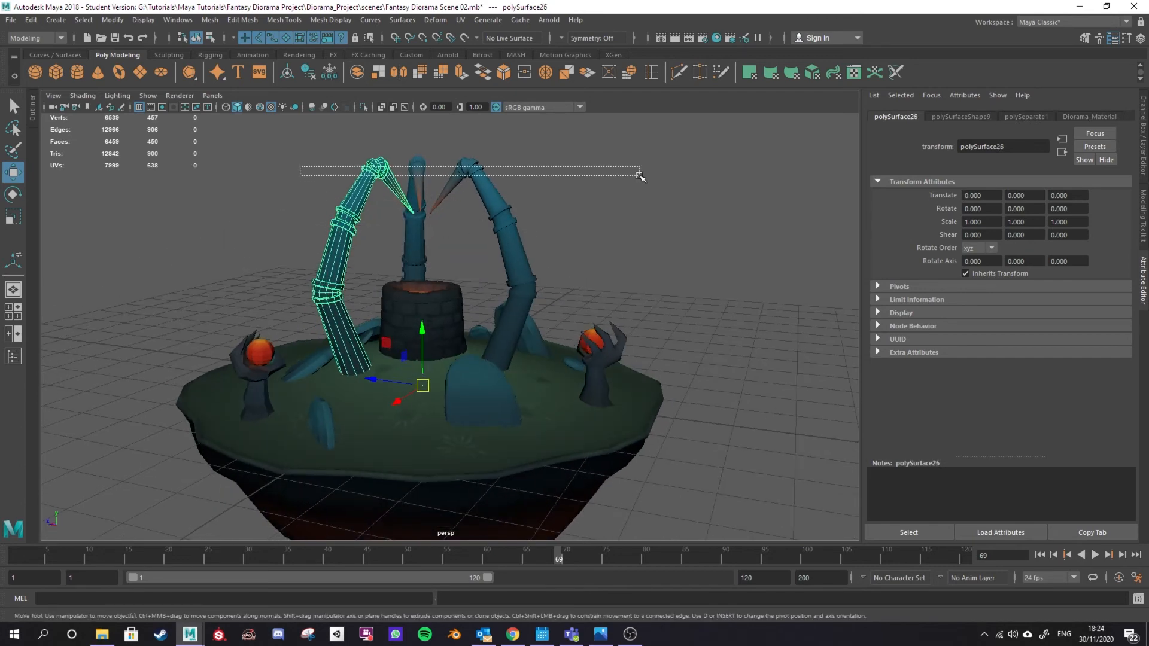
left_click(211, 19)
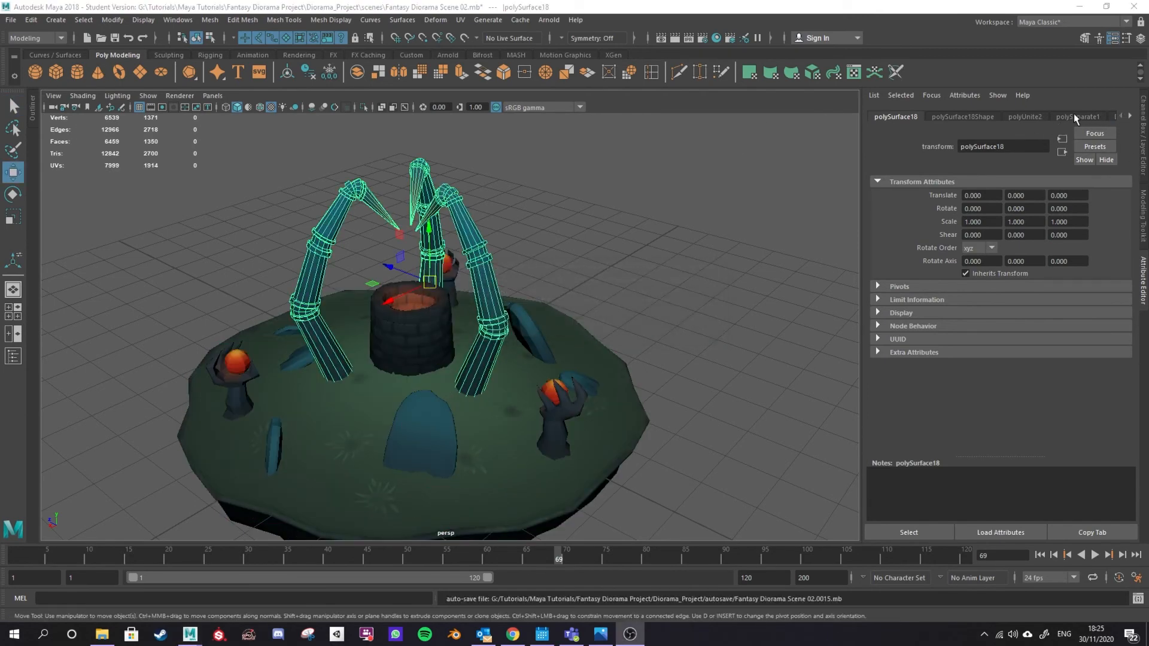
left_click(28, 20)
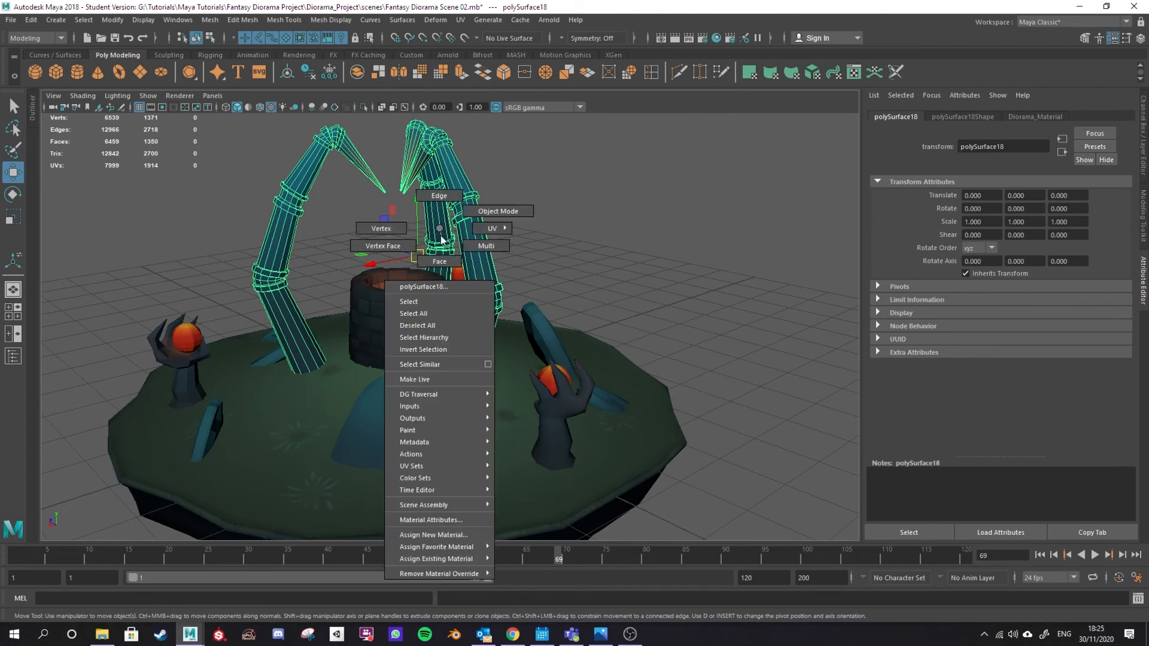
mouse_move(451, 534)
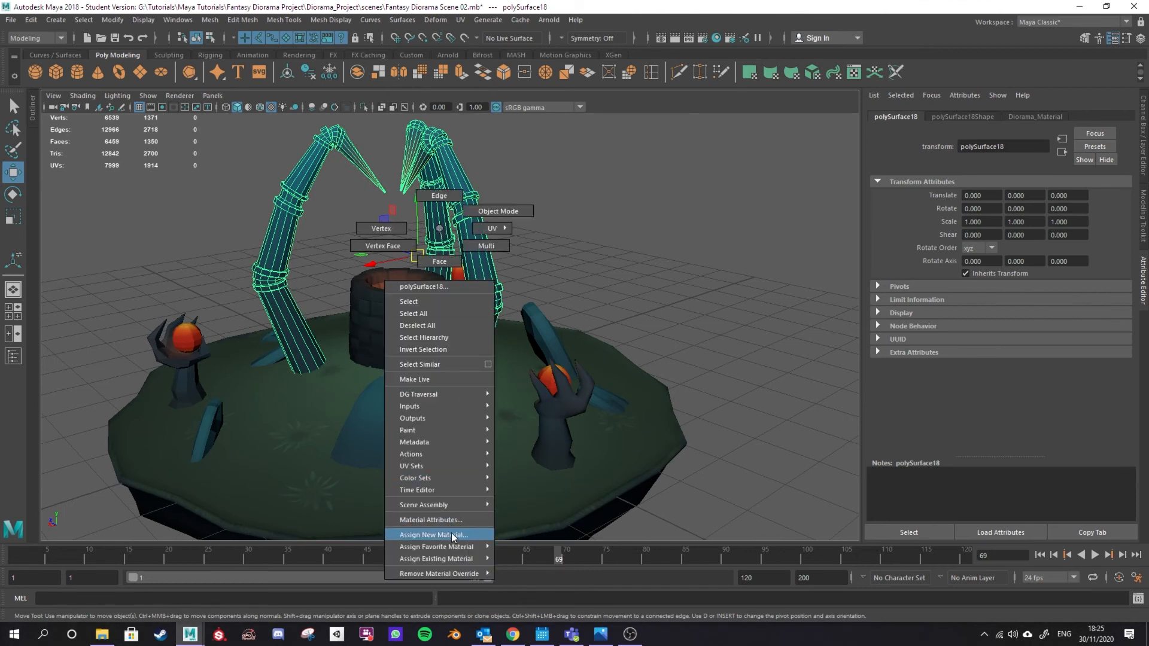
mouse_move(435, 559)
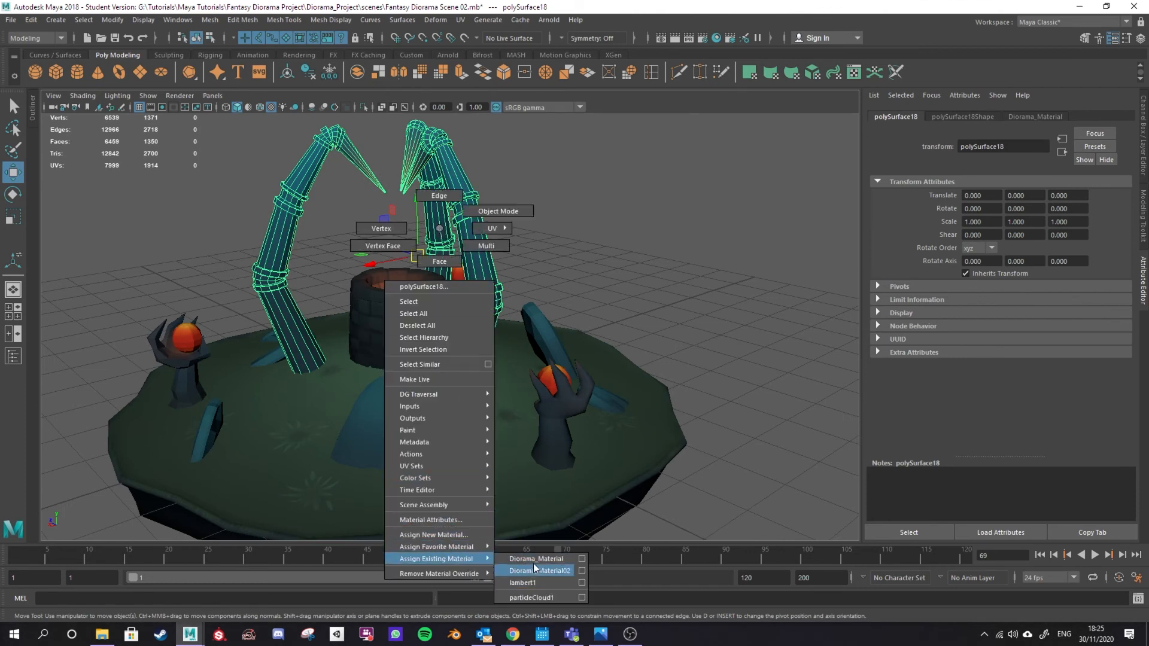
mouse_move(536, 558)
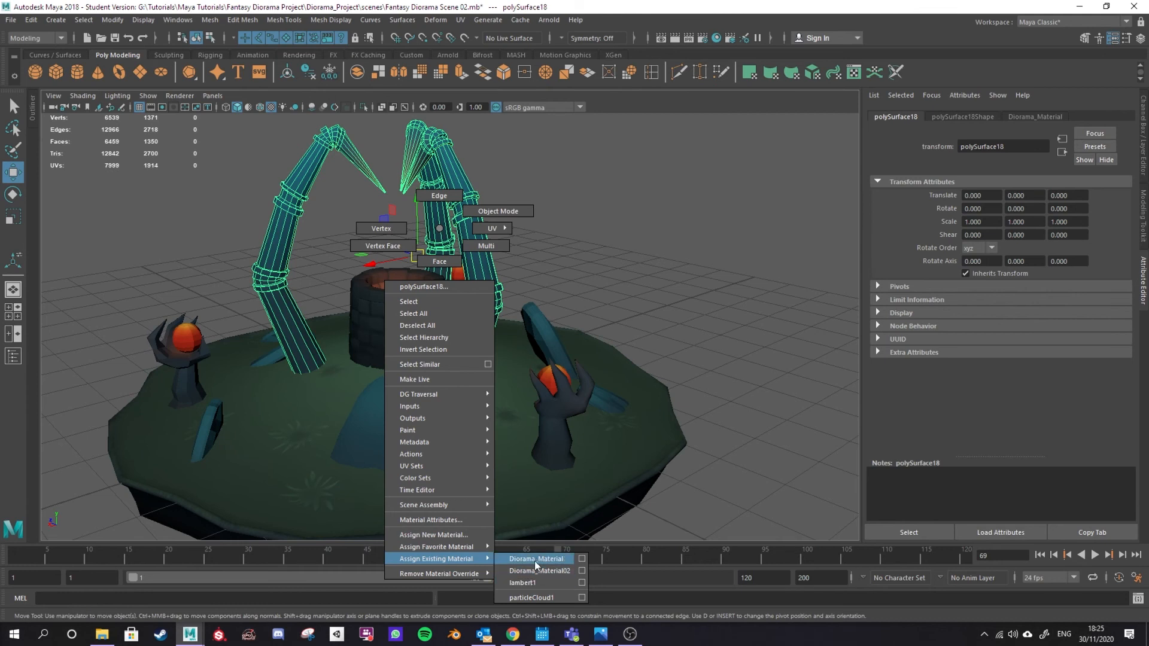
mouse_move(553, 576)
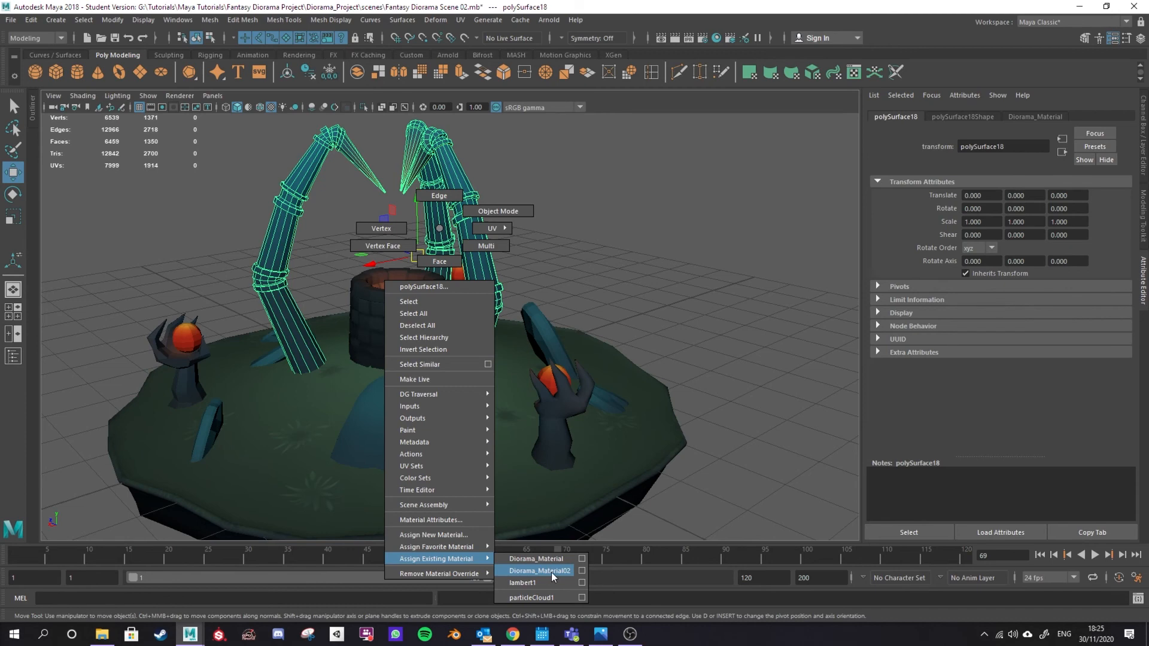
Assign Diorama_Material02 to the pillars while the base keeps Diorama_Material.
left_click(540, 570)
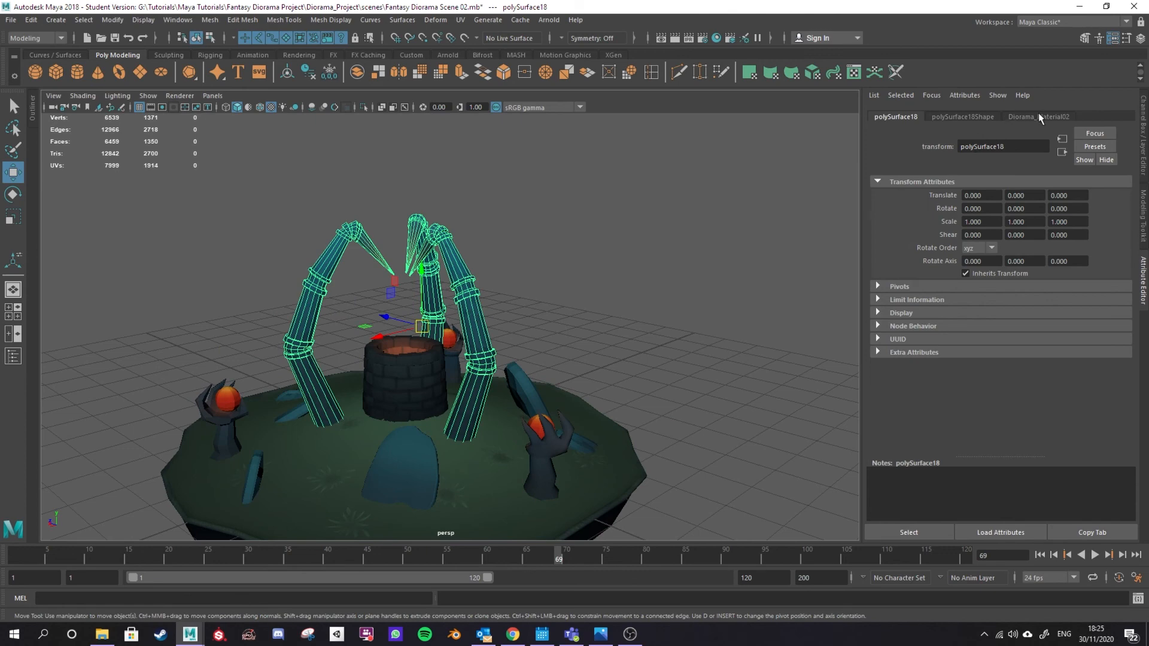
left_click(1045, 116)
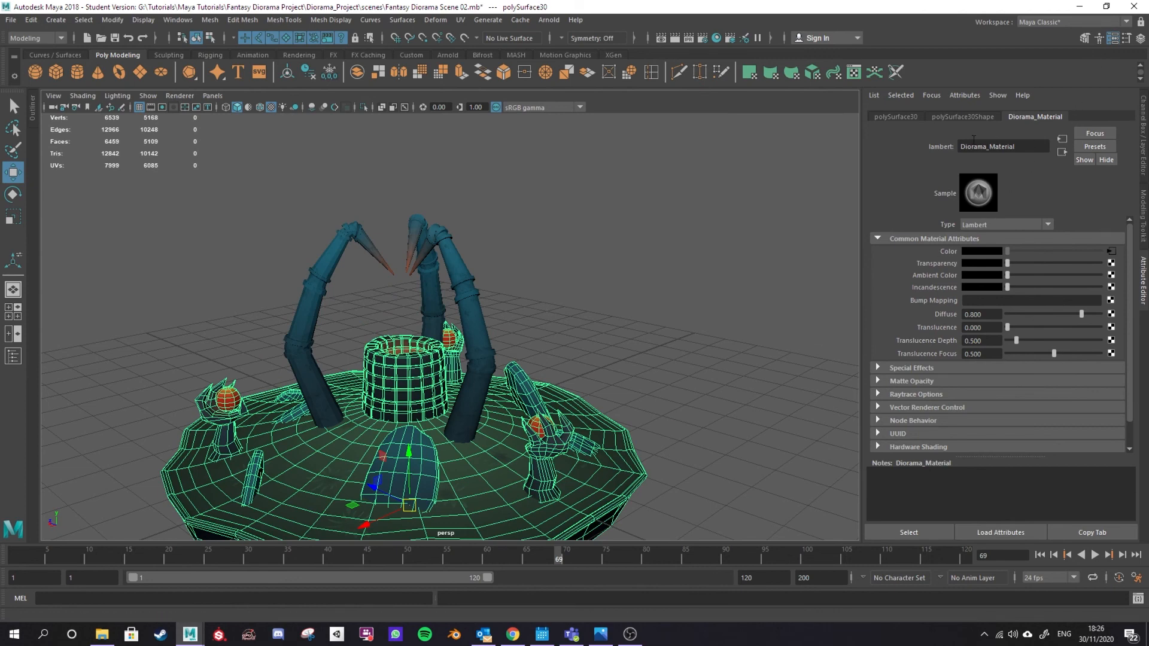
right_click(417, 288)
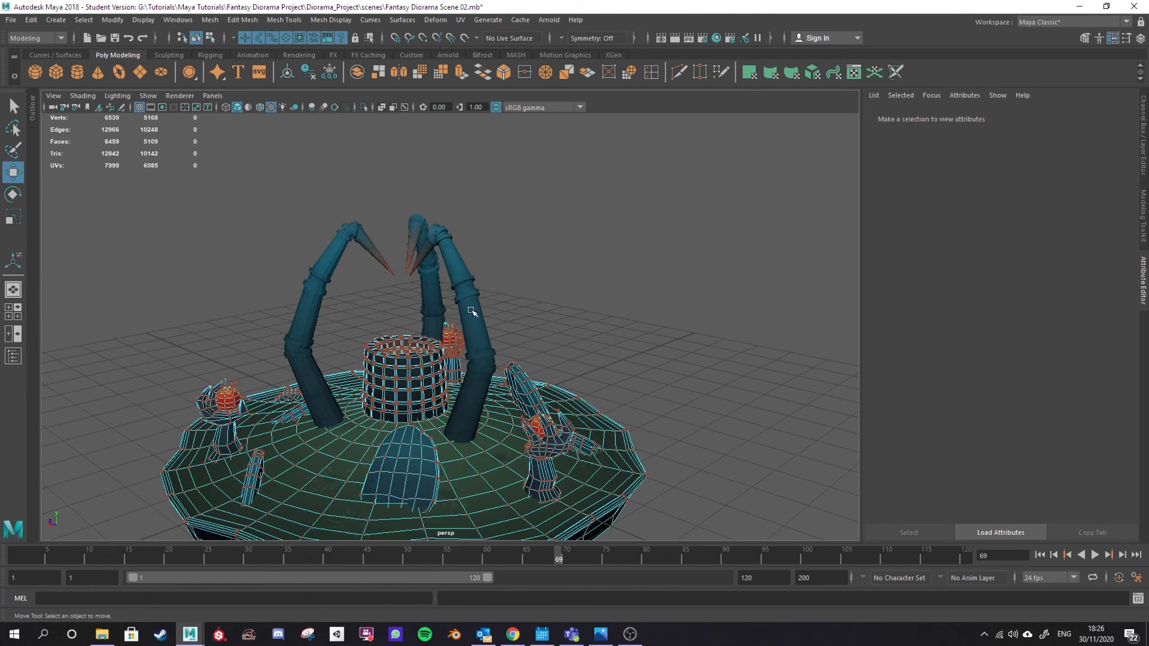
mouse_move(469, 313)
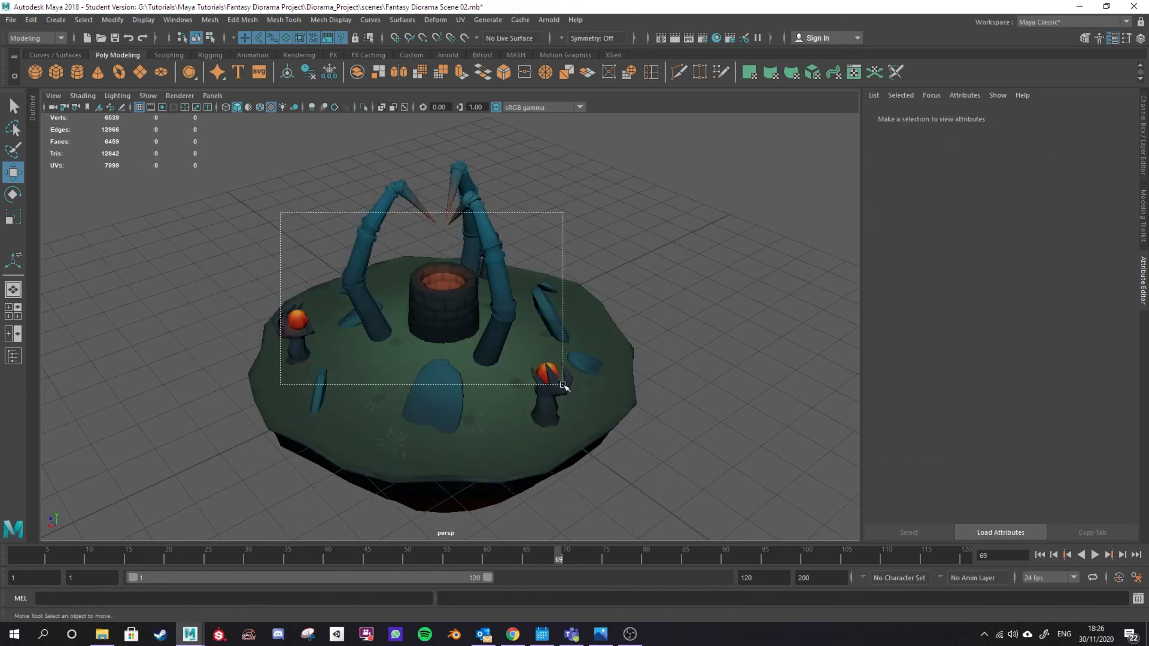
Freeze transformations and delete history on the combined polySurface31, then close Export Selection without exporting.
left_click(112, 19)
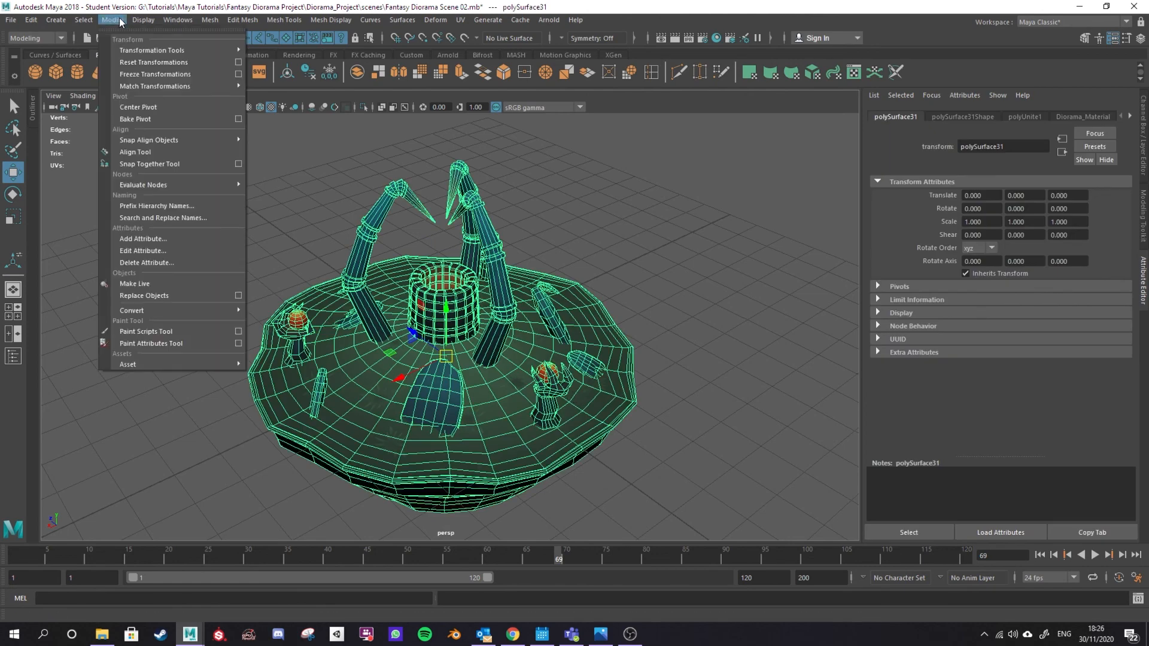
left_click(153, 74)
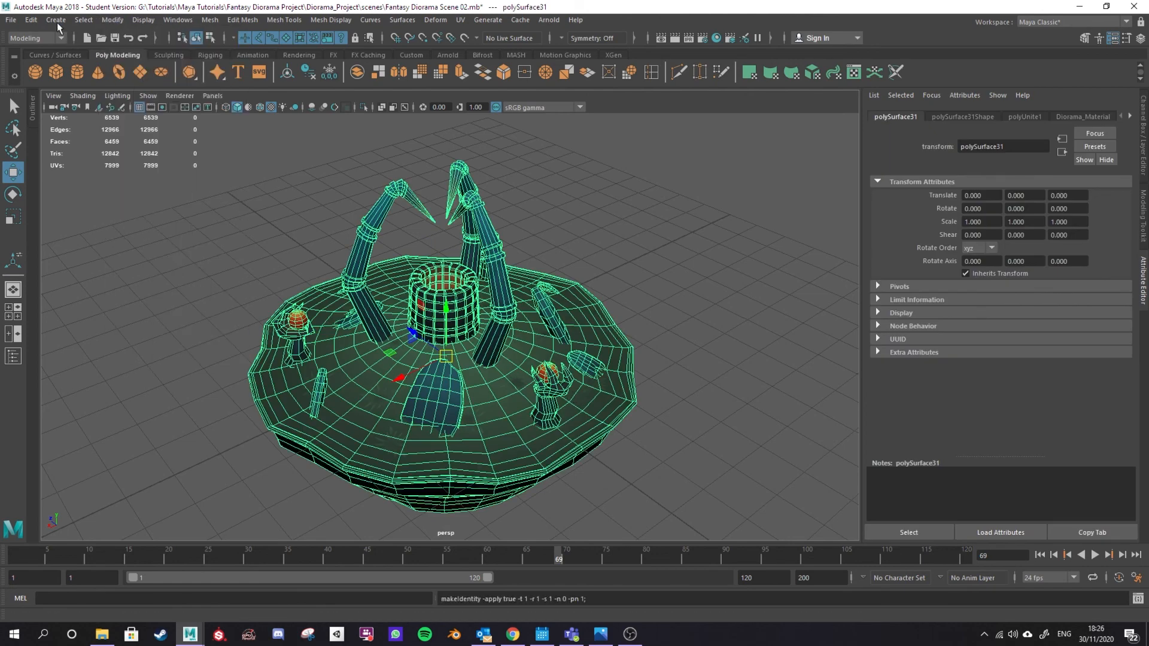
left_click(28, 19)
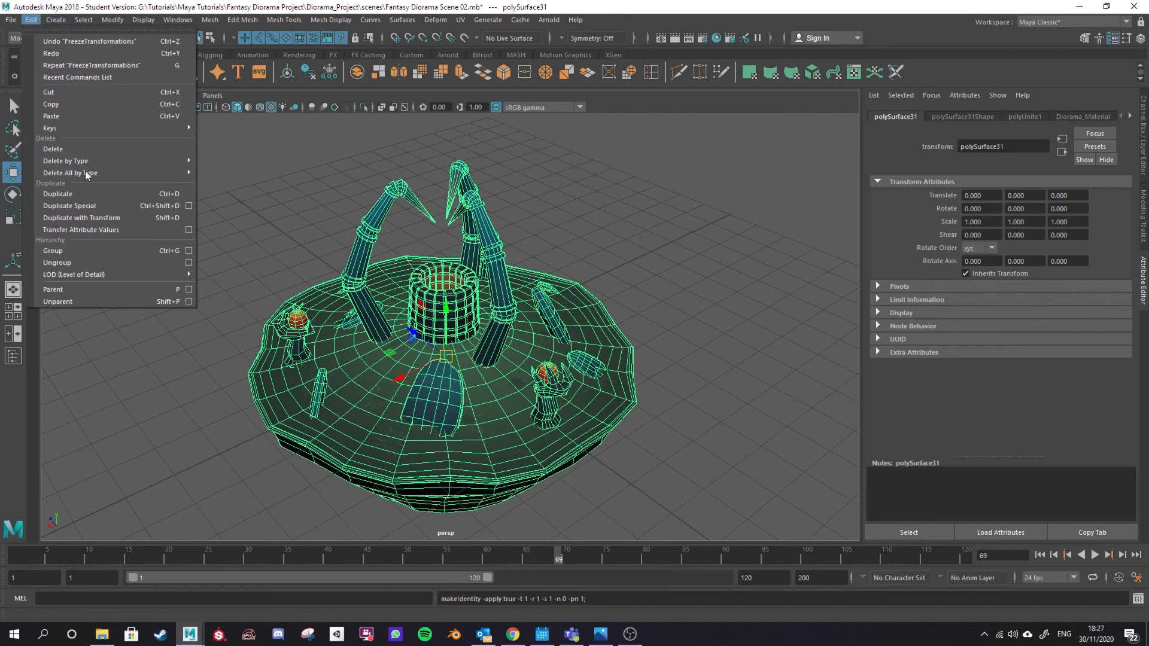
left_click(33, 19)
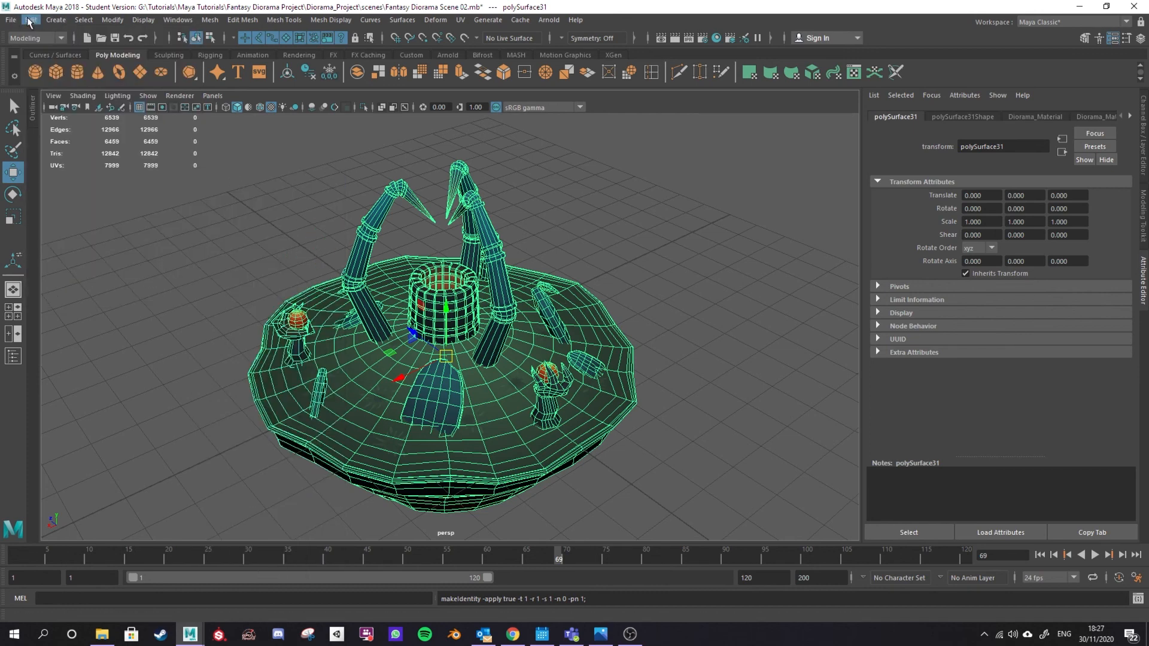
left_click(8, 20)
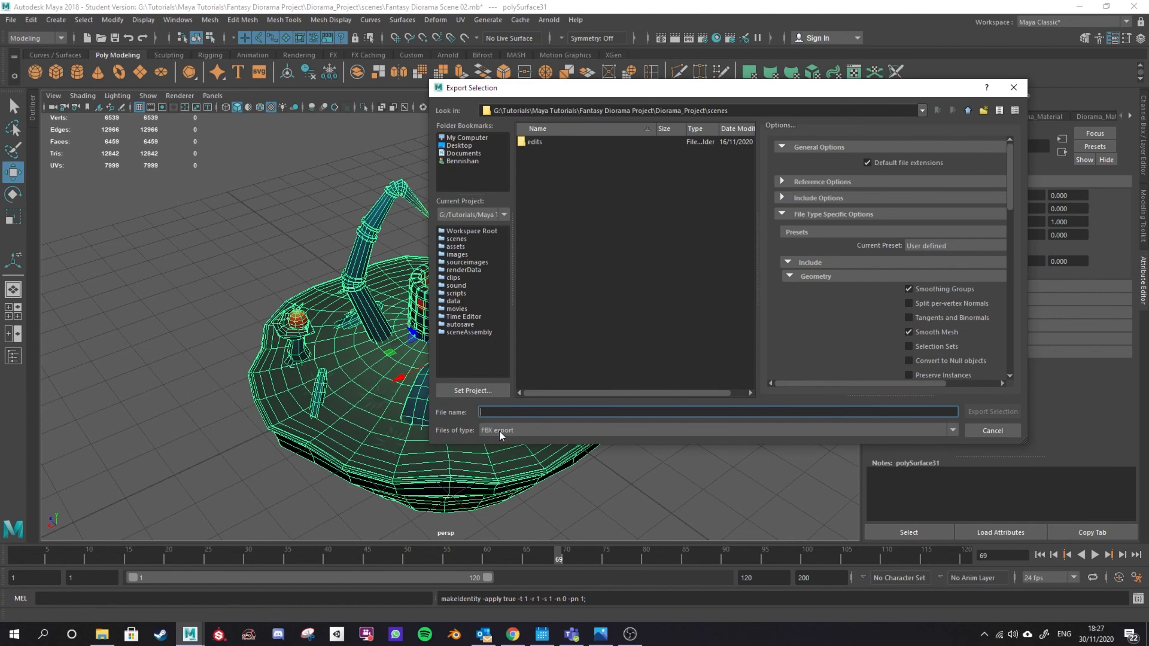
mouse_move(1013, 90)
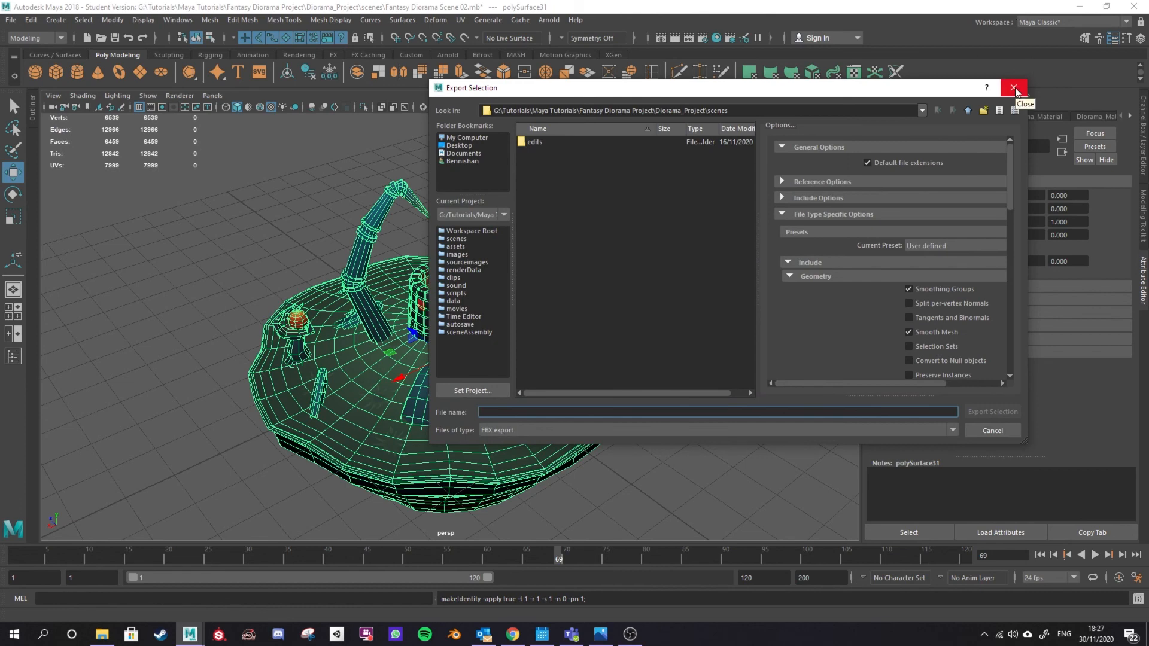
left_click(1012, 88)
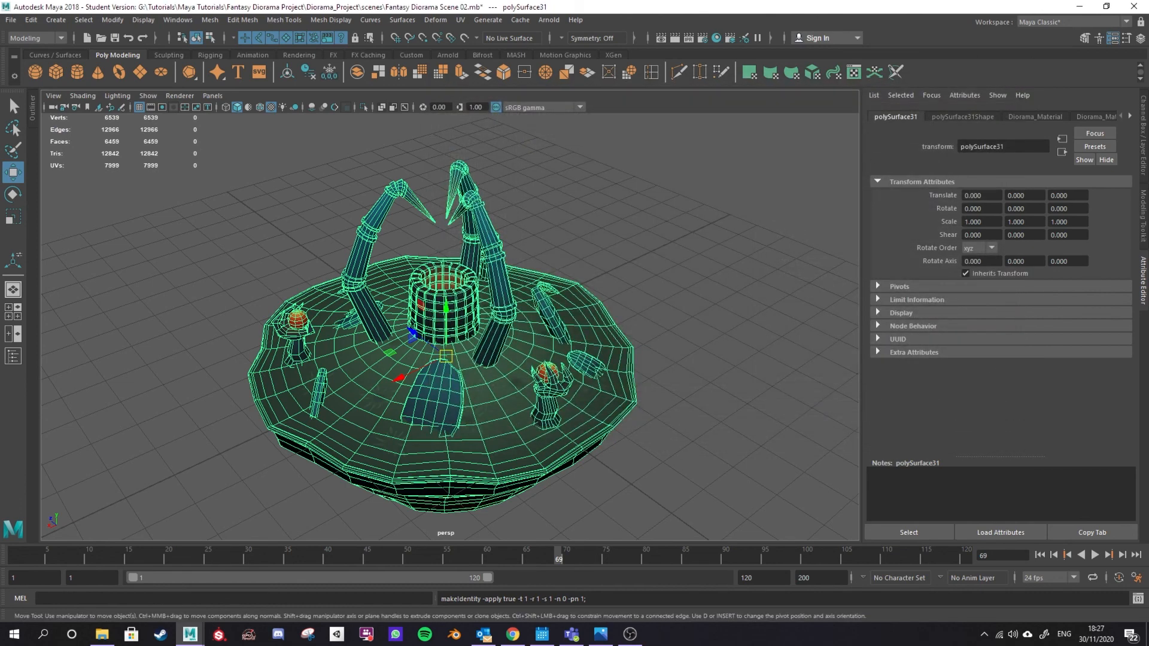